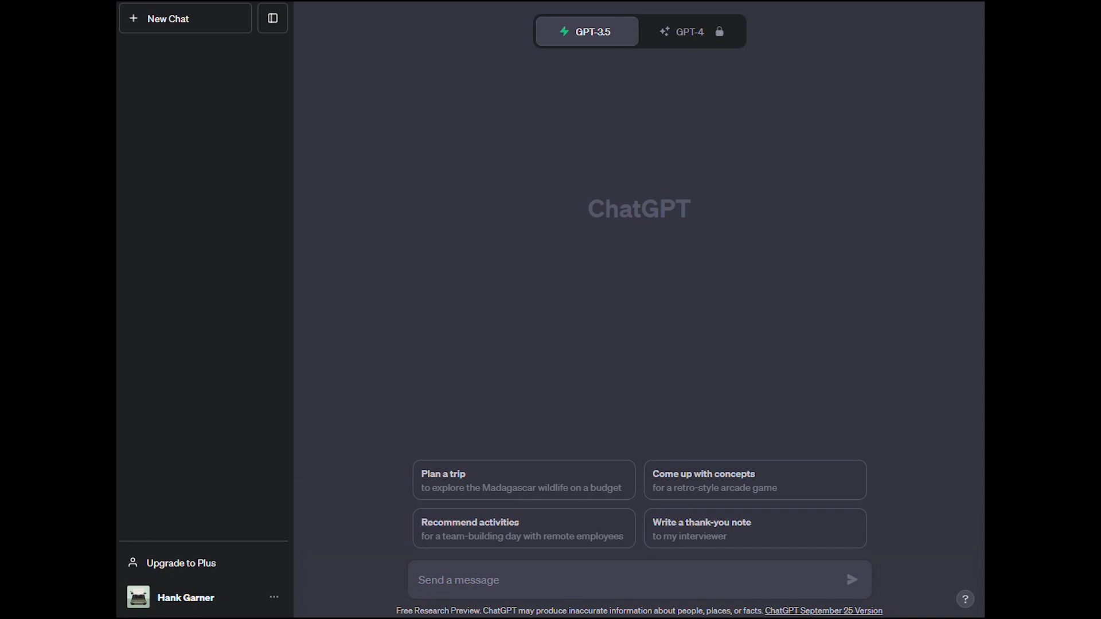
Step: Focus the message box to enter the 30-chapter far-future wormhole space-race outline prompt
click(450, 580)
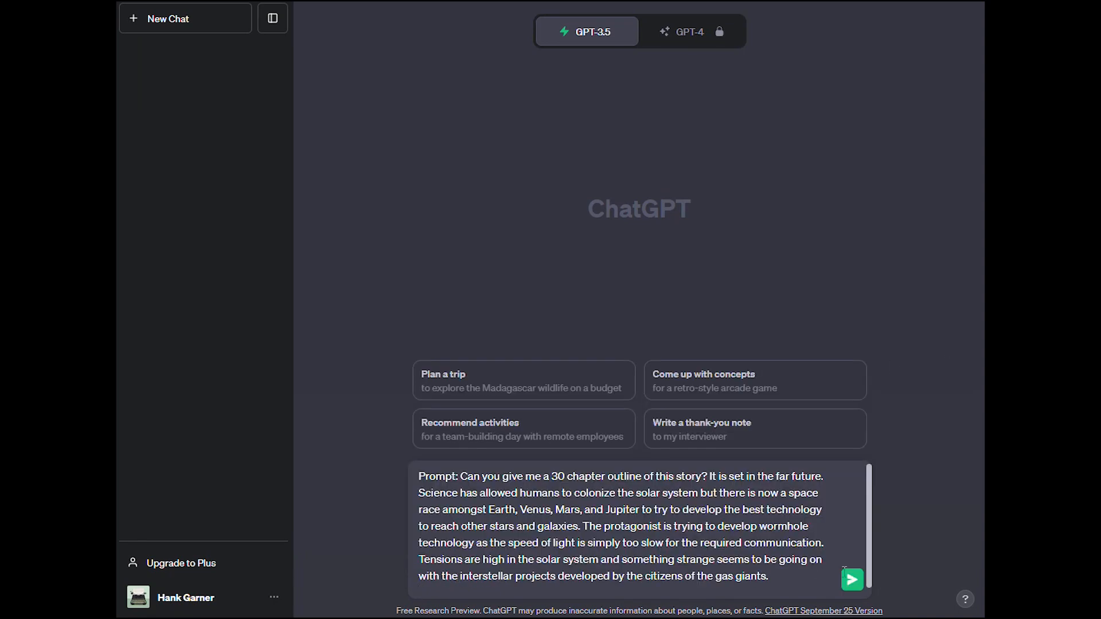
mouse_move(852, 580)
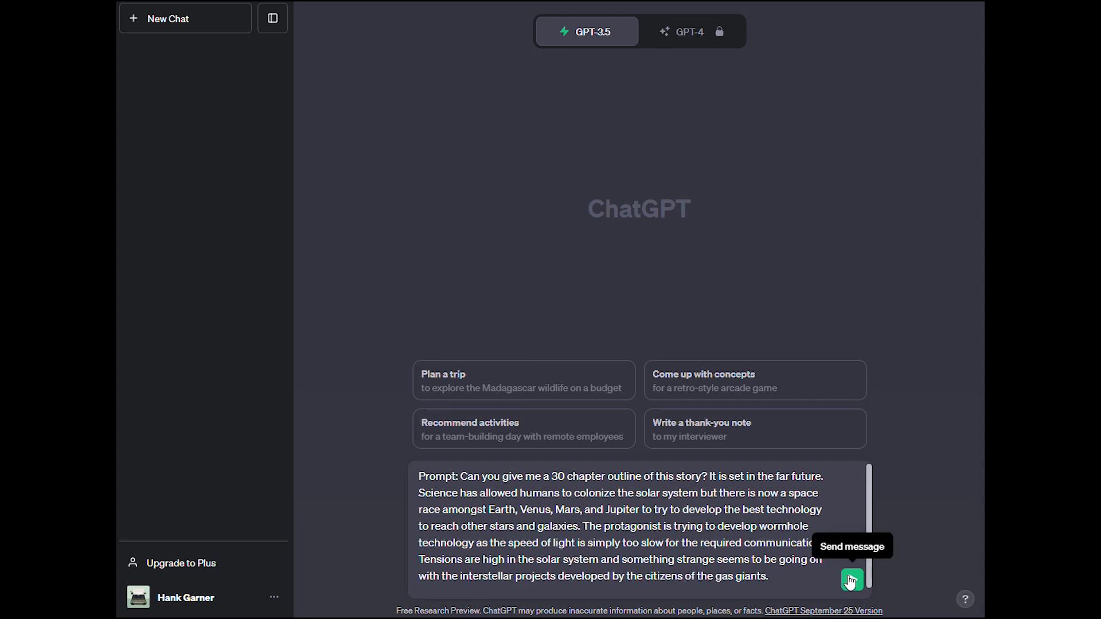
Step: Submit the 30-chapter outline request and follow the outline down to its Epilogue
click(852, 581)
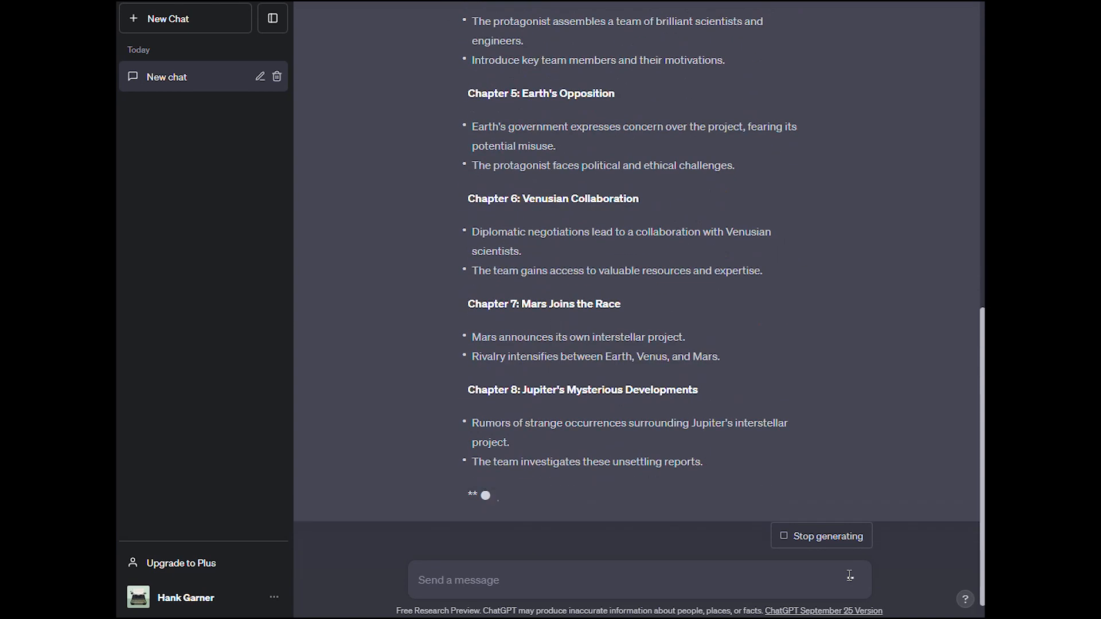
scroll(down, 3)
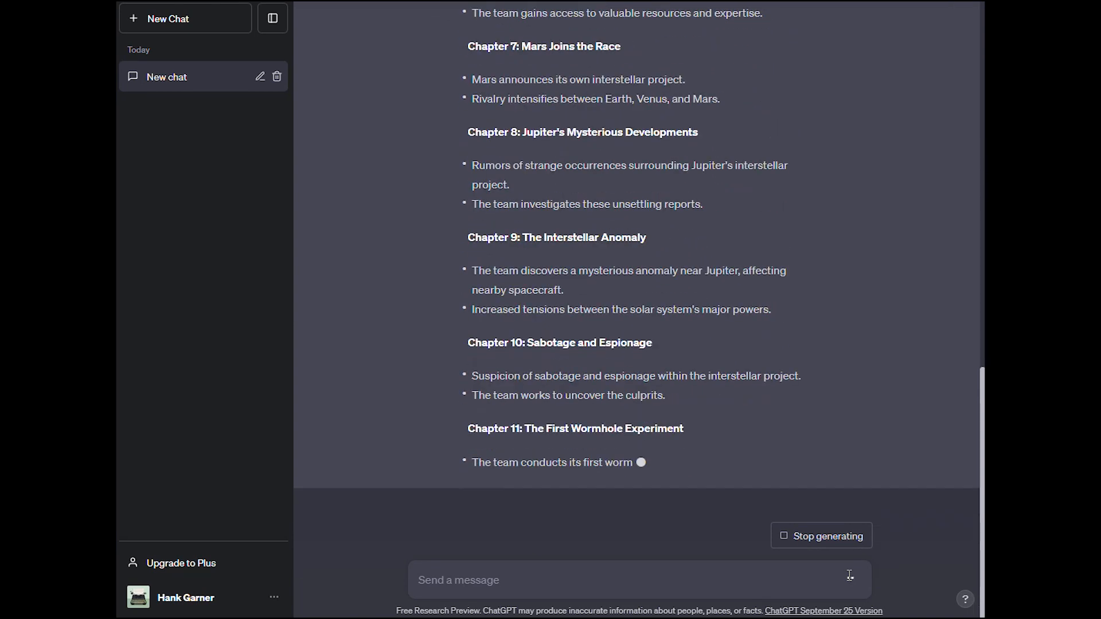
scroll(down, 3)
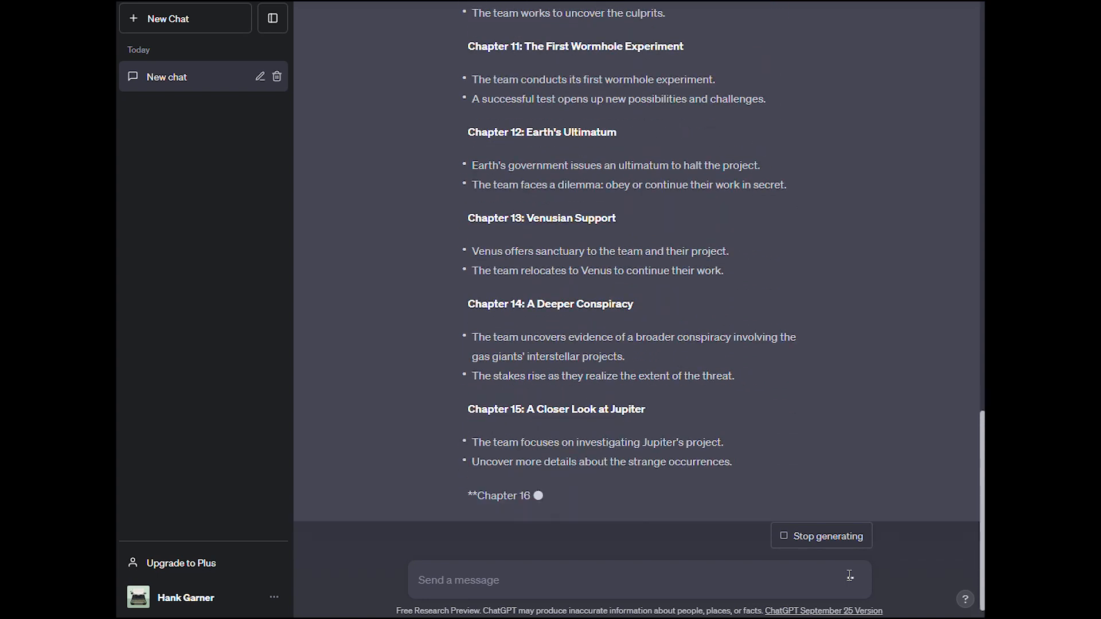
scroll(down, 3)
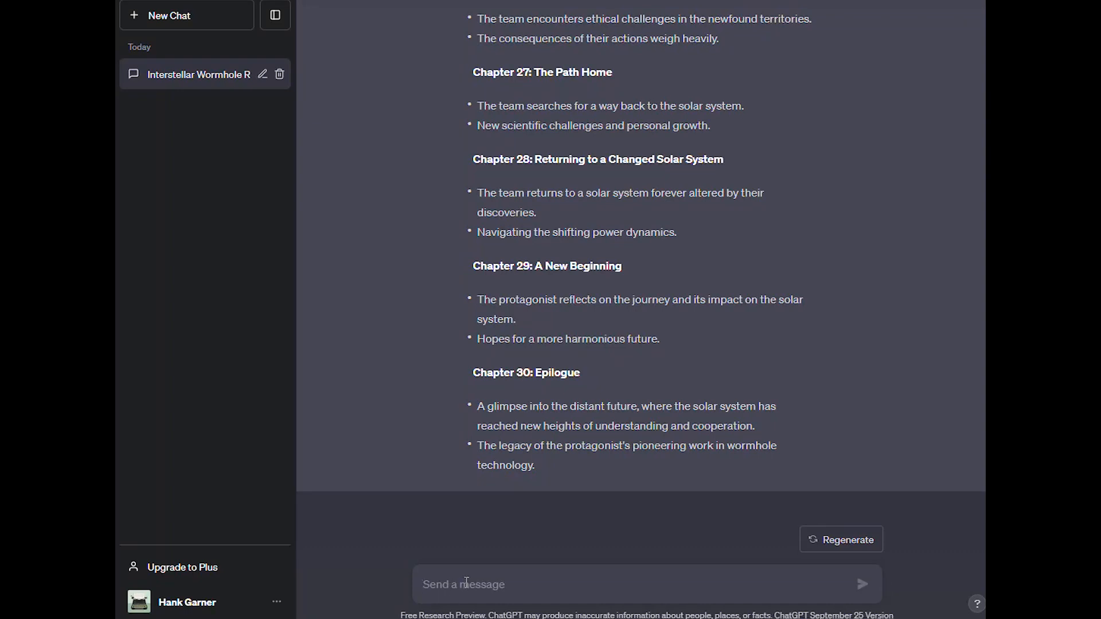
Step: Ask for a steampunk novel city and read Frostwell's industry, food source and leadership
text(Can you give me an interesting city for a steampunk novel? Tell me about the place, what industry it is involved in, where it gets food from, and who is in charge of the city? Maybe it's built on a frozen lake.)
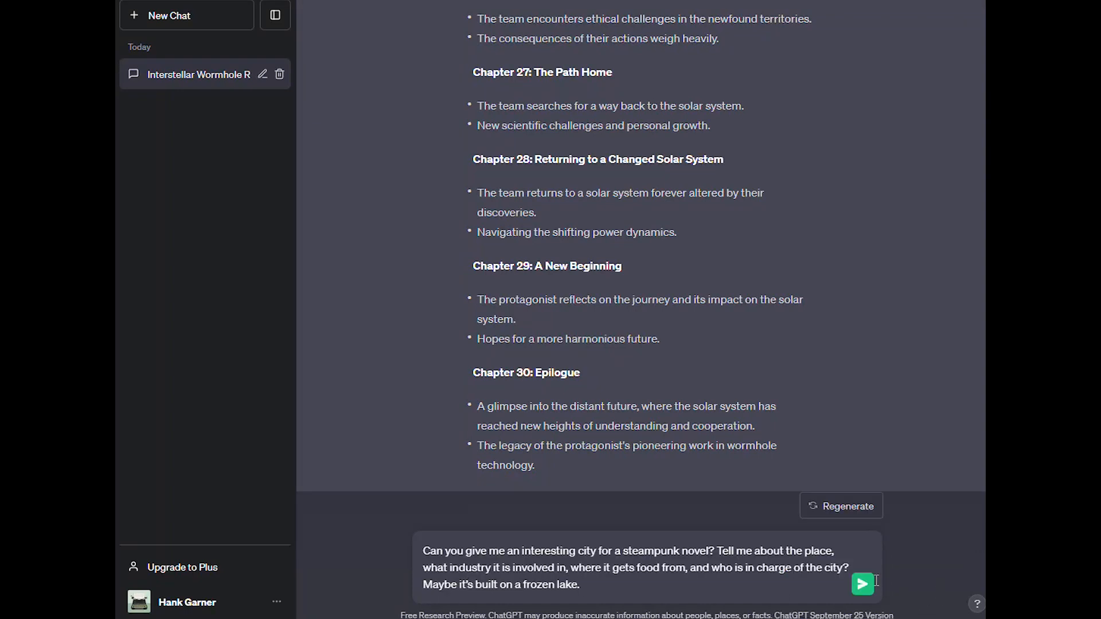
click(862, 585)
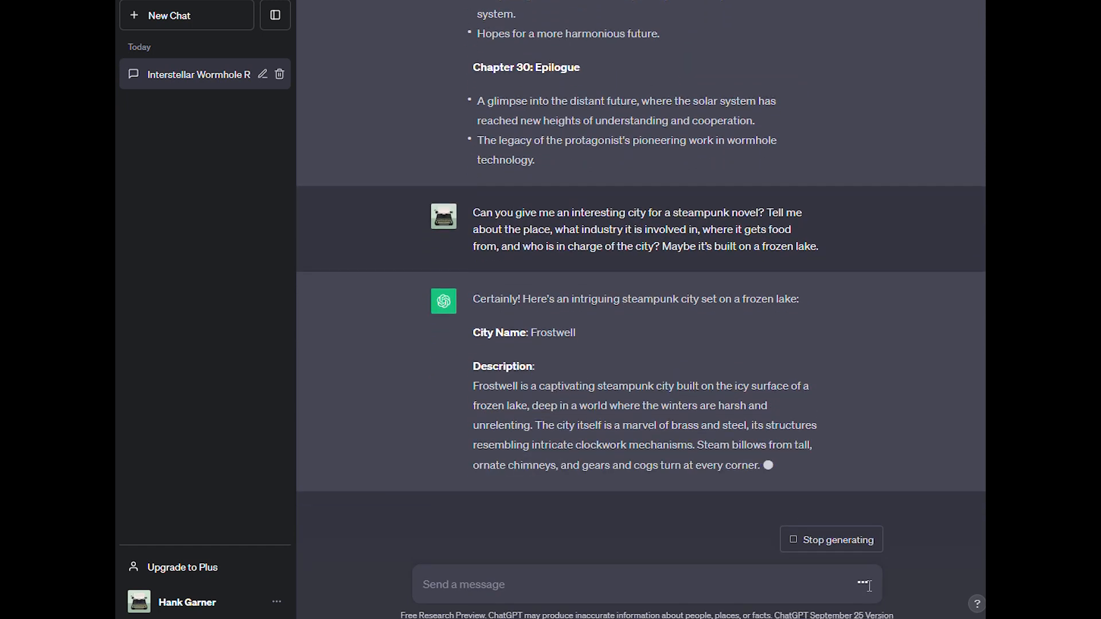
scroll(down, 3)
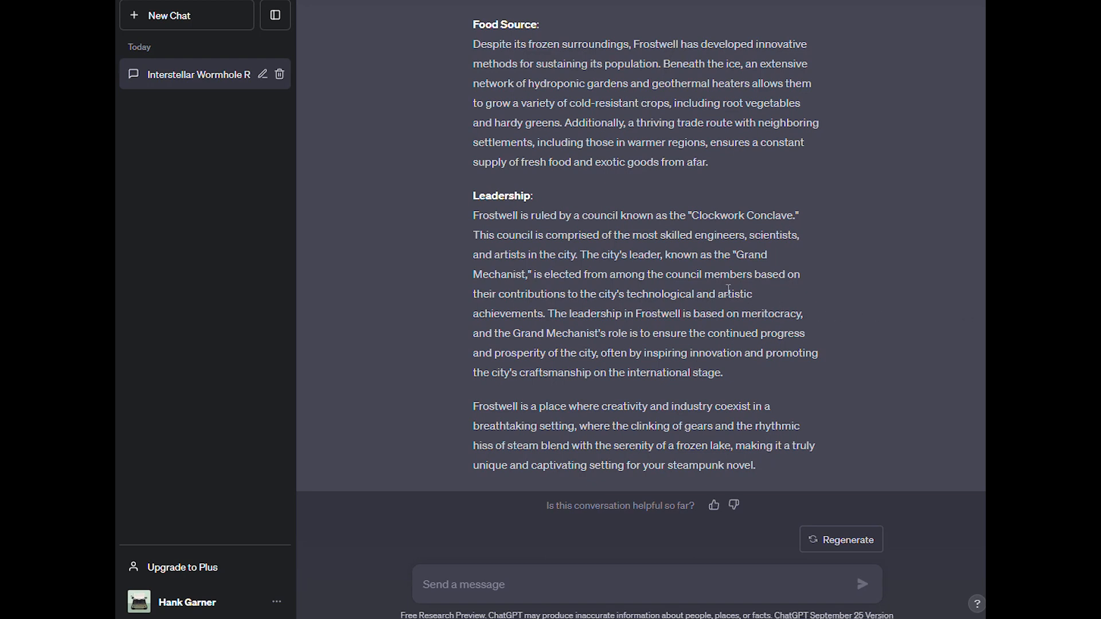
scroll(up, 3)
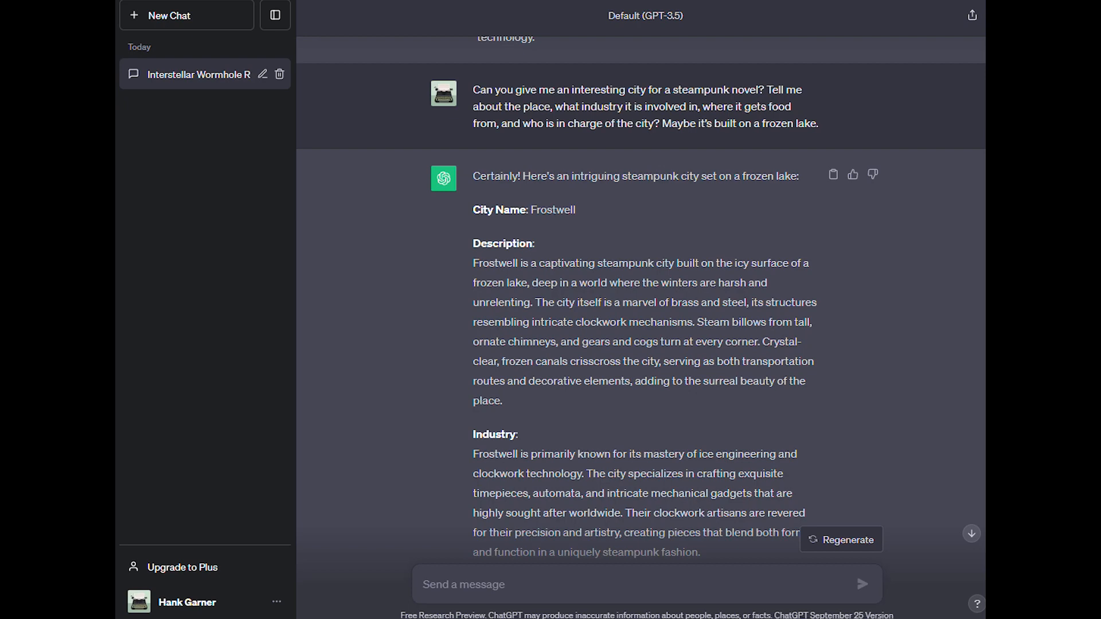
mouse_move(453, 482)
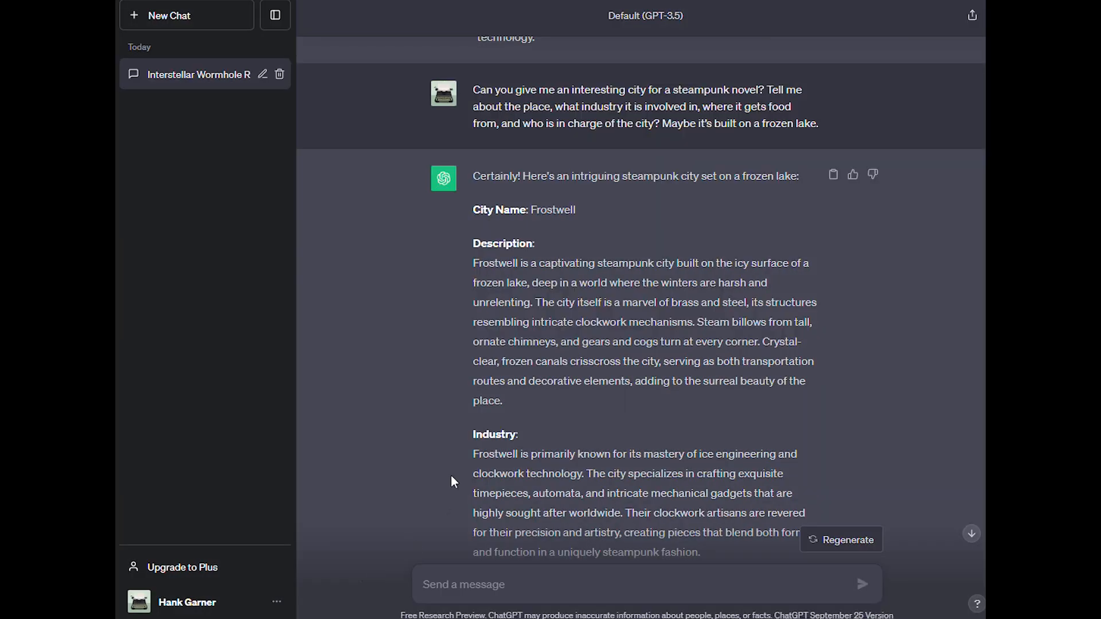
mouse_move(539, 254)
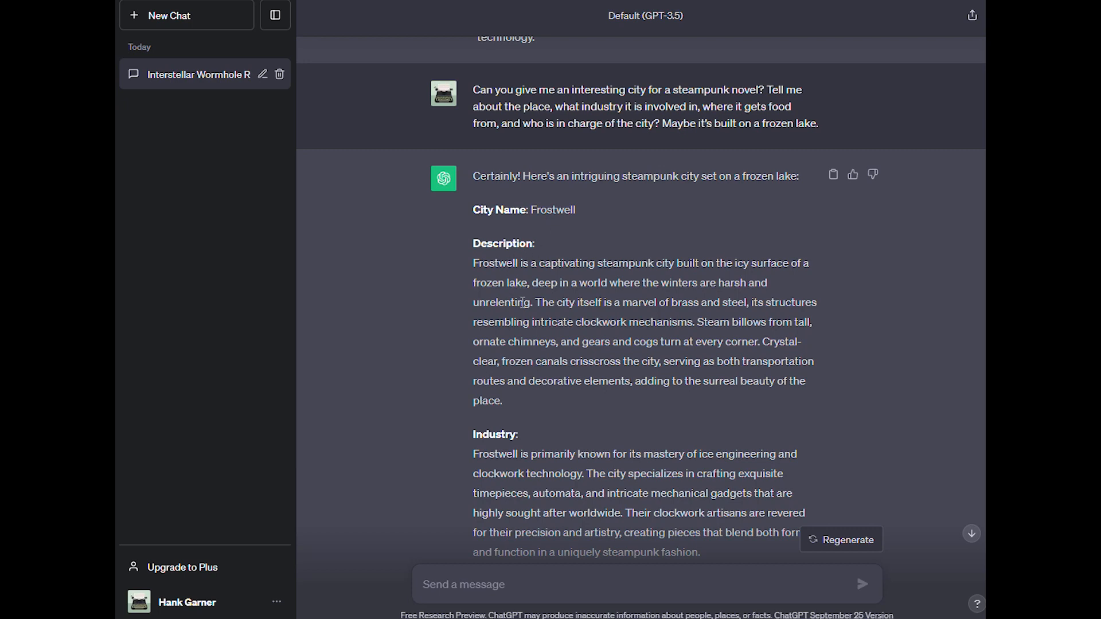
mouse_move(540, 322)
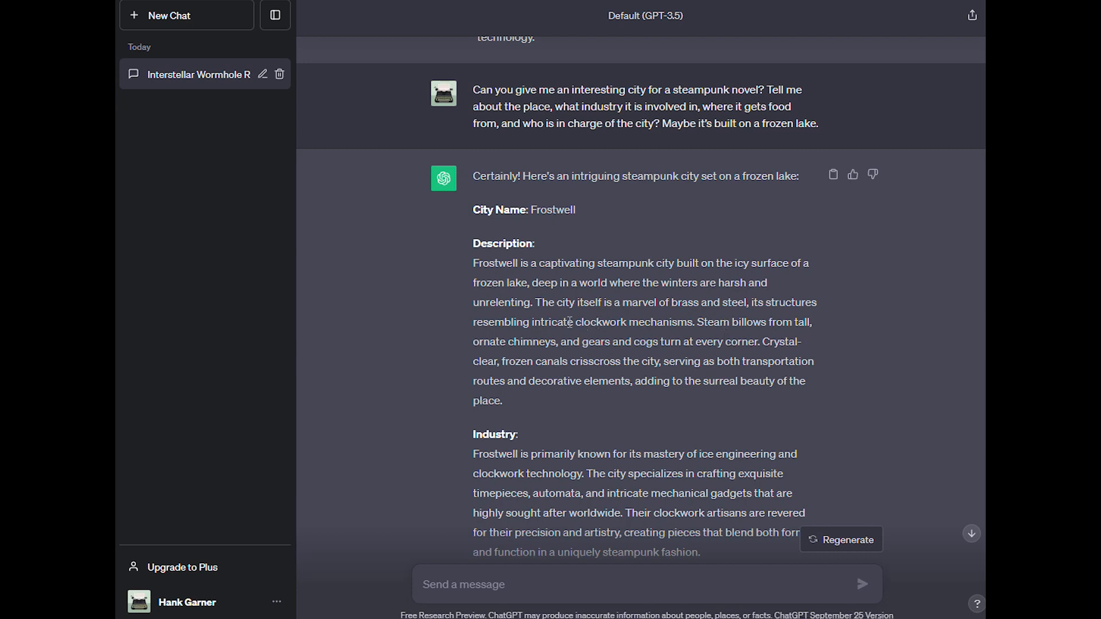
mouse_move(711, 303)
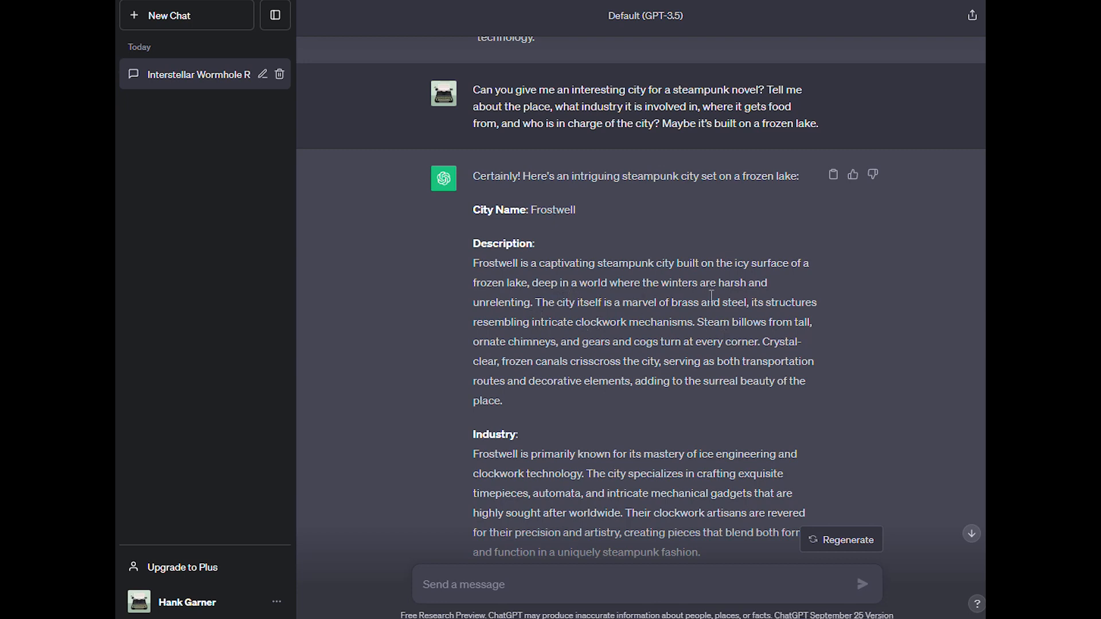
mouse_move(900, 411)
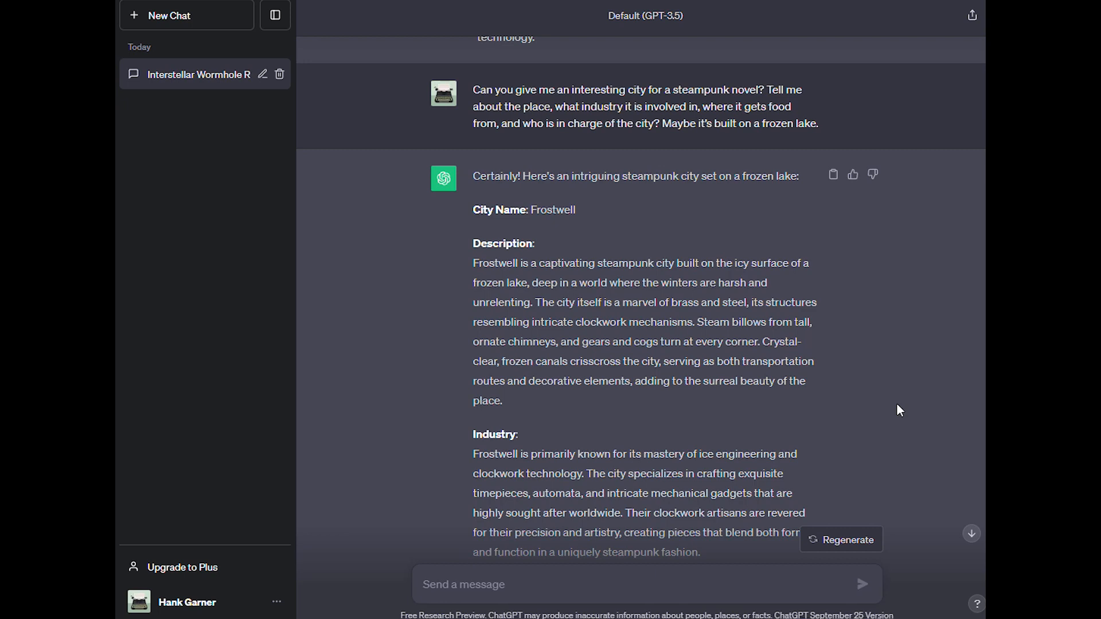
mouse_move(874, 416)
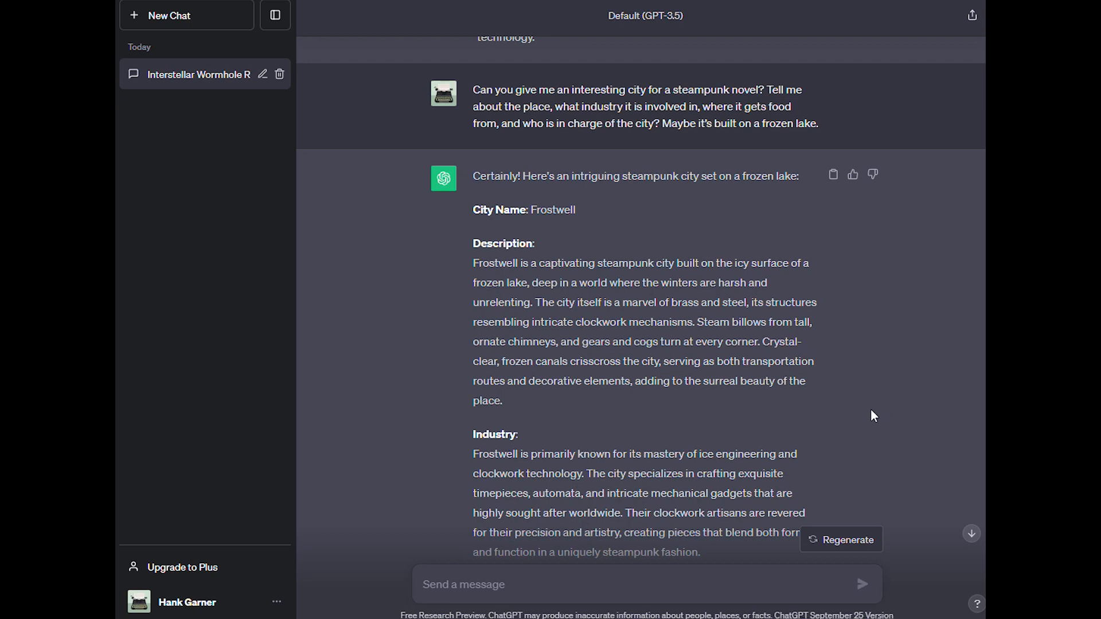
mouse_move(837, 412)
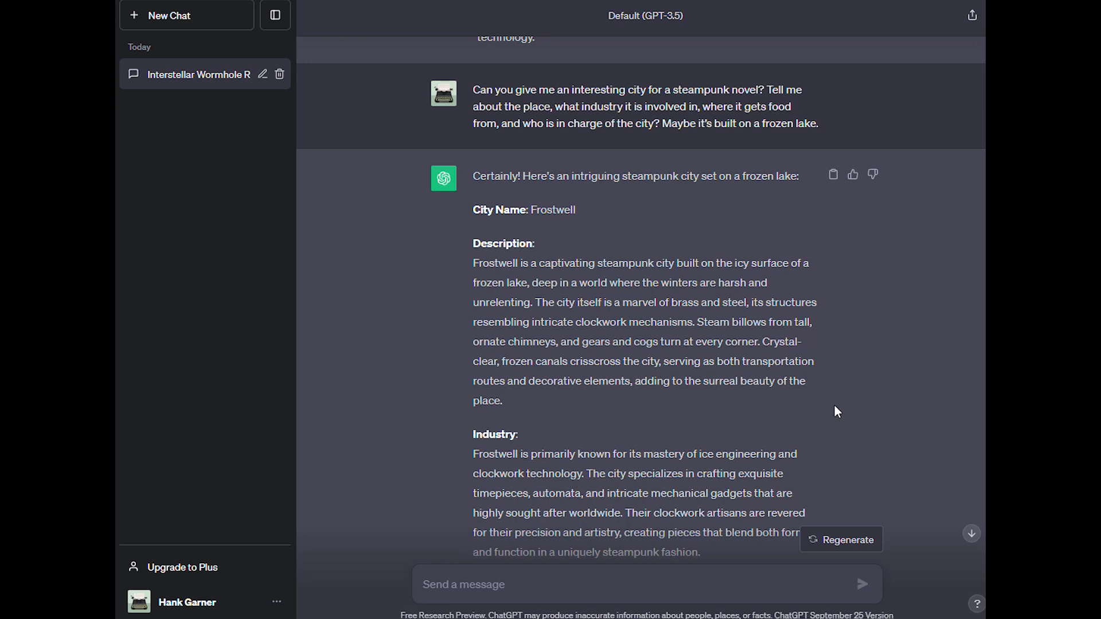
scroll(down, 3)
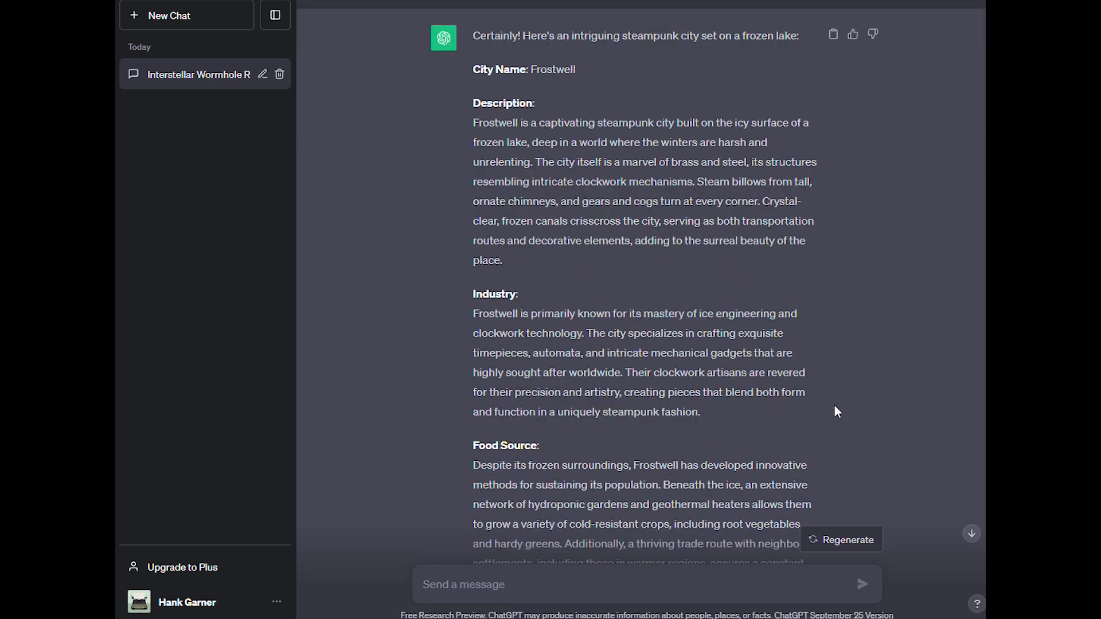
scroll(down, 3)
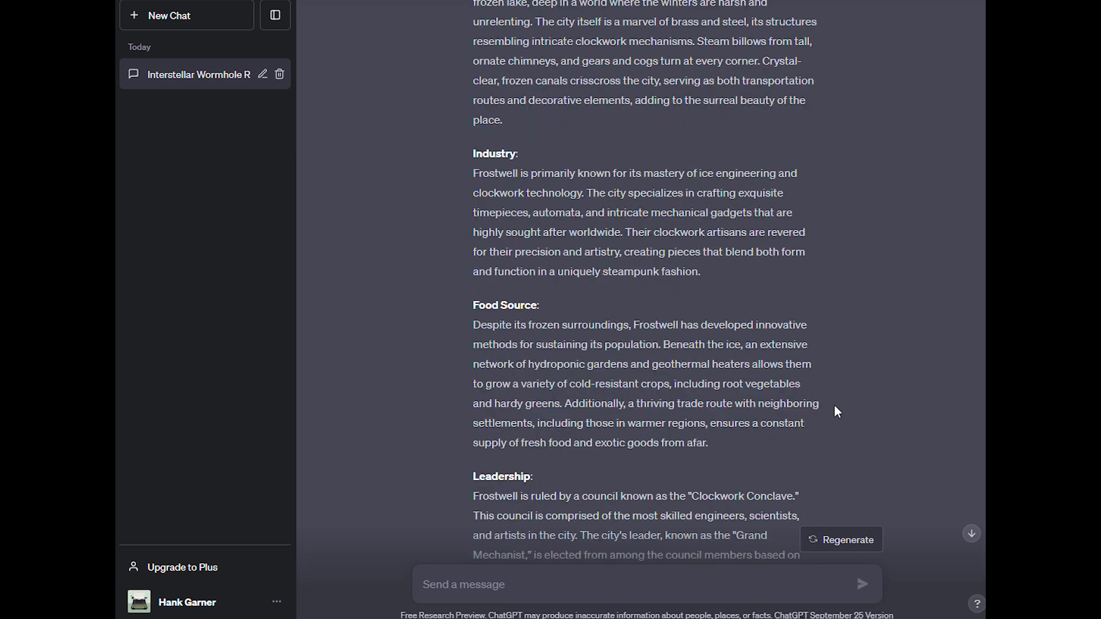
scroll(down, 3)
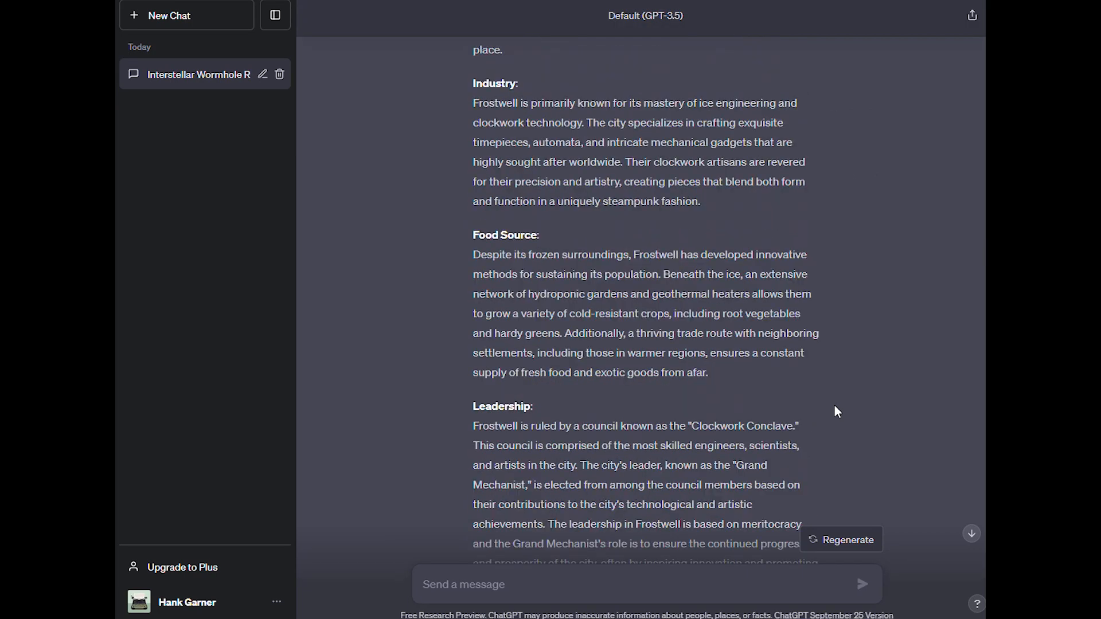
scroll(down, 3)
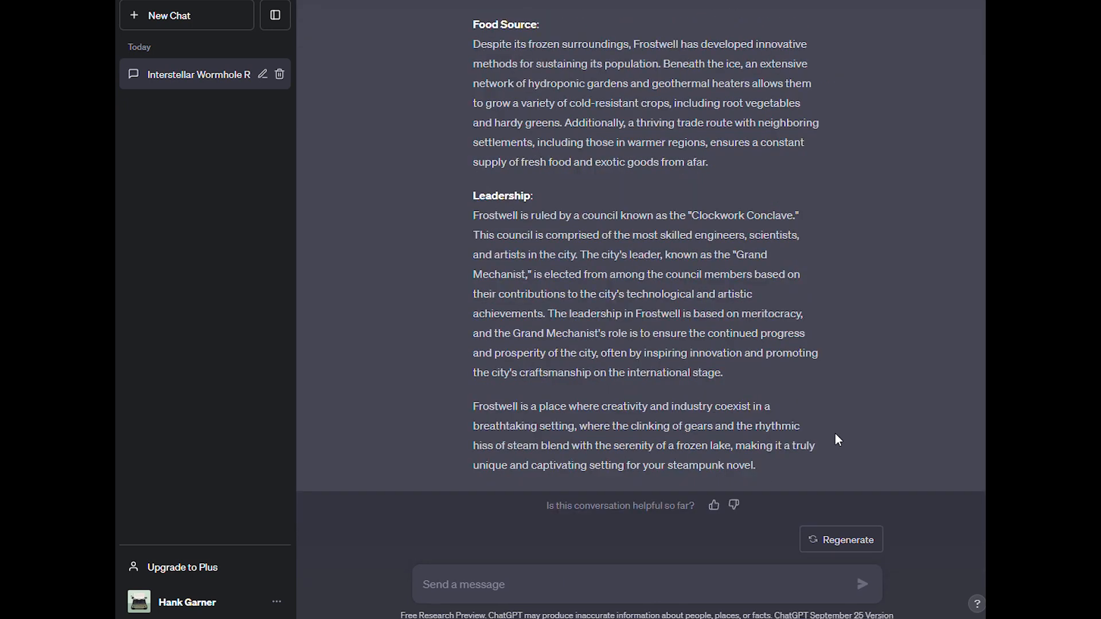
mouse_move(493, 415)
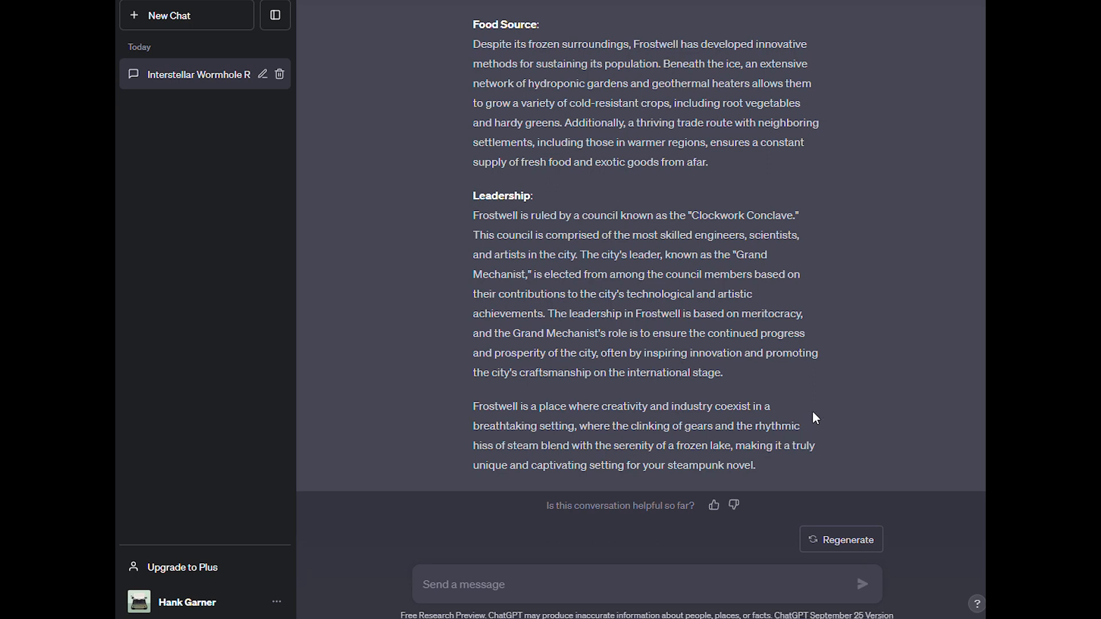
mouse_move(836, 421)
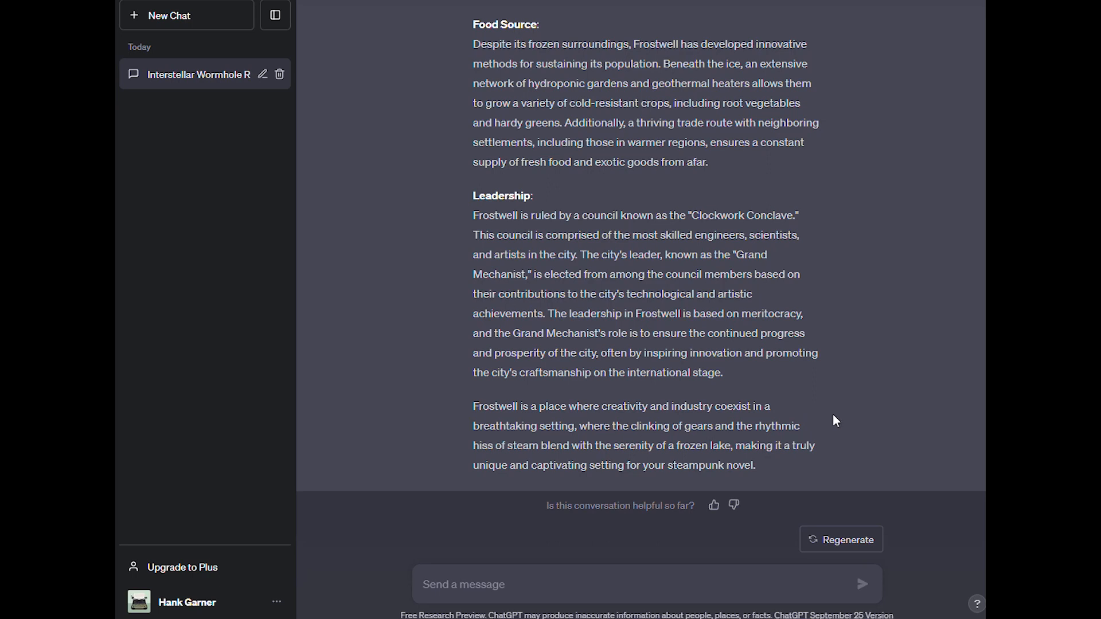
mouse_move(839, 421)
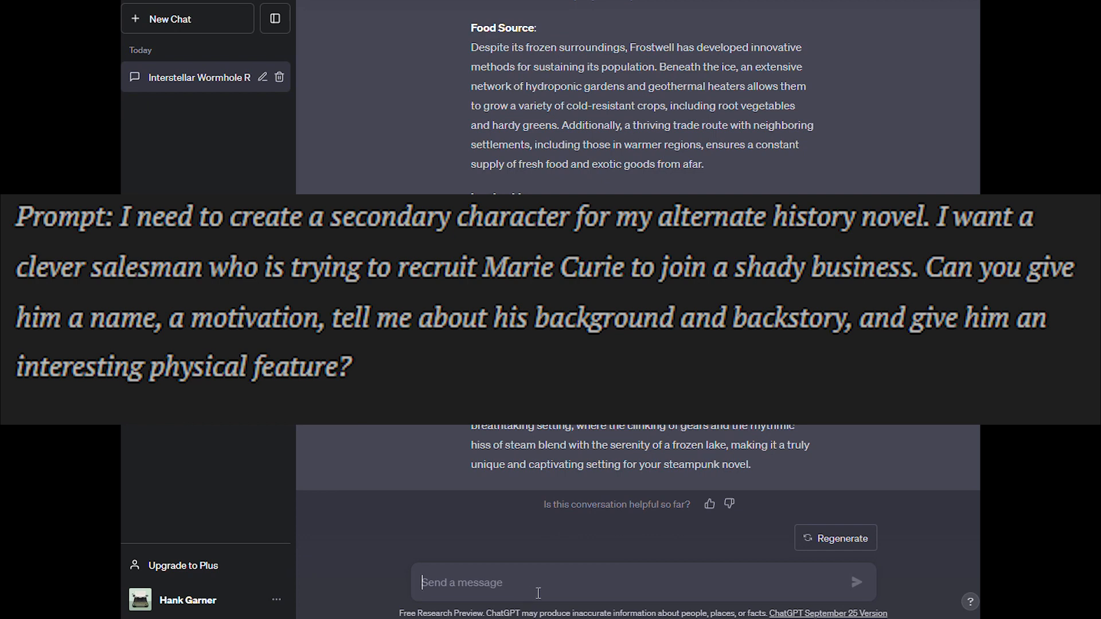
Step: Send the secondary character request and read Jasper Monroe's motivation, background and physical feature
click(855, 582)
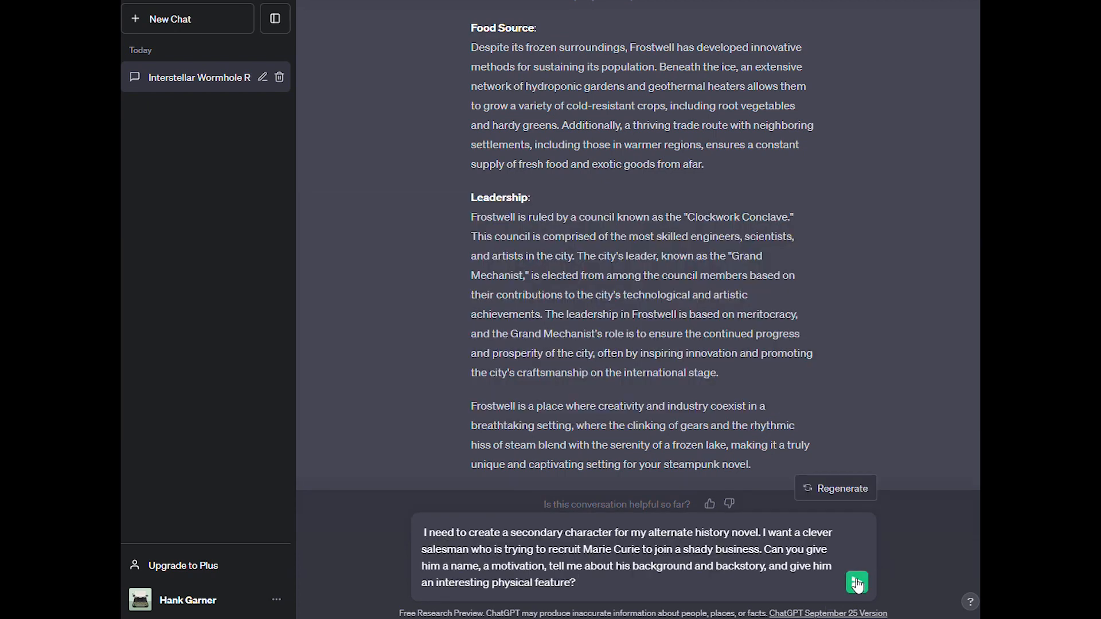
click(856, 582)
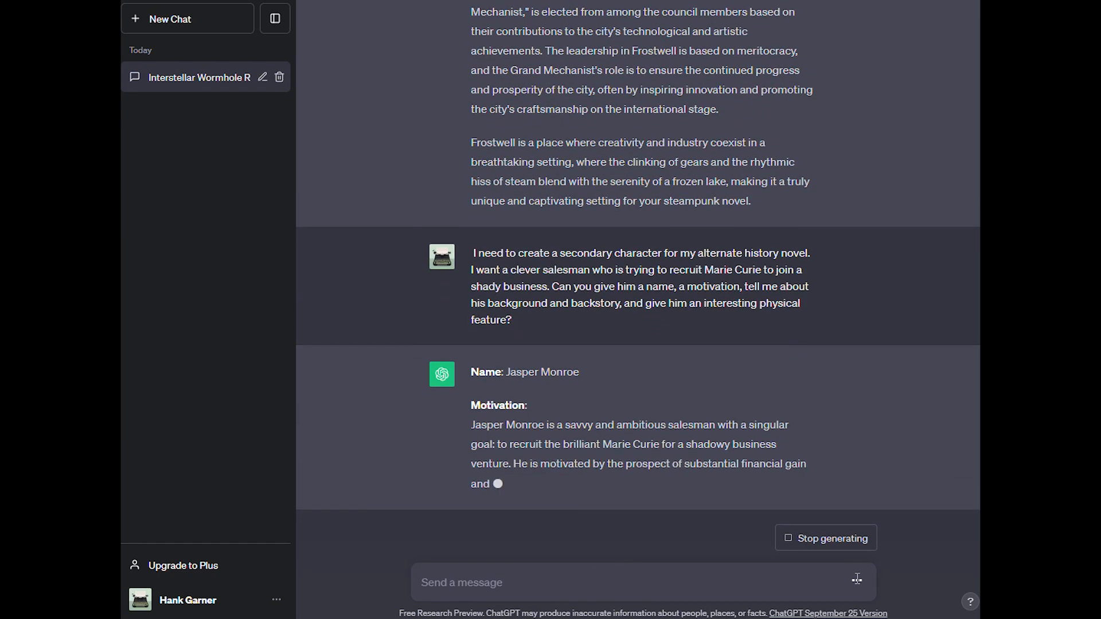
scroll(down, 3)
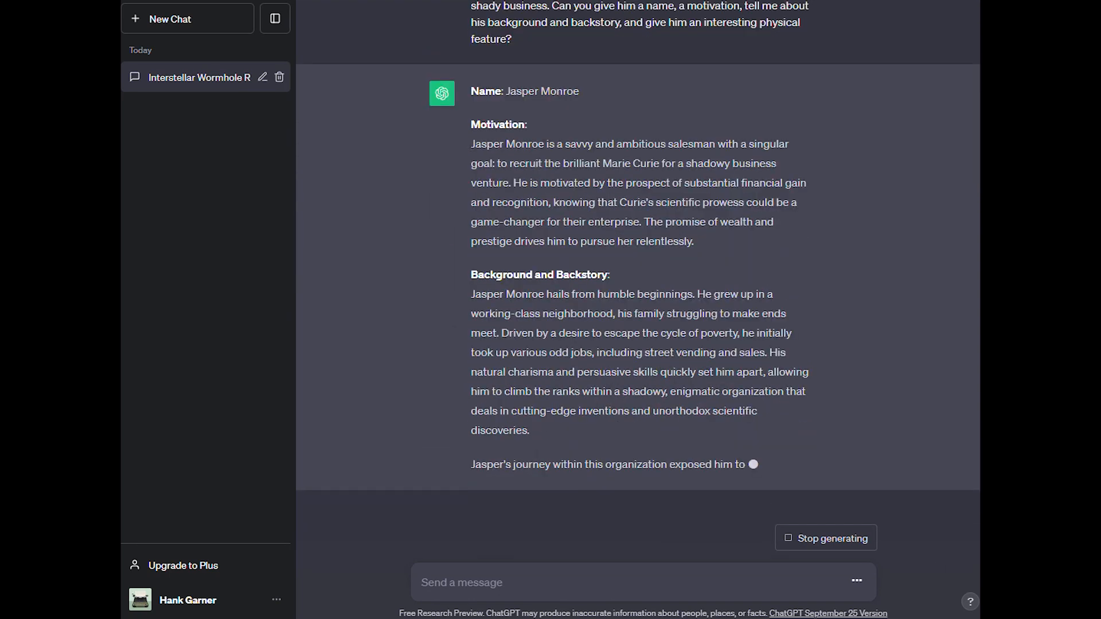
scroll(down, 3)
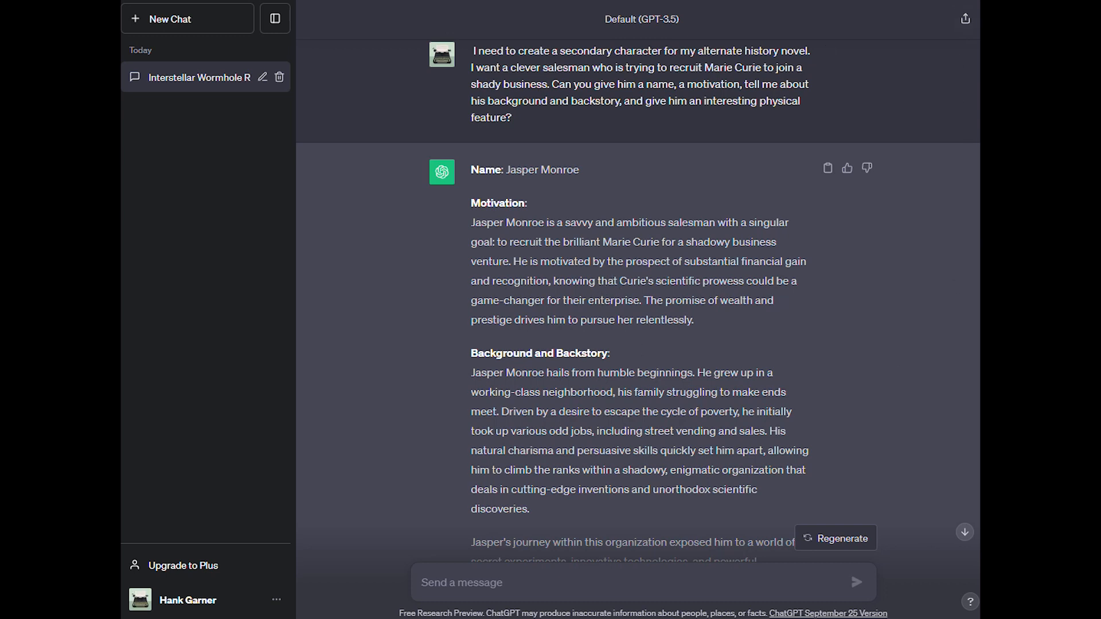
mouse_move(365, 586)
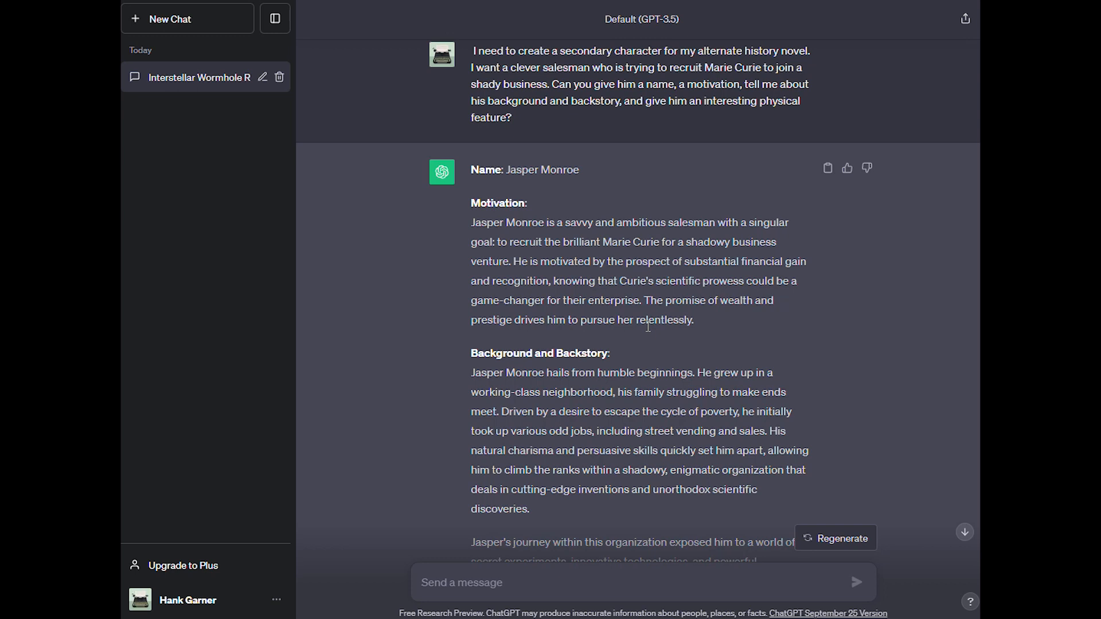
scroll(down, 3)
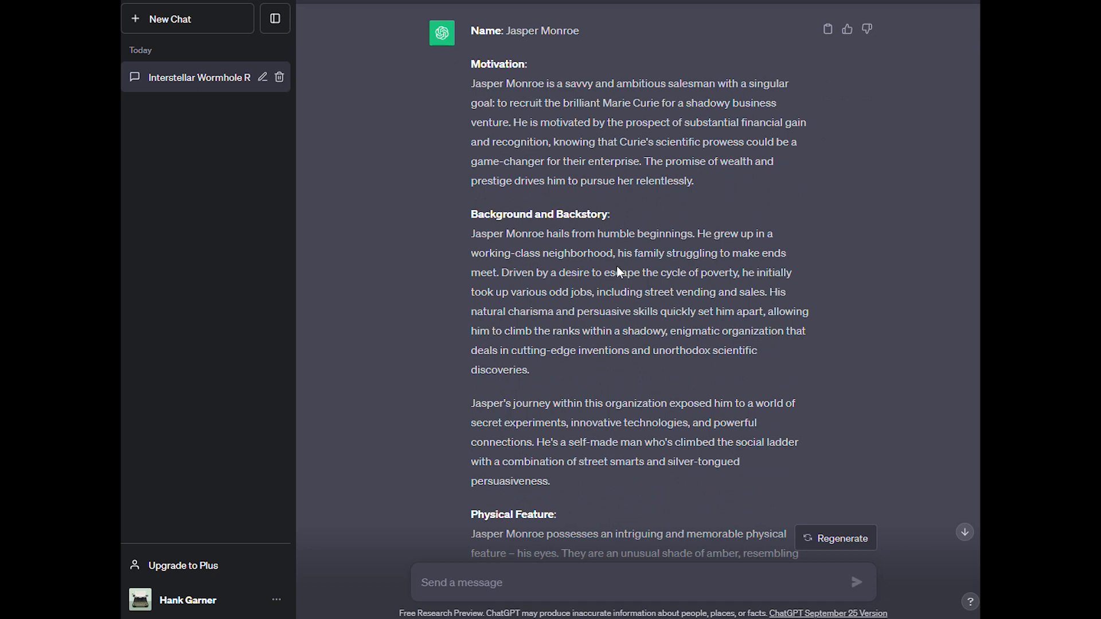
scroll(down, 3)
text(What are some interesting conflicts between main characters for a historical romance novel?)
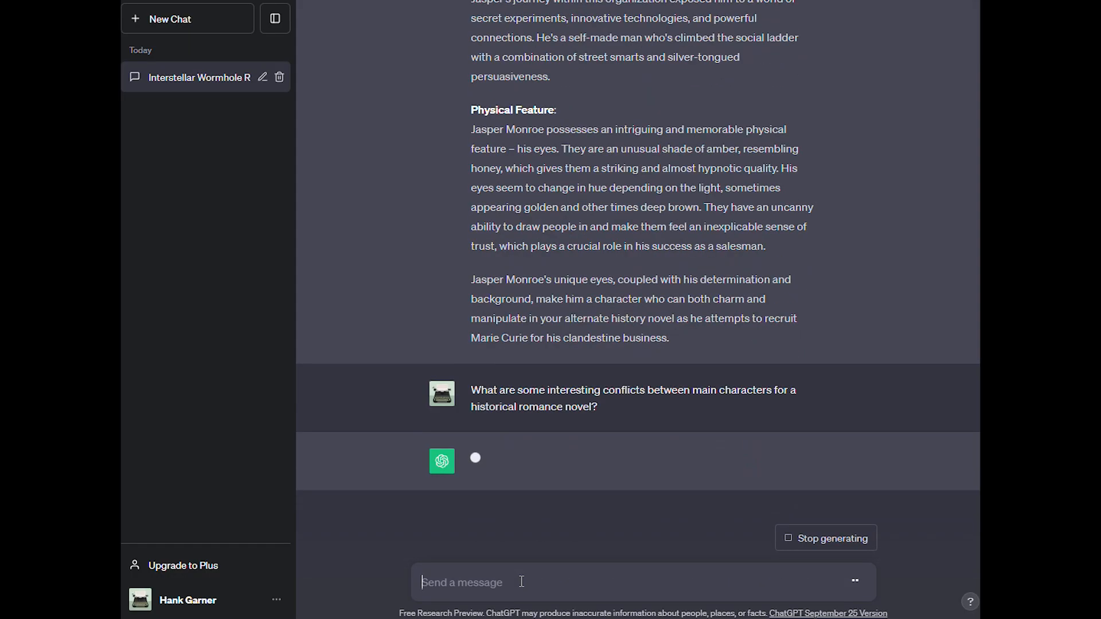
mouse_move(656, 451)
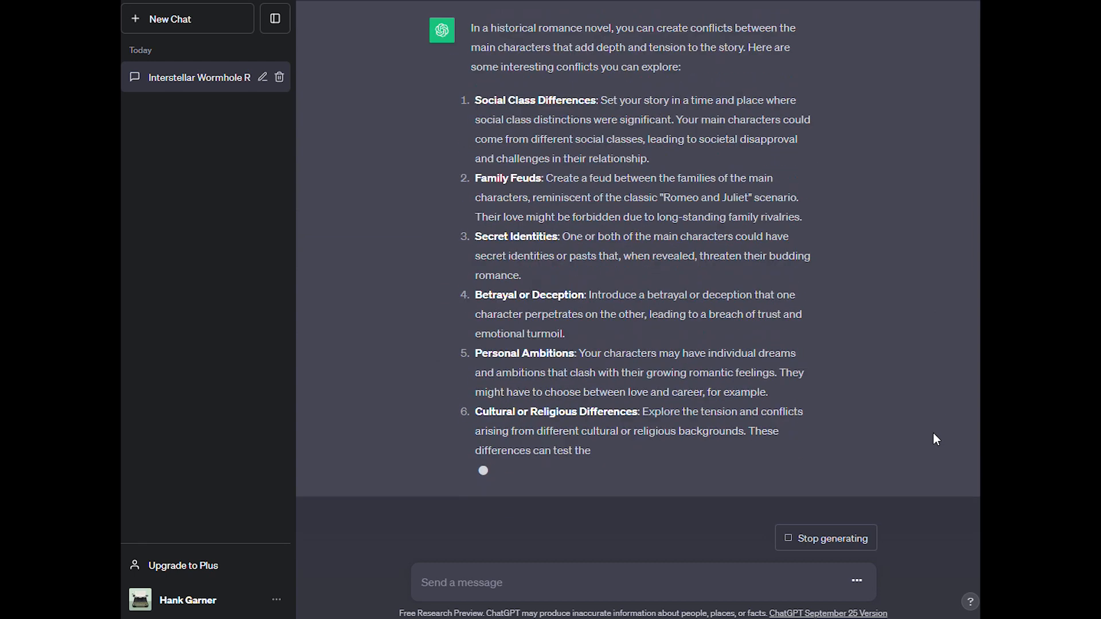
Step: Read through the fifteen conflicts, from social class differences to societal norms, to the summary
scroll(down, 3)
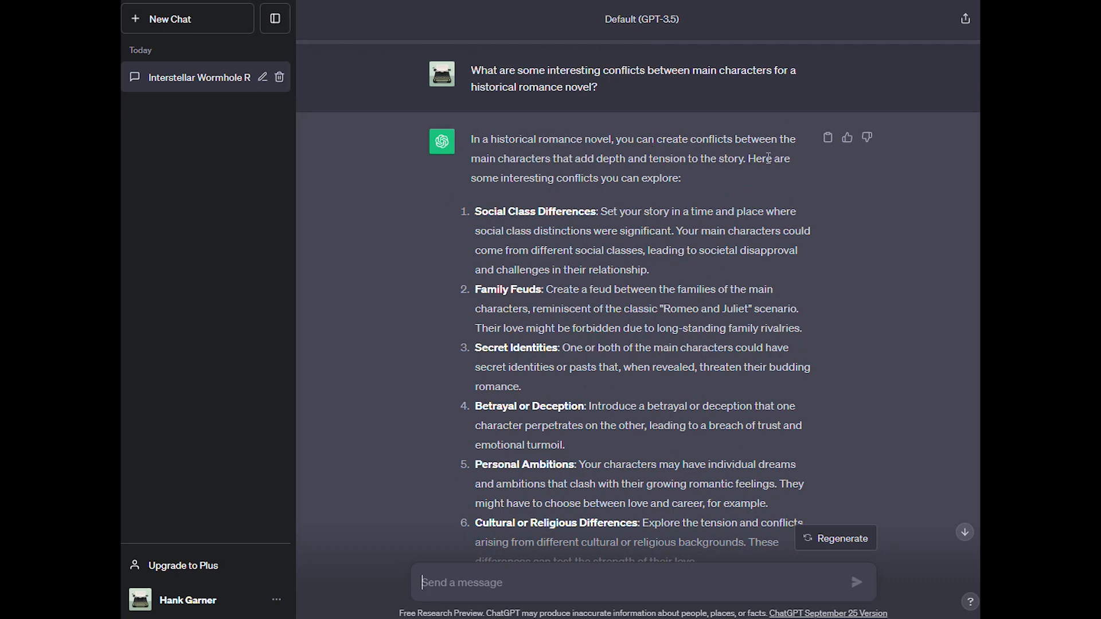
mouse_move(697, 171)
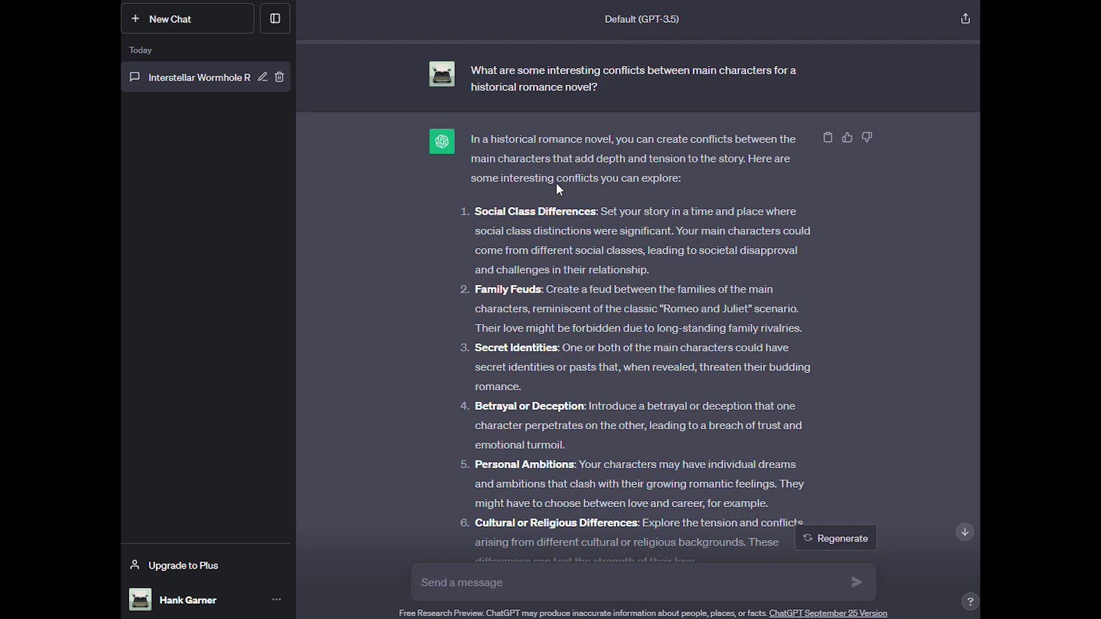
mouse_move(613, 269)
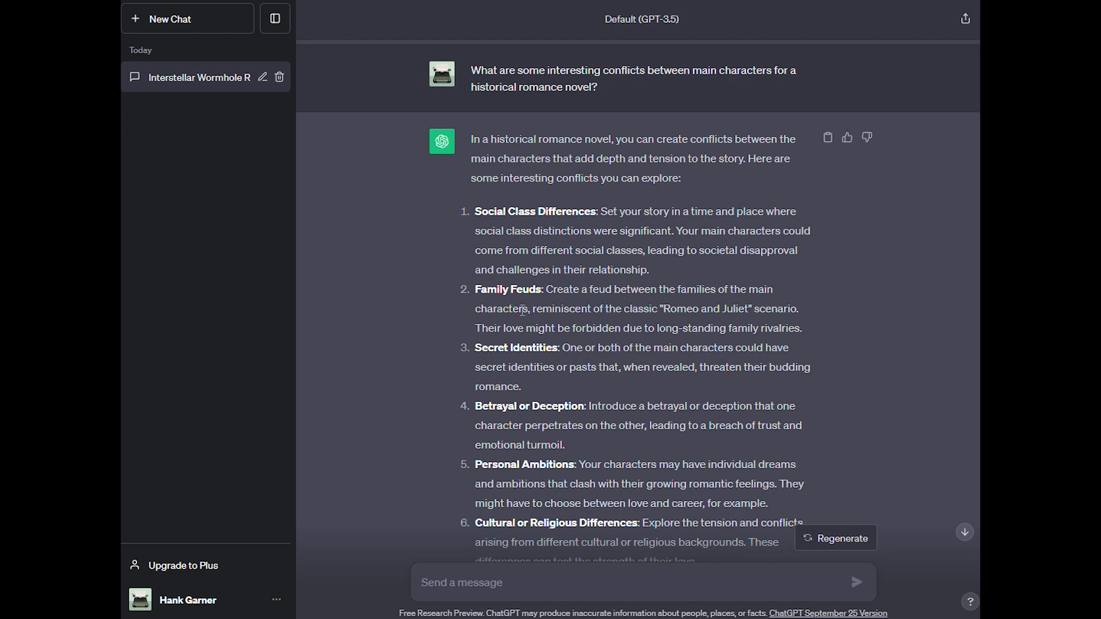
scroll(down, 3)
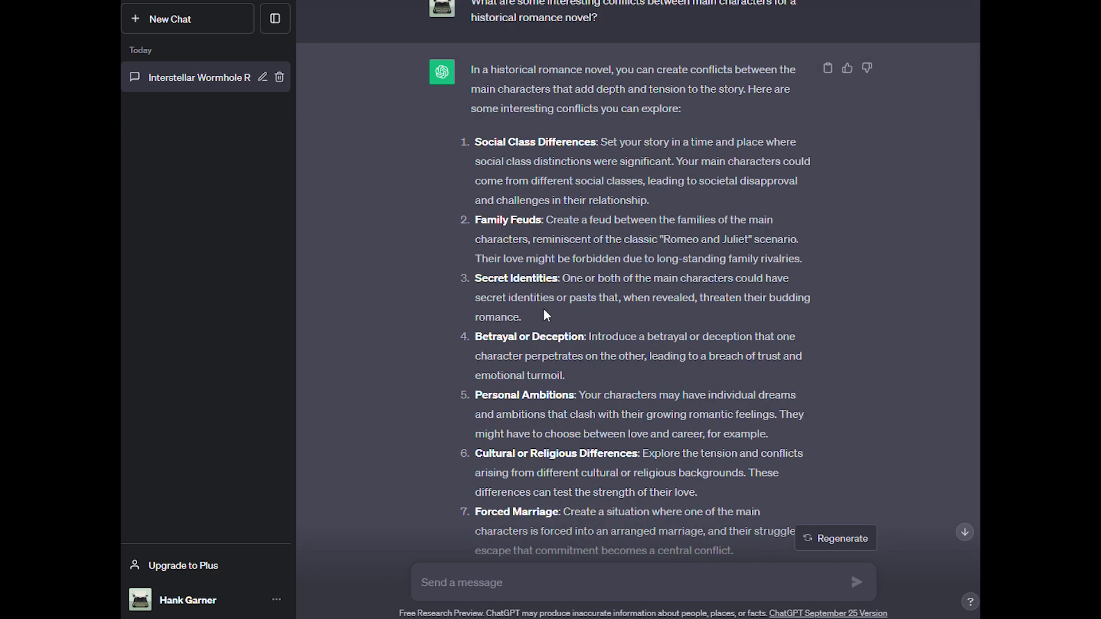
mouse_move(607, 355)
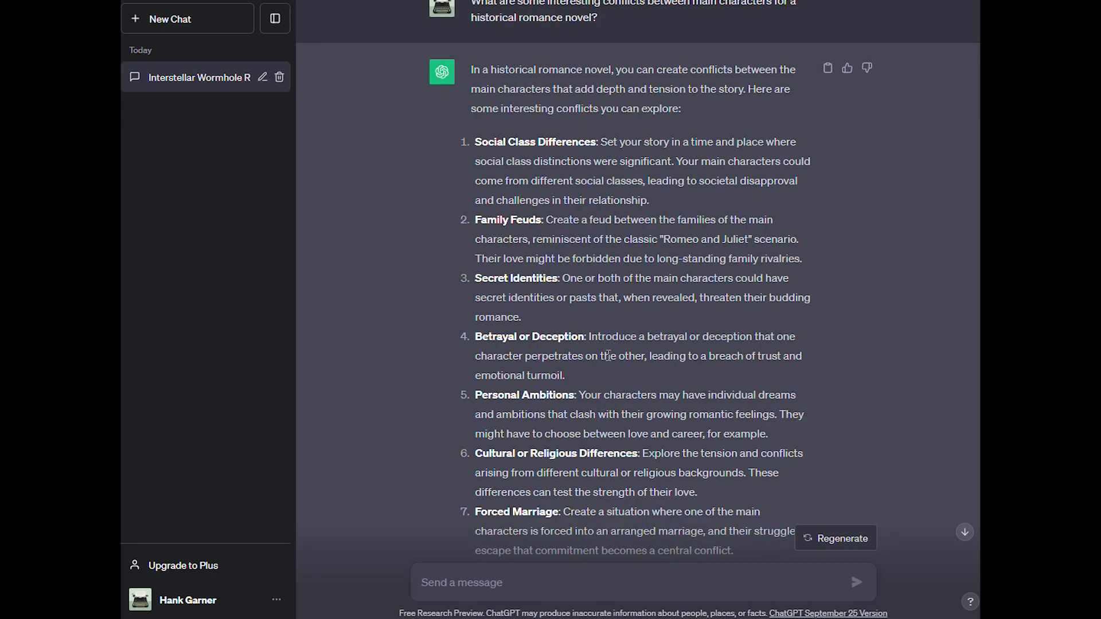
scroll(down, 3)
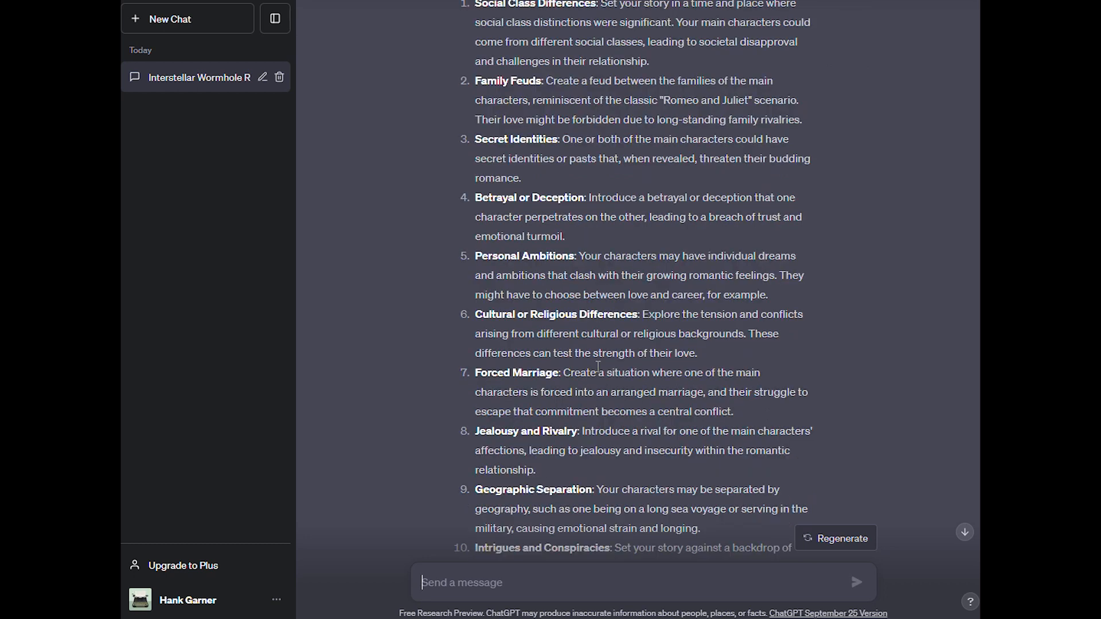
scroll(down, 3)
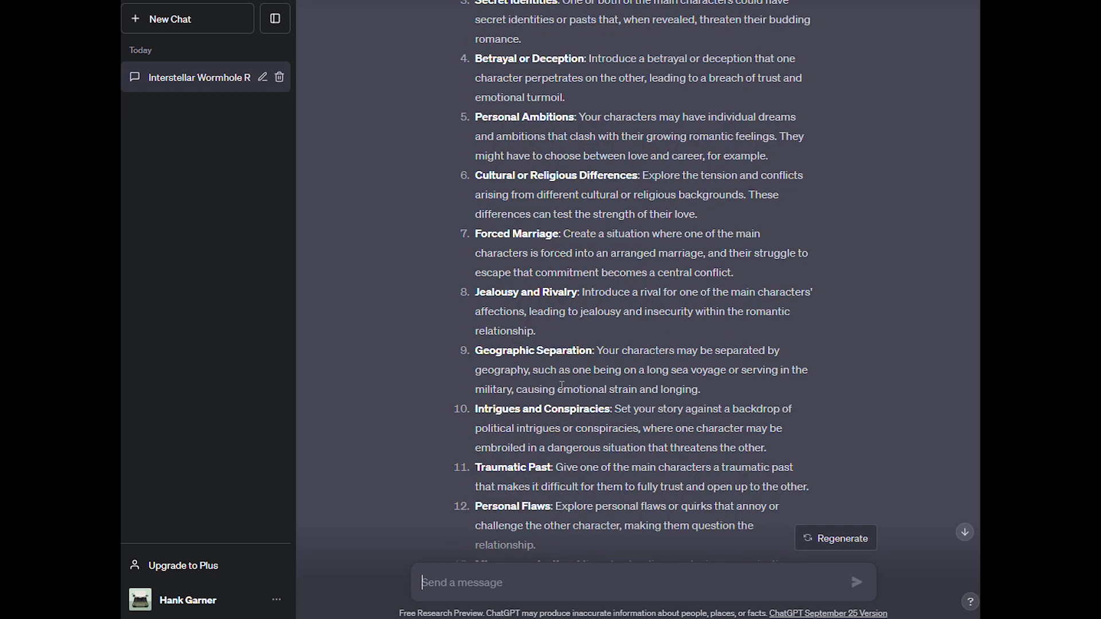
scroll(down, 3)
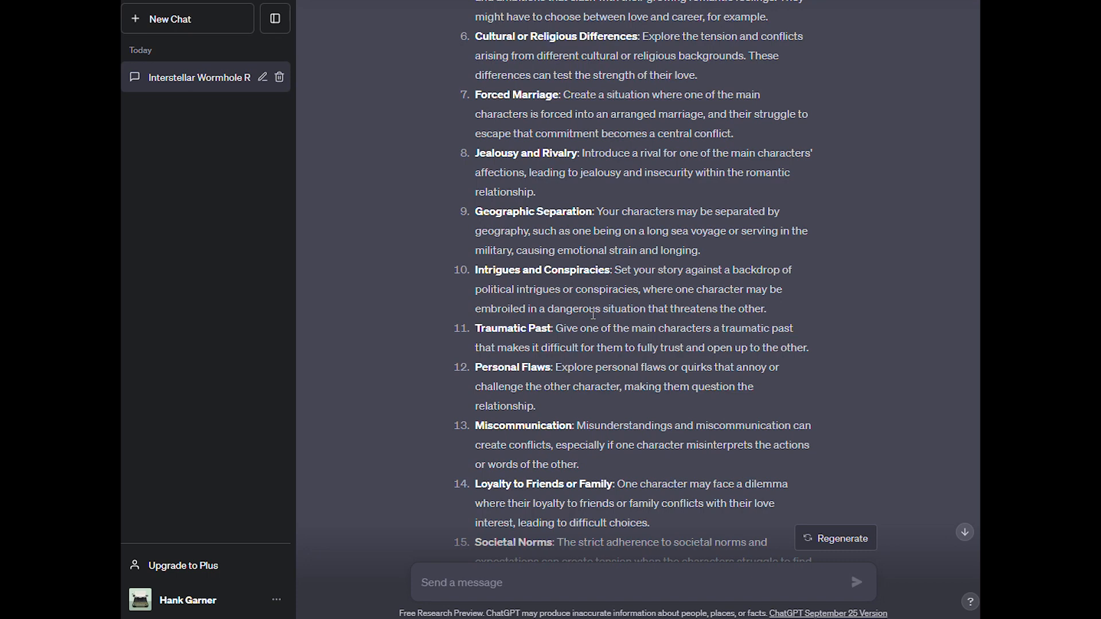
mouse_move(535, 386)
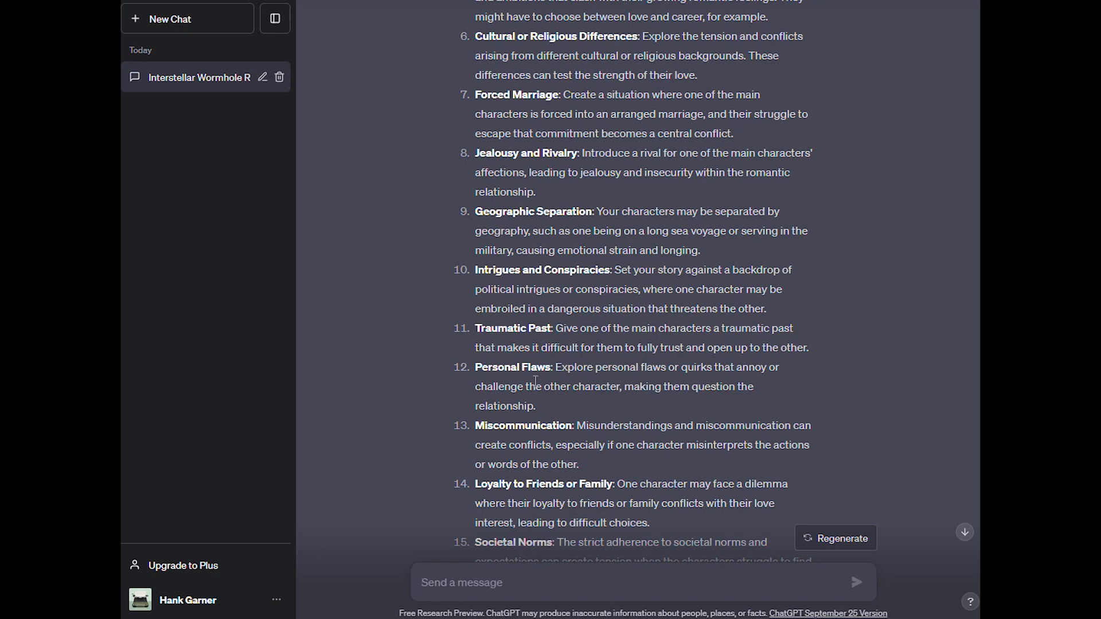
mouse_move(706, 403)
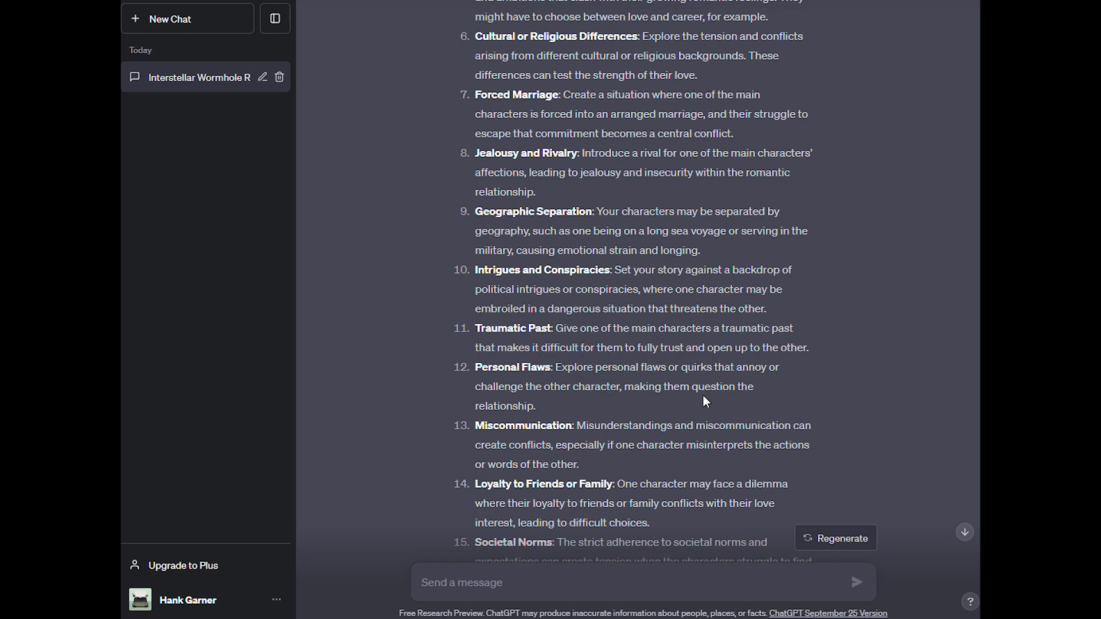
mouse_move(725, 403)
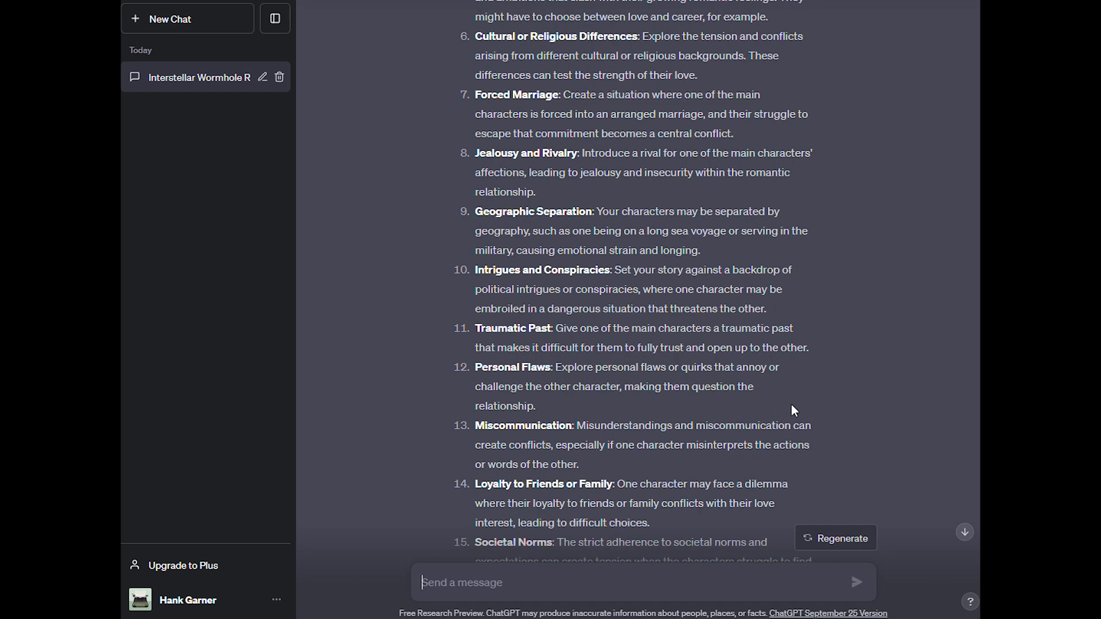
mouse_move(769, 417)
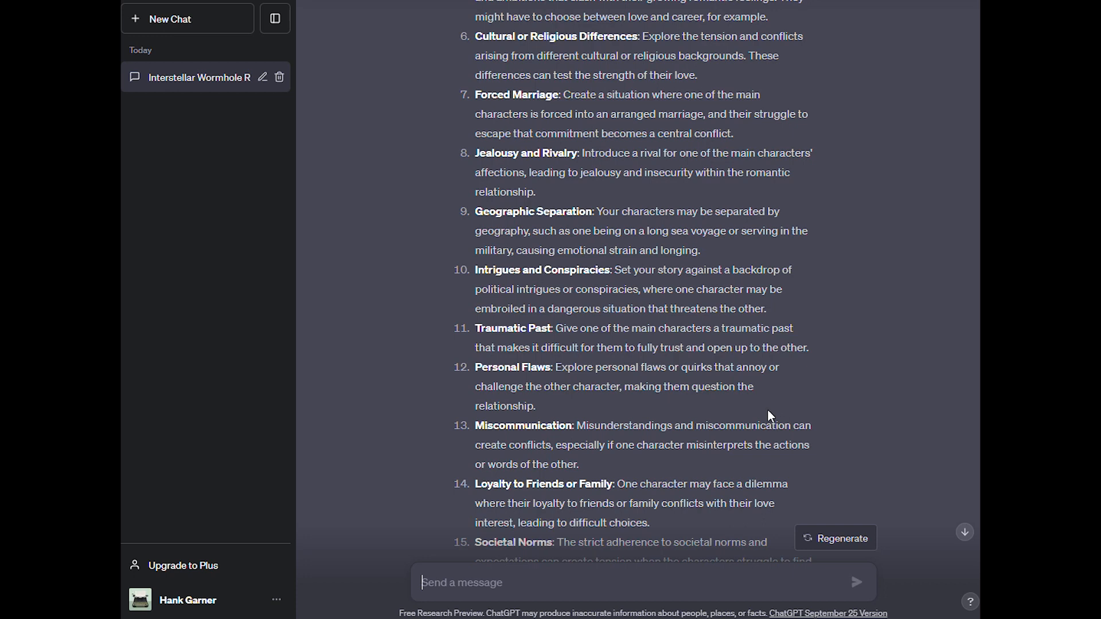
scroll(down, 3)
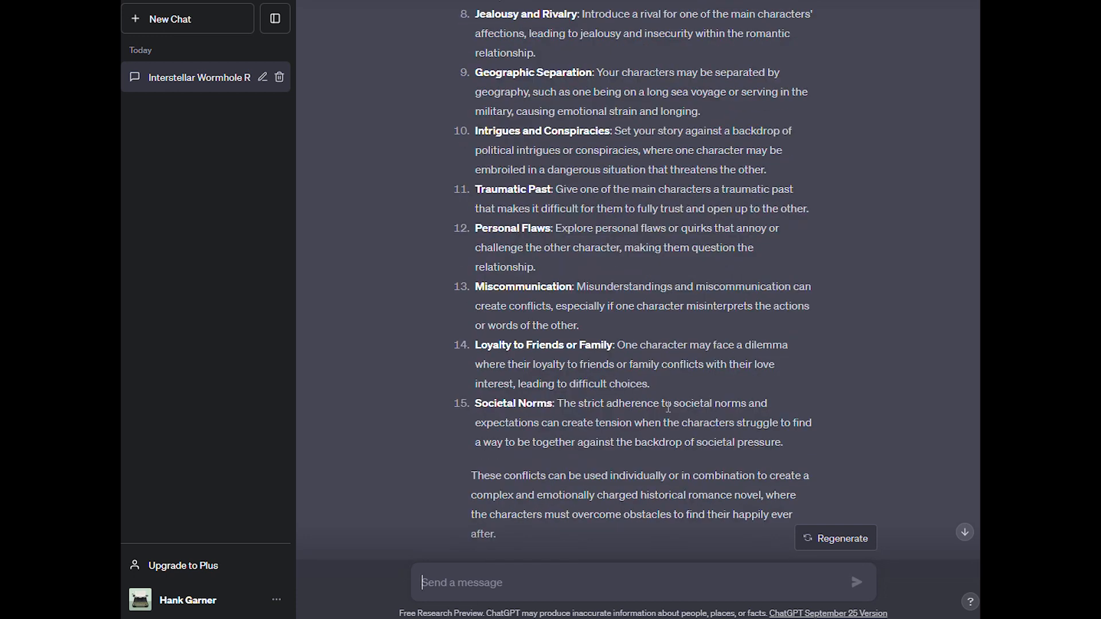
mouse_move(682, 442)
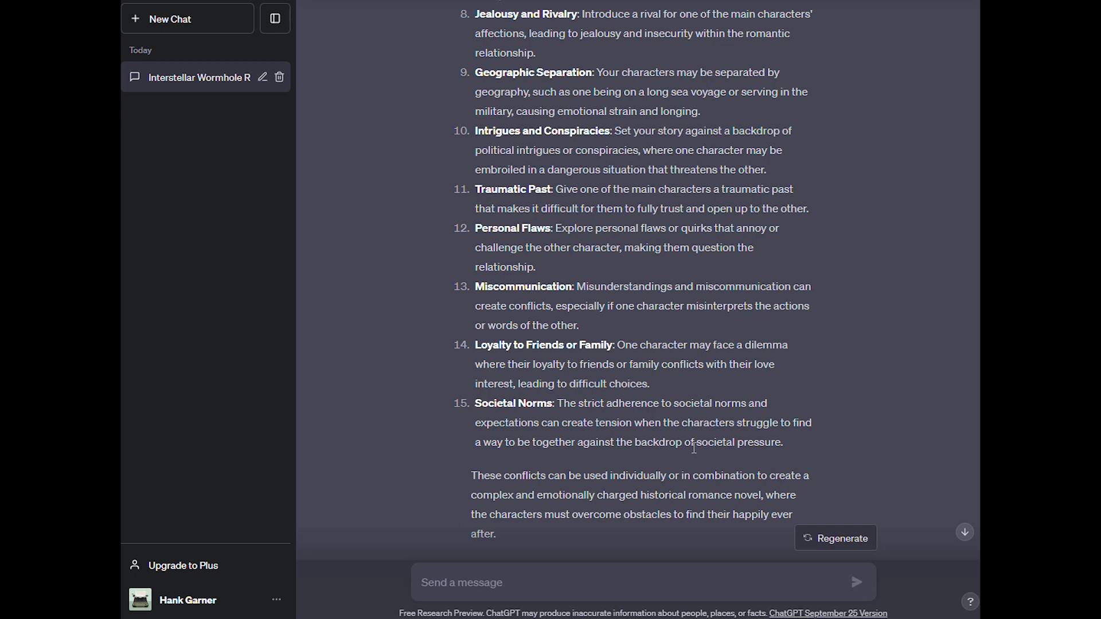
mouse_move(682, 440)
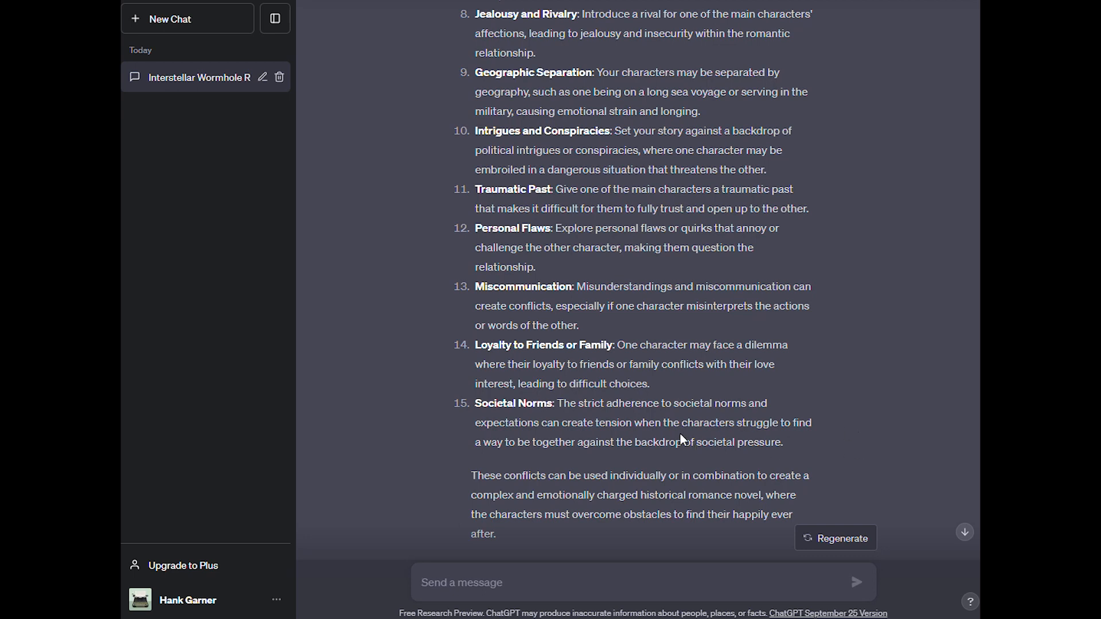
scroll(up, 3)
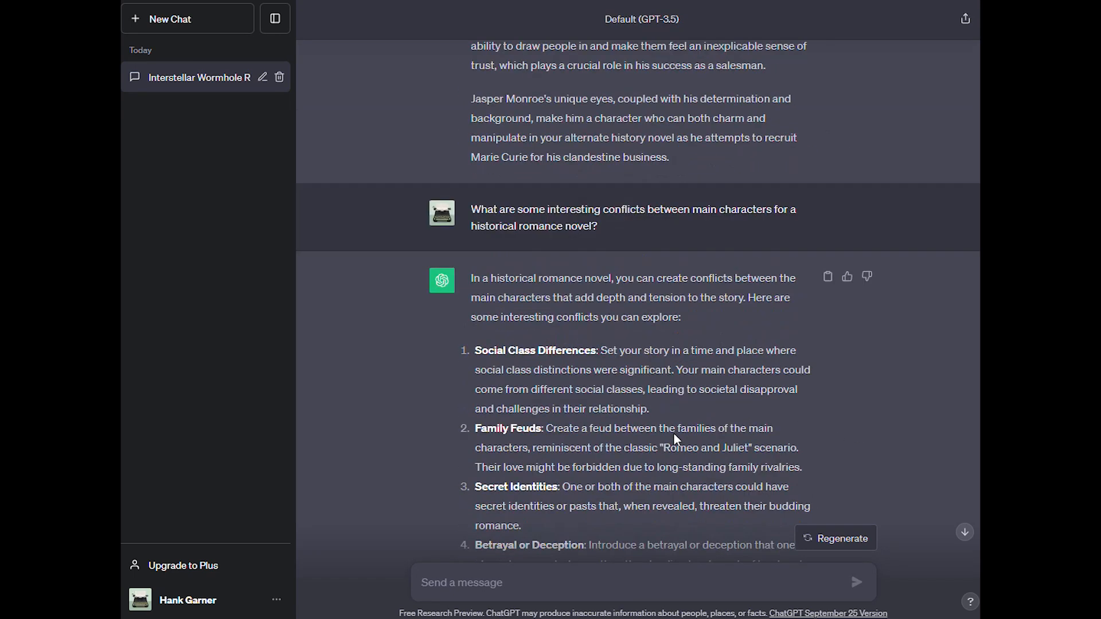
mouse_move(674, 431)
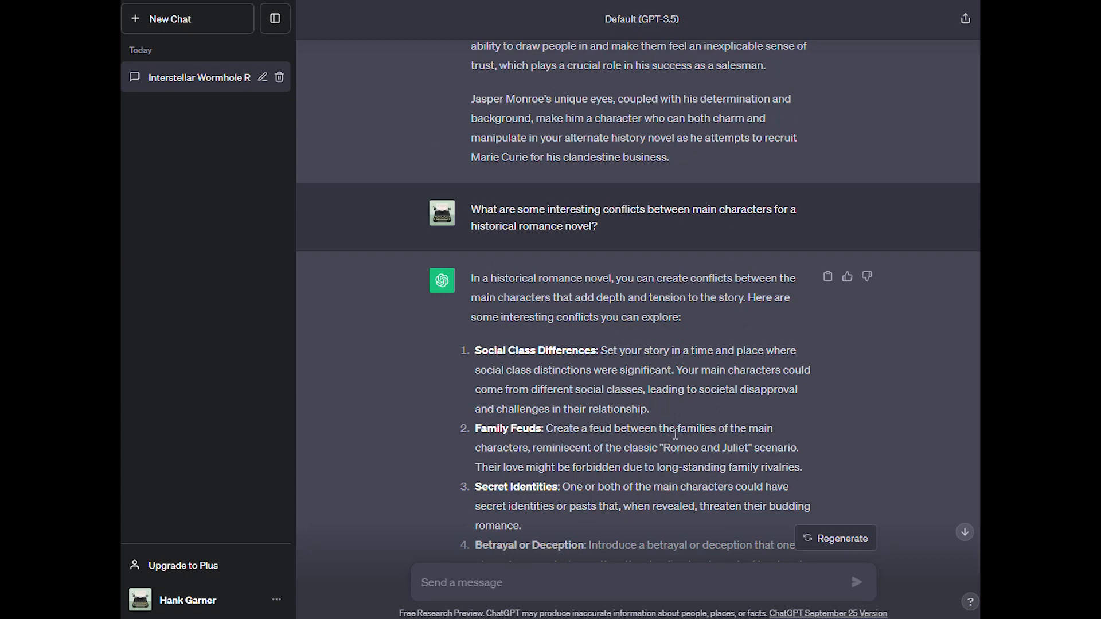
scroll(down, 3)
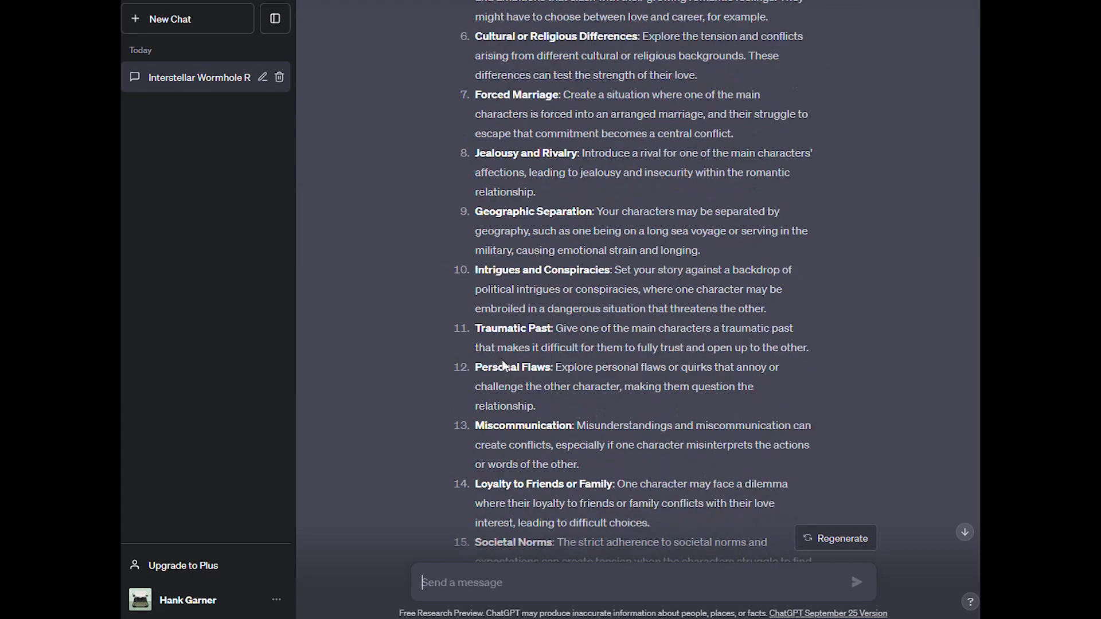
scroll(down, 3)
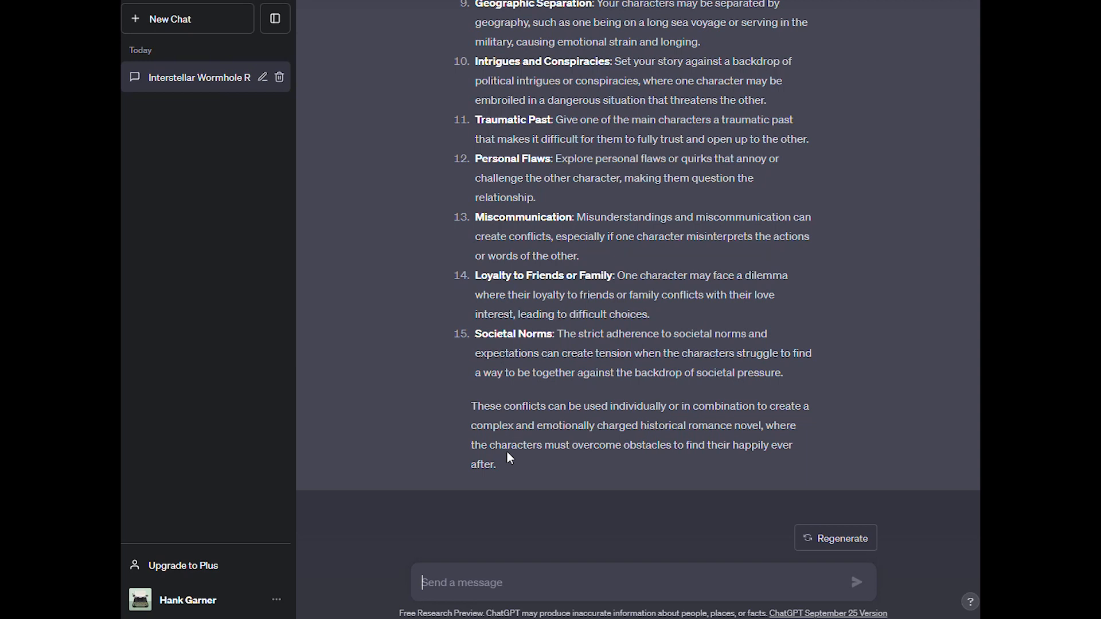
mouse_move(690, 430)
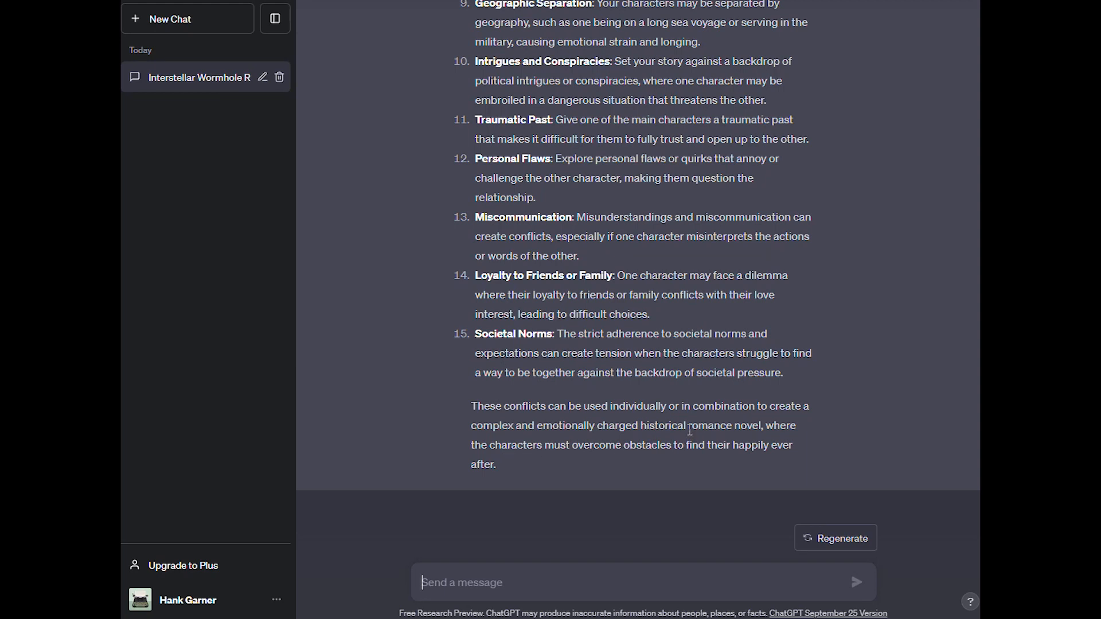
mouse_move(647, 441)
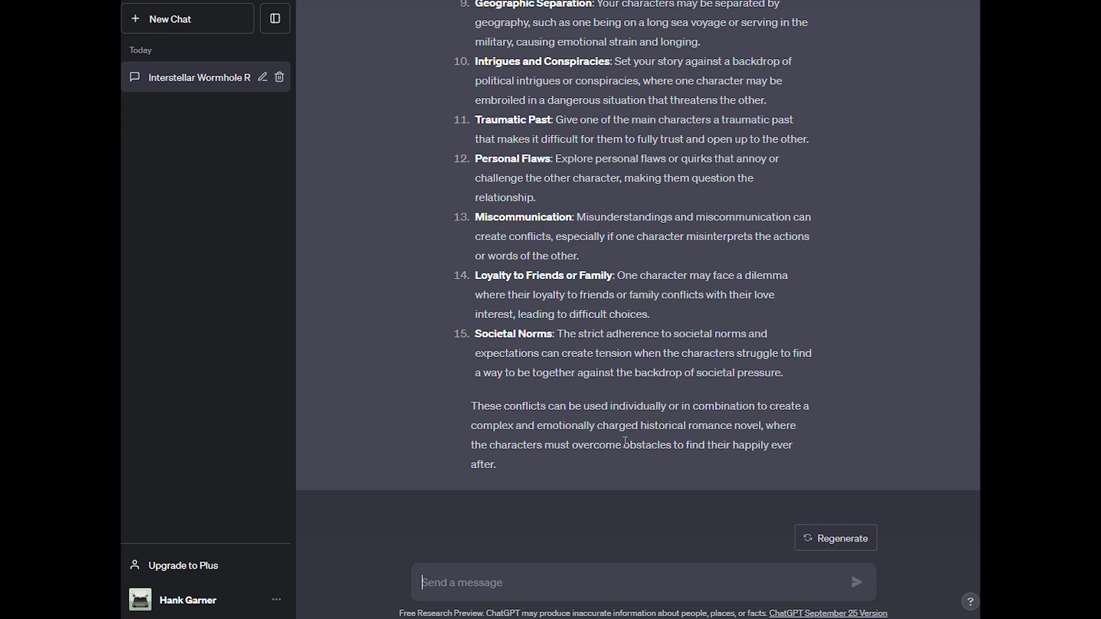
mouse_move(628, 472)
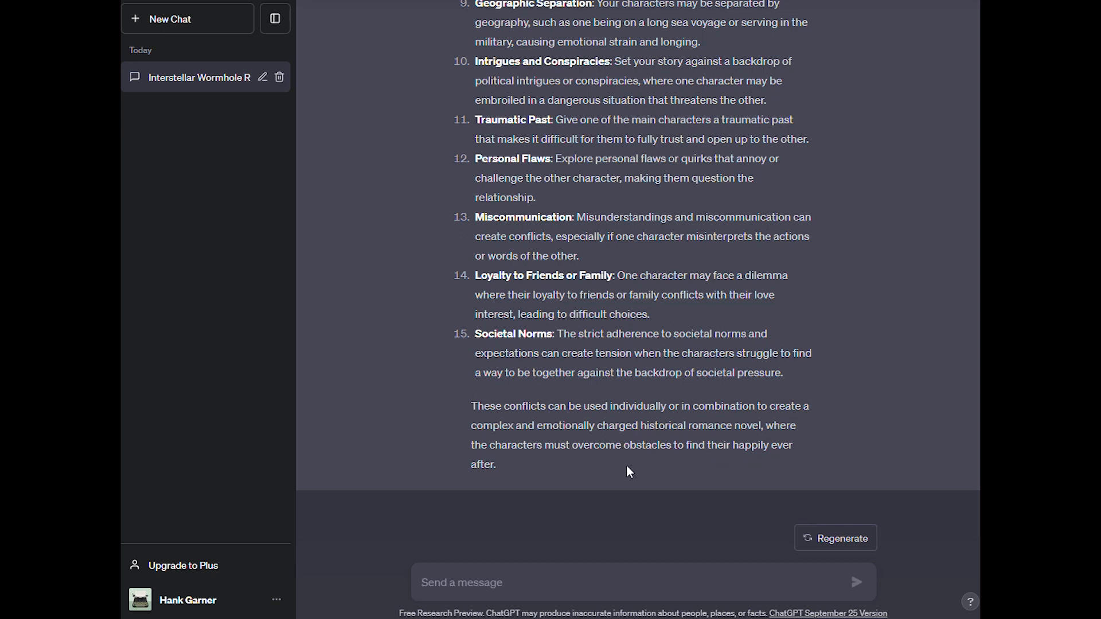
mouse_move(658, 448)
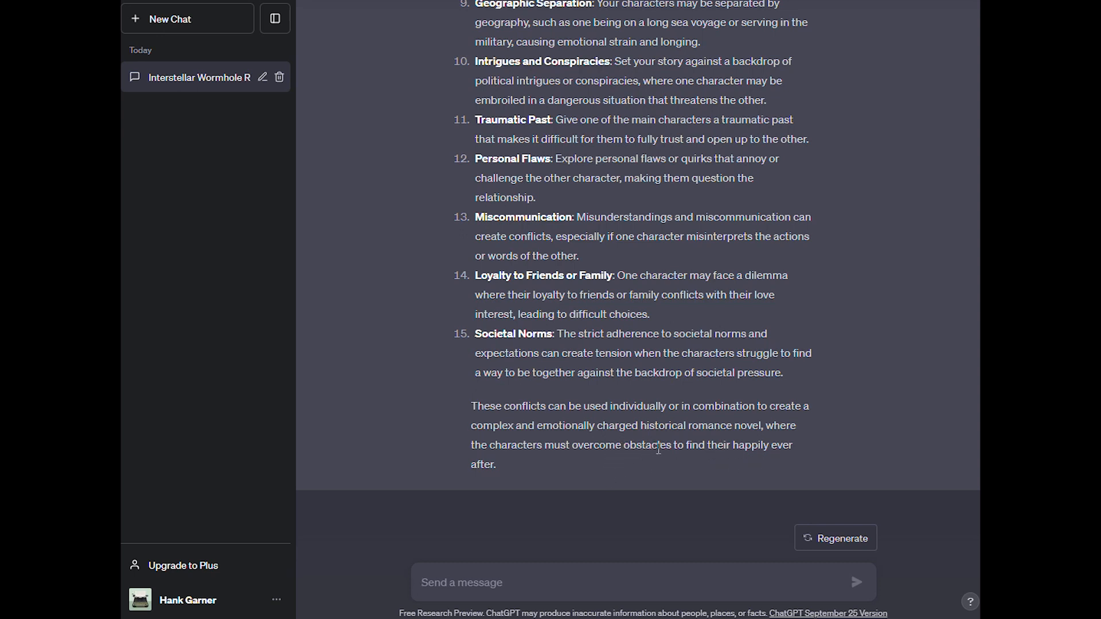
mouse_move(695, 460)
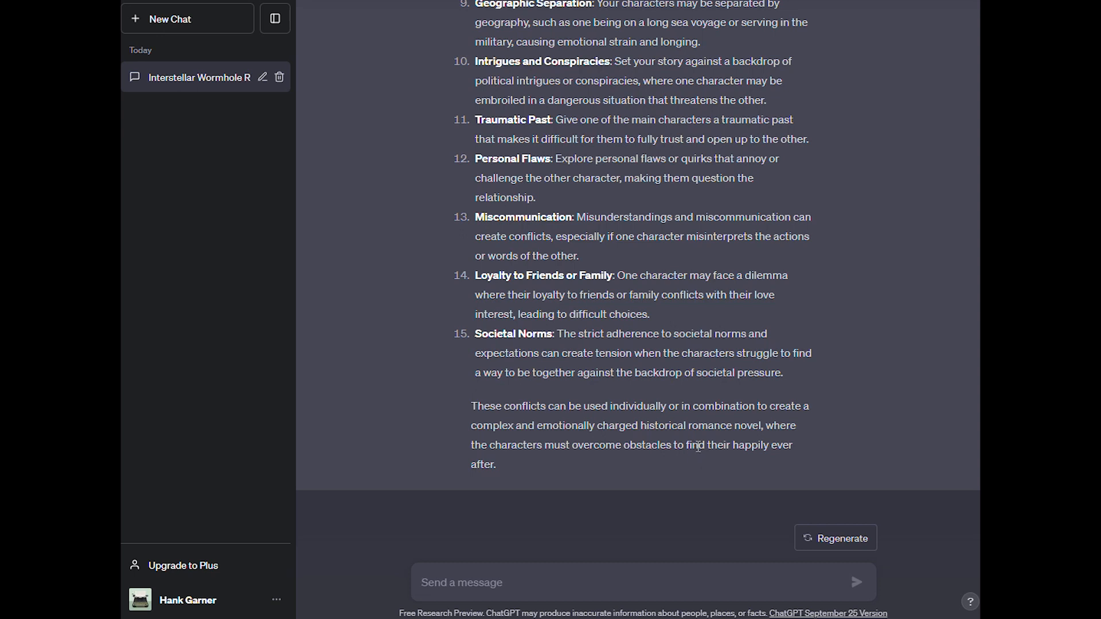
mouse_move(940, 244)
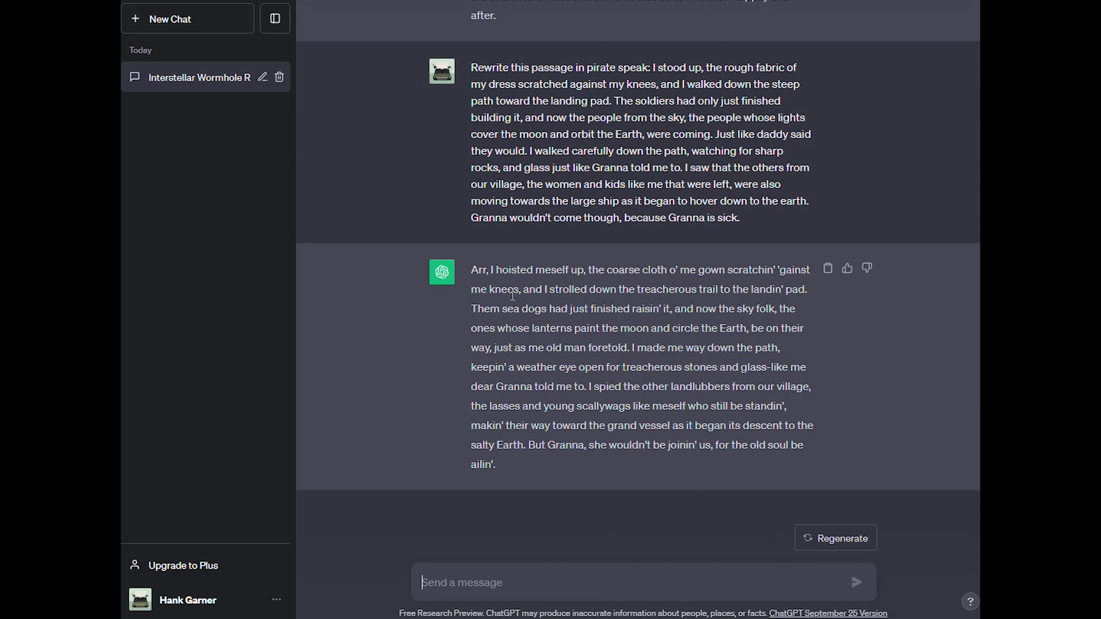
mouse_move(575, 270)
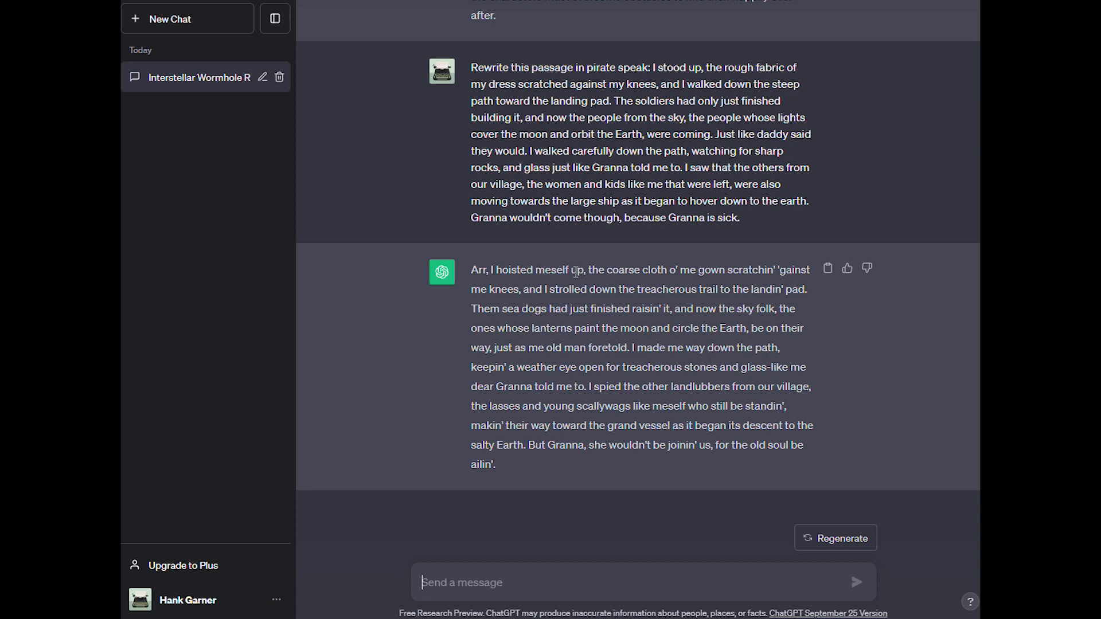
mouse_move(736, 271)
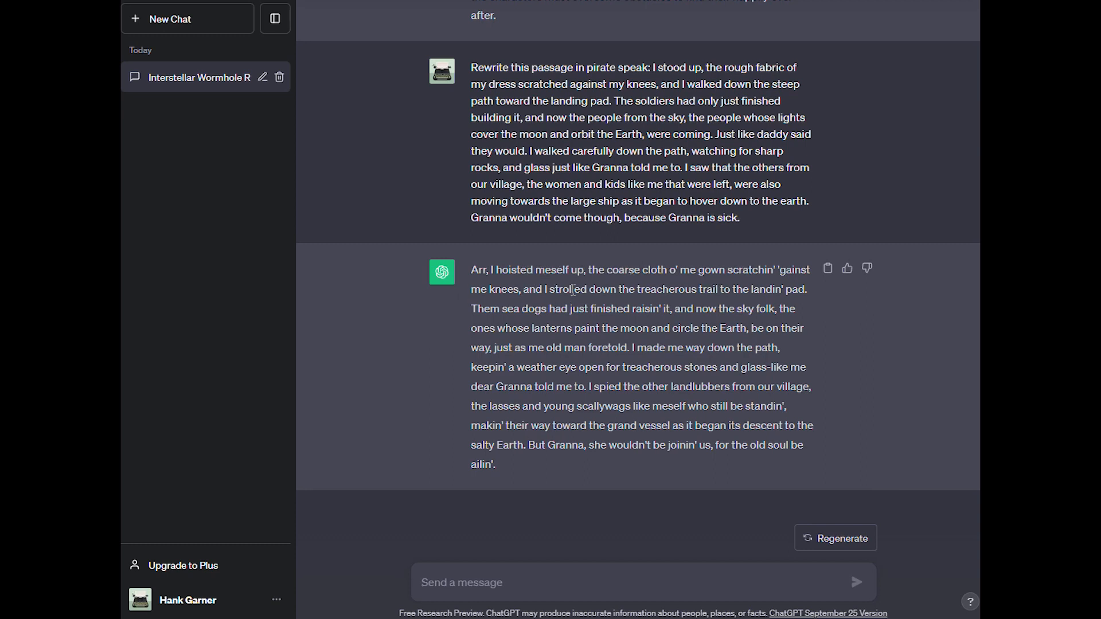
mouse_move(861, 352)
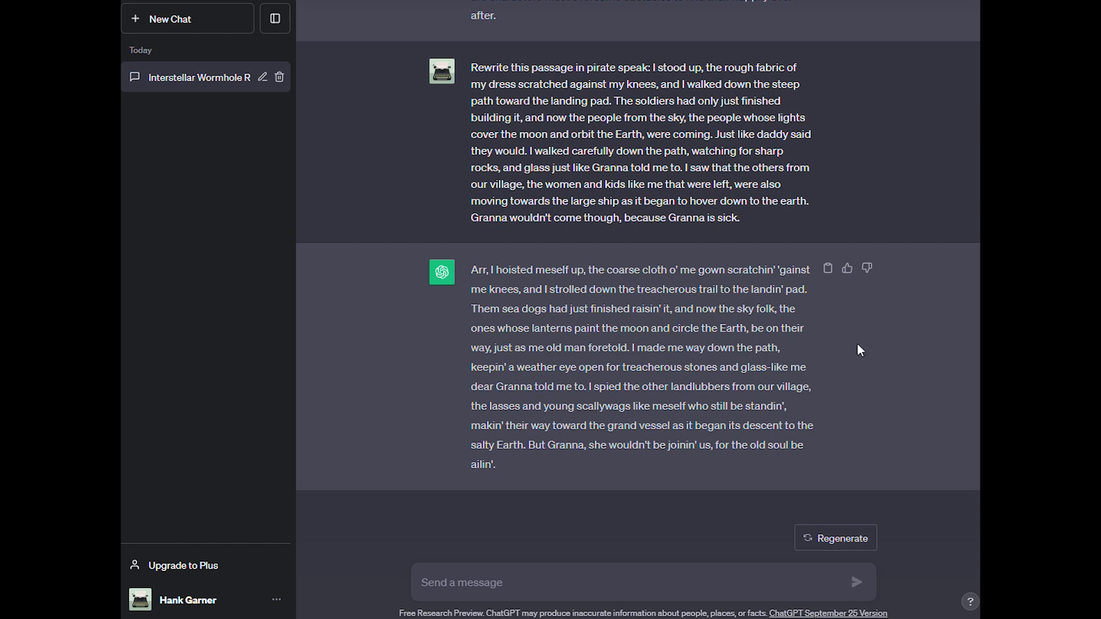
mouse_move(896, 382)
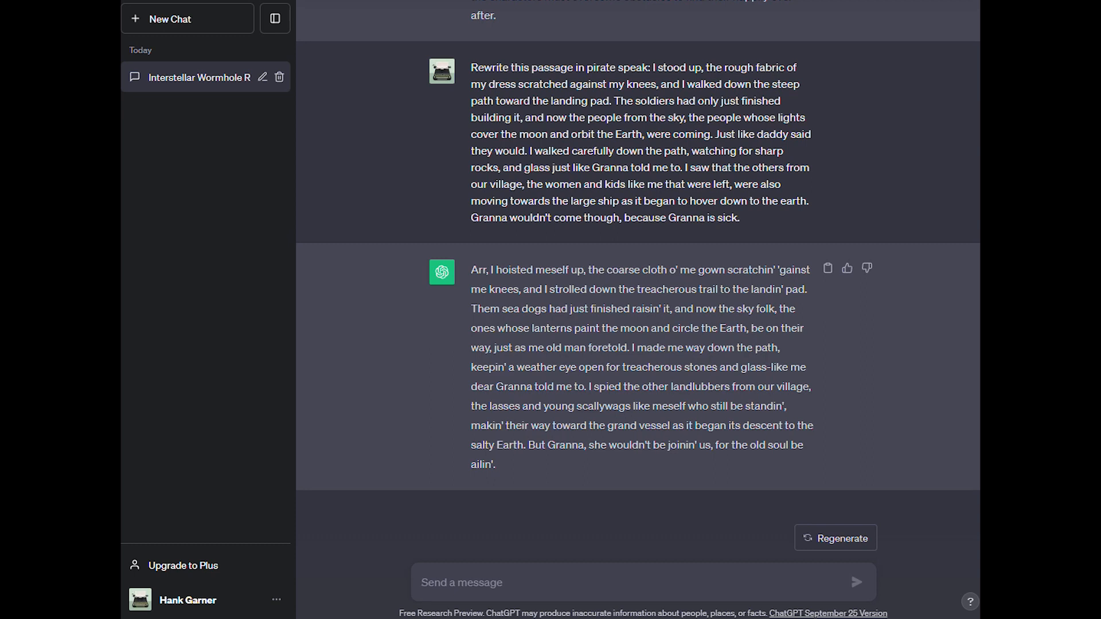
Step: Focus the message box for the pirate-speak rewrite of the landing-pad passage
click(483, 583)
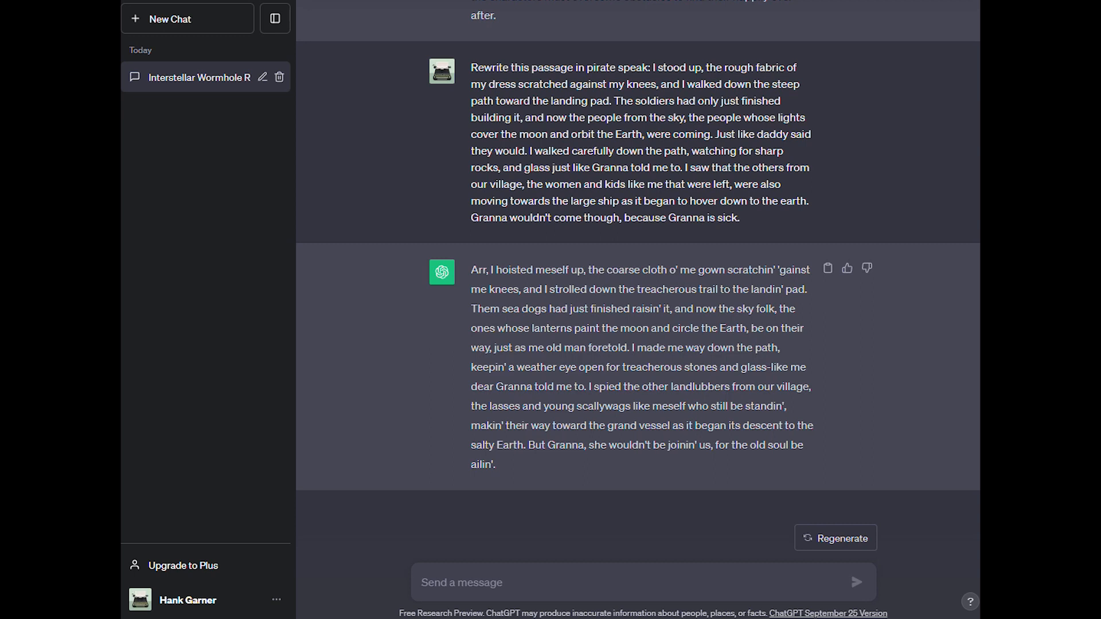
Step: Ask for 30 original fantasy castle names and review the list, Aetherholm Castle to Duskmantle Keep
click(540, 583)
text(Can you give me some cool original names for castles in a fantasy novel?)
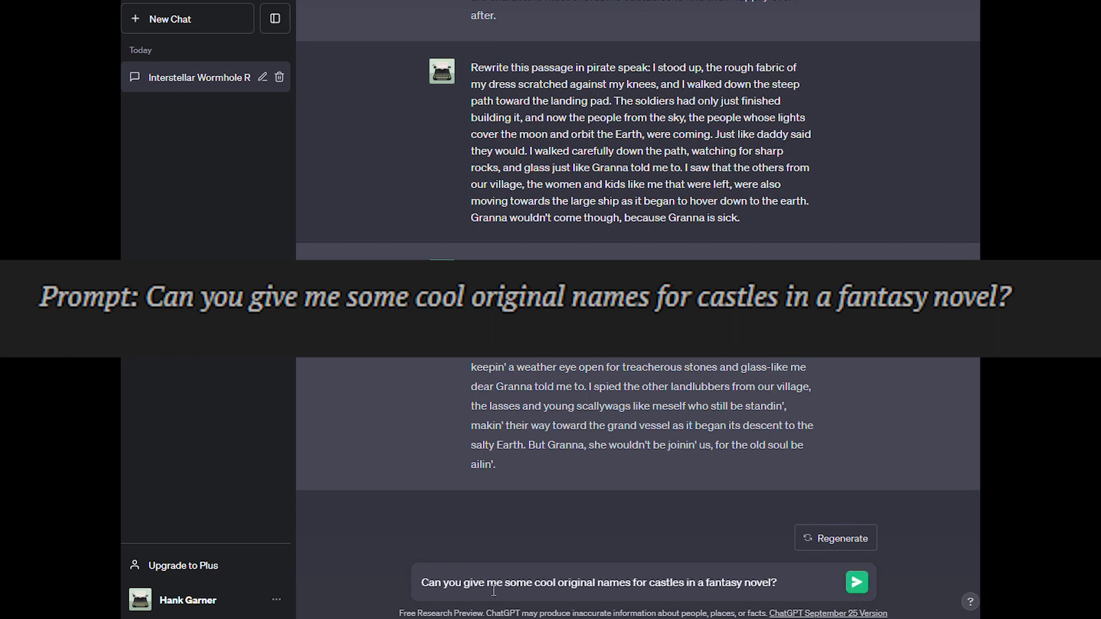
click(856, 583)
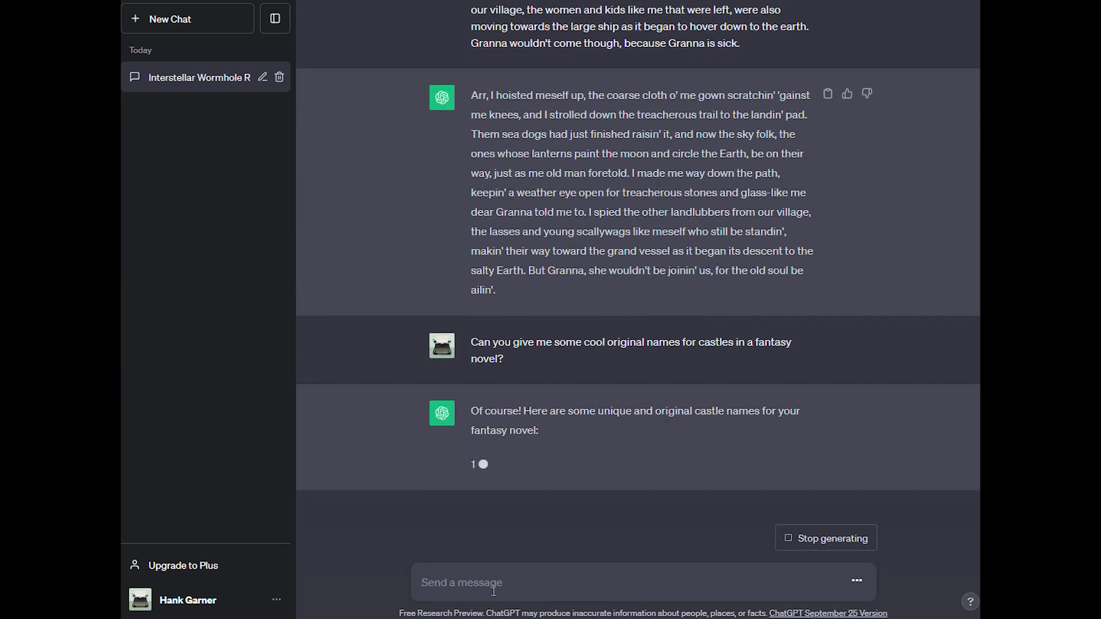
scroll(down, 3)
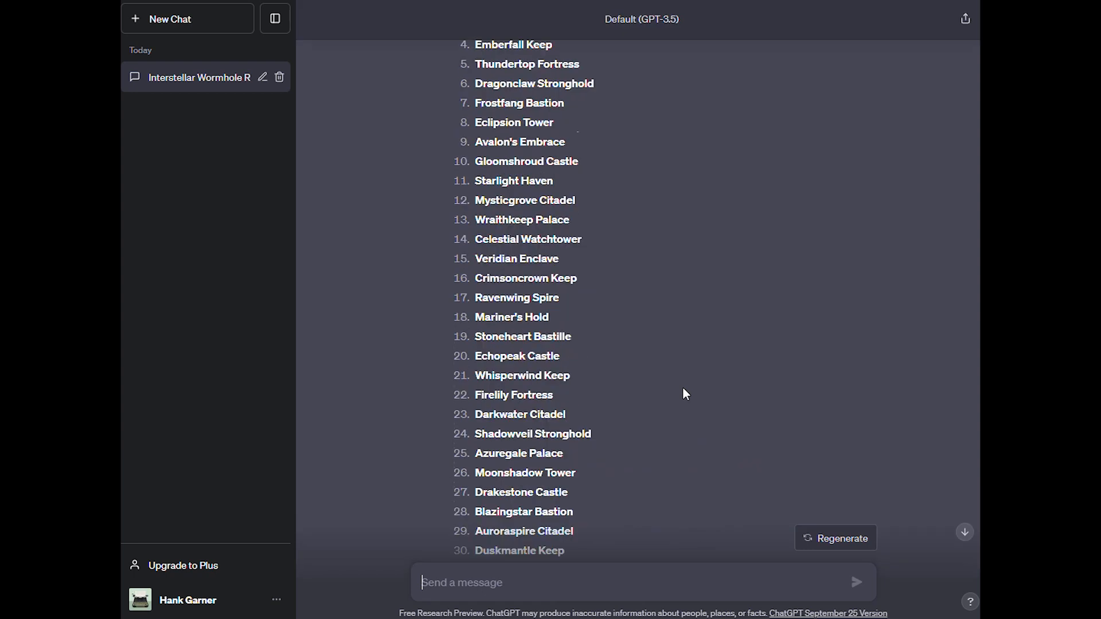
scroll(up, 3)
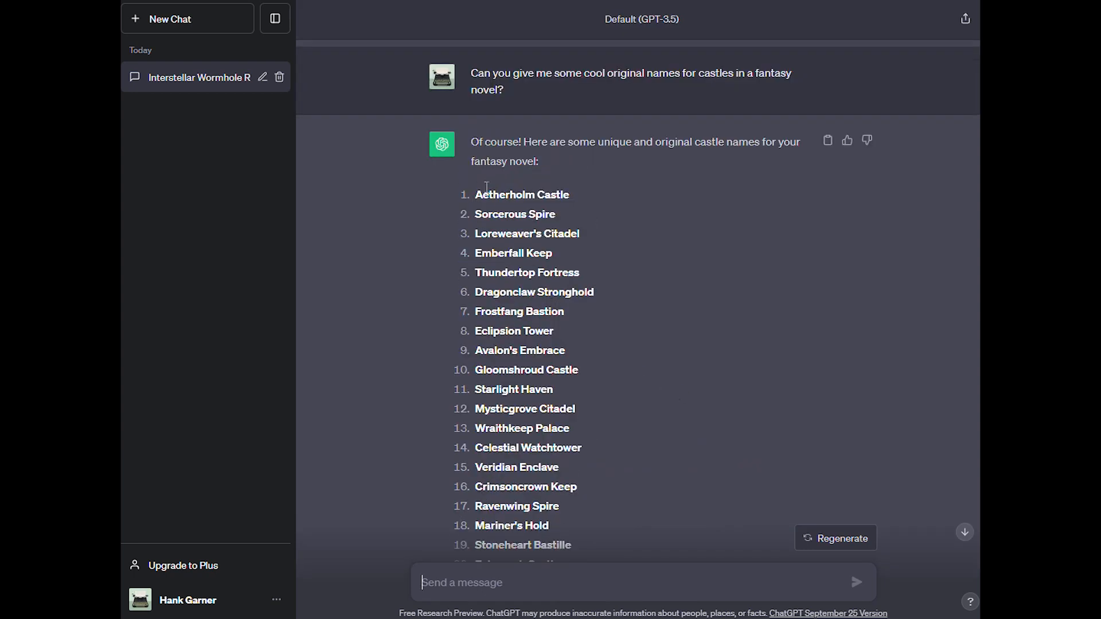
mouse_move(562, 215)
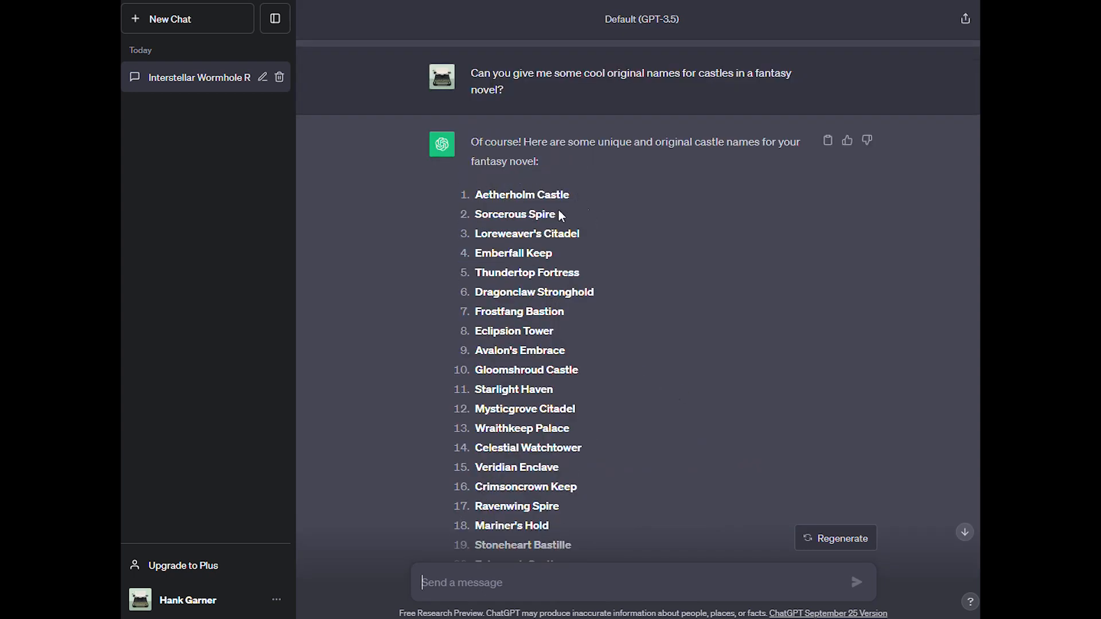
mouse_move(502, 252)
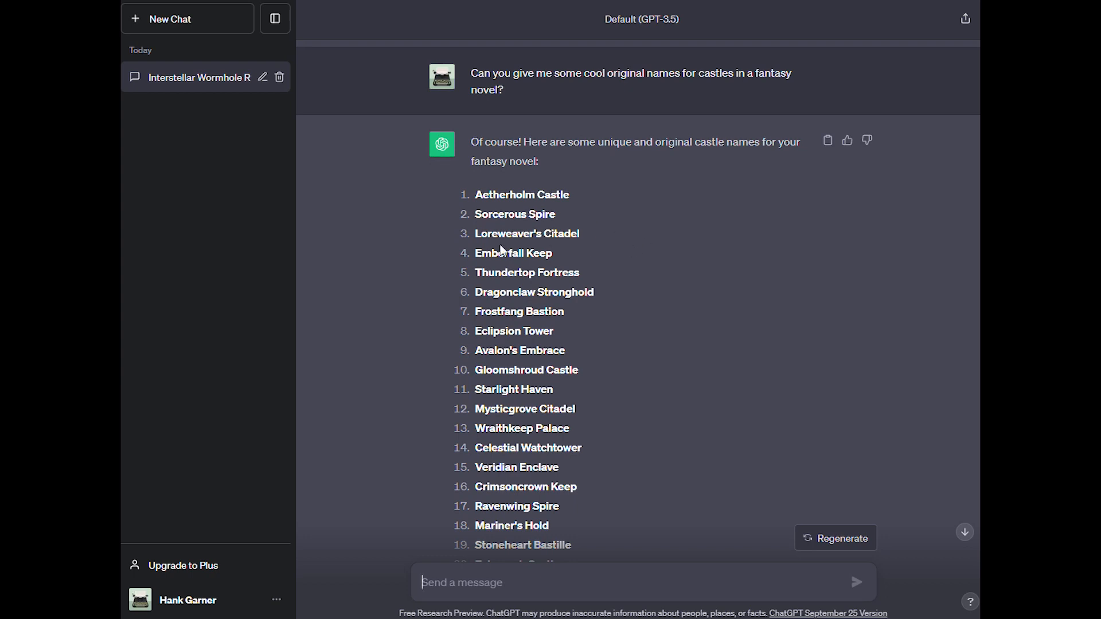
mouse_move(493, 281)
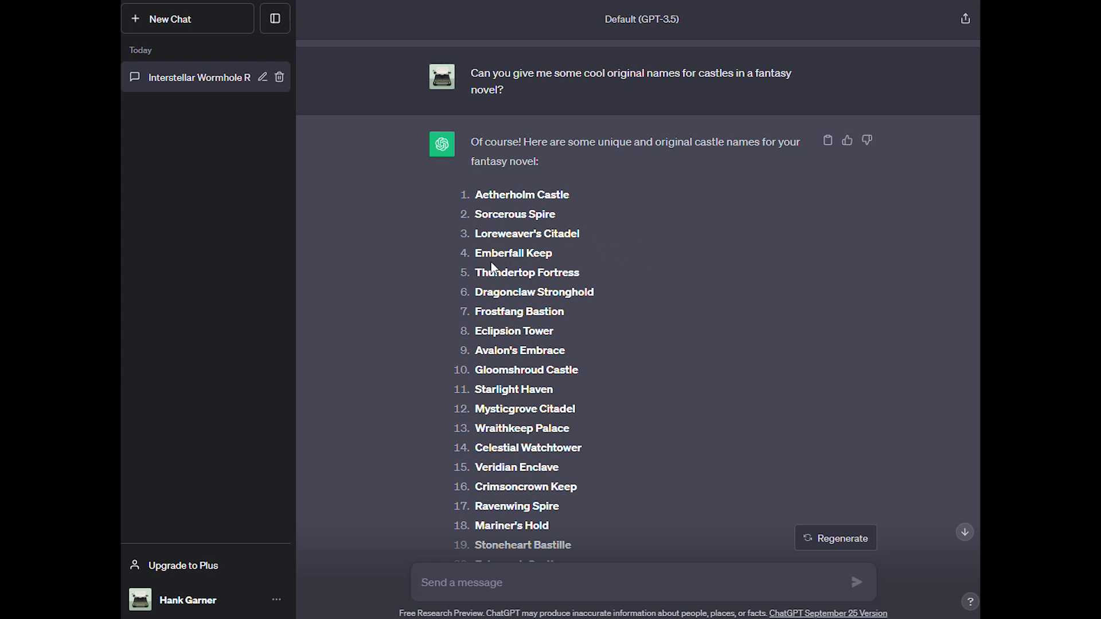
mouse_move(527, 273)
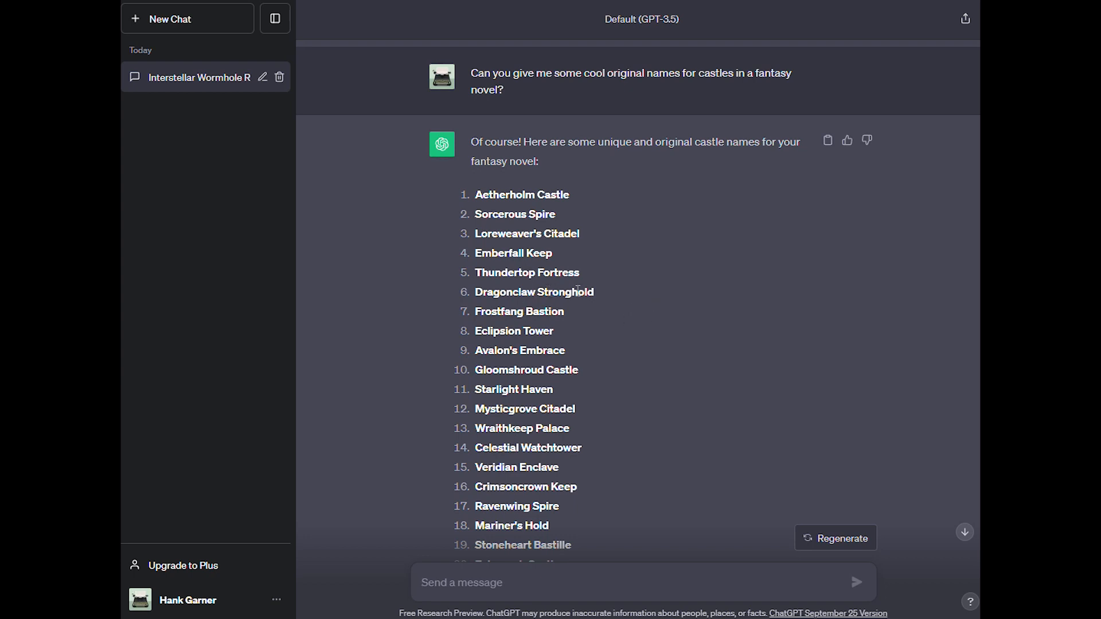
mouse_move(643, 317)
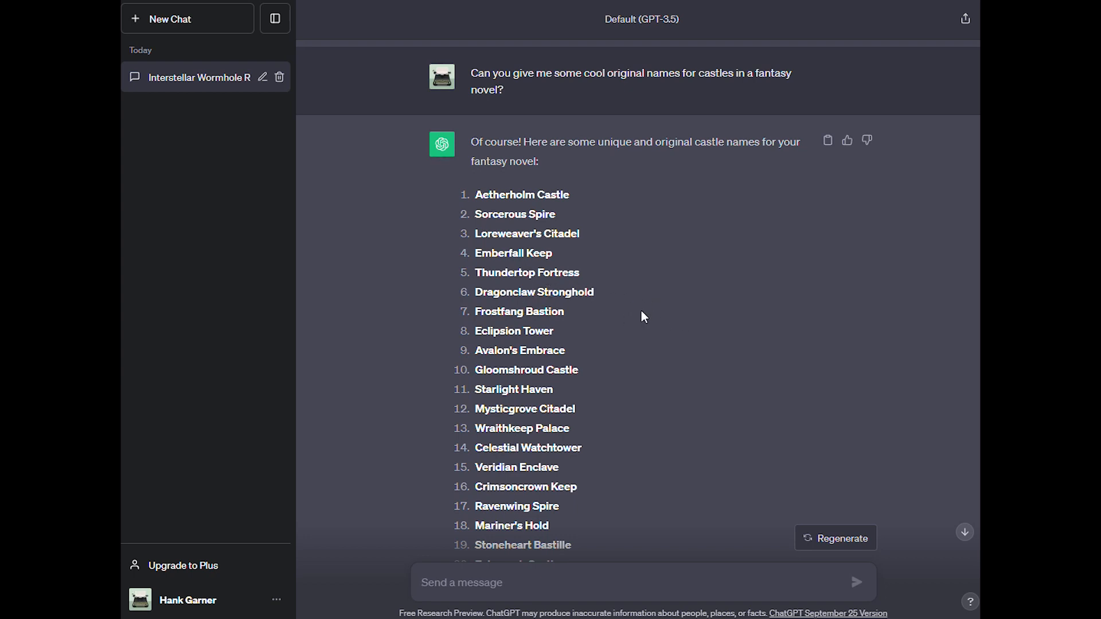
scroll(down, 3)
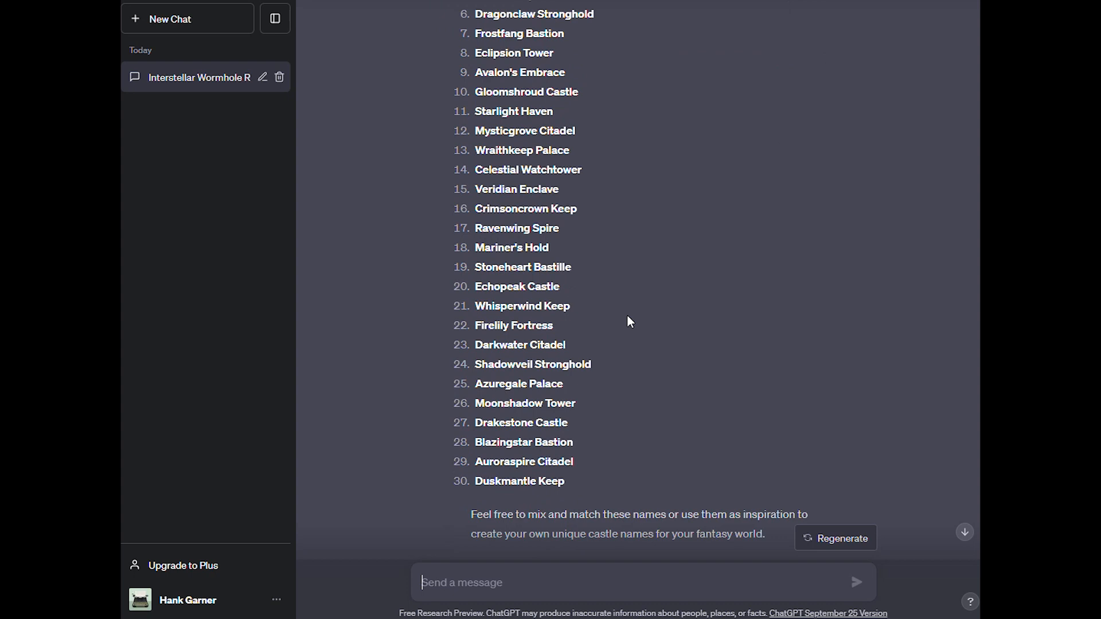
scroll(down, 3)
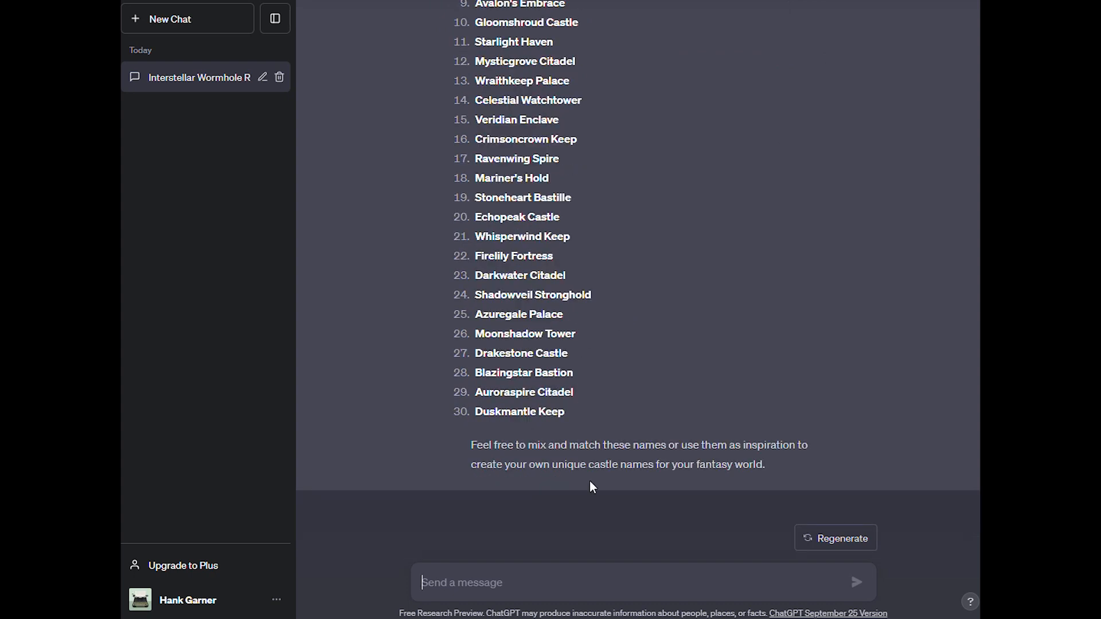
mouse_move(861, 407)
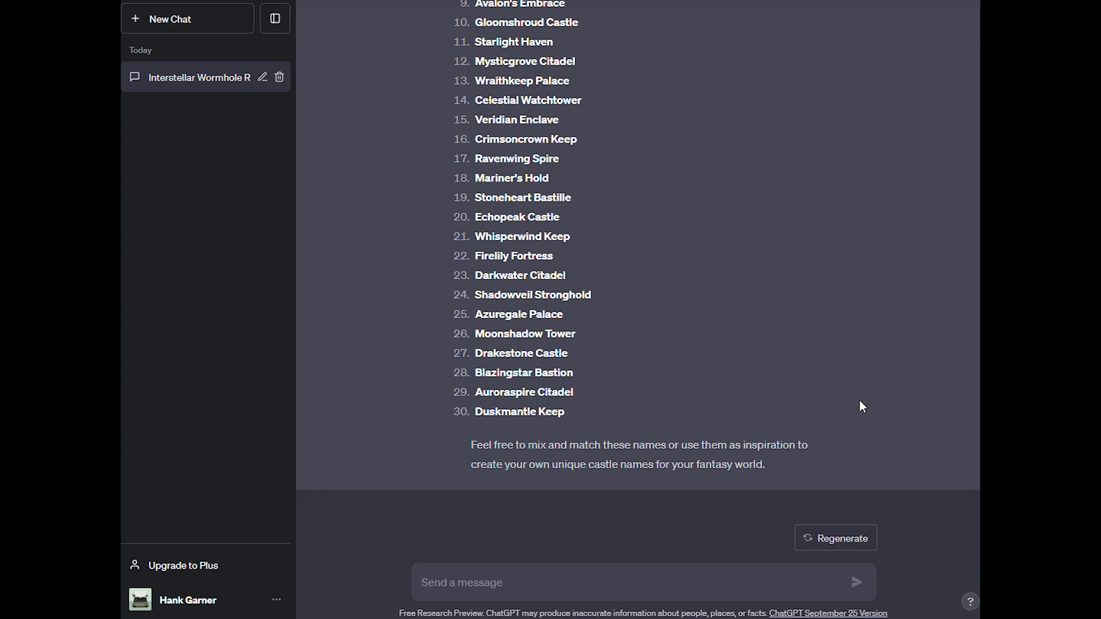
mouse_move(533, 269)
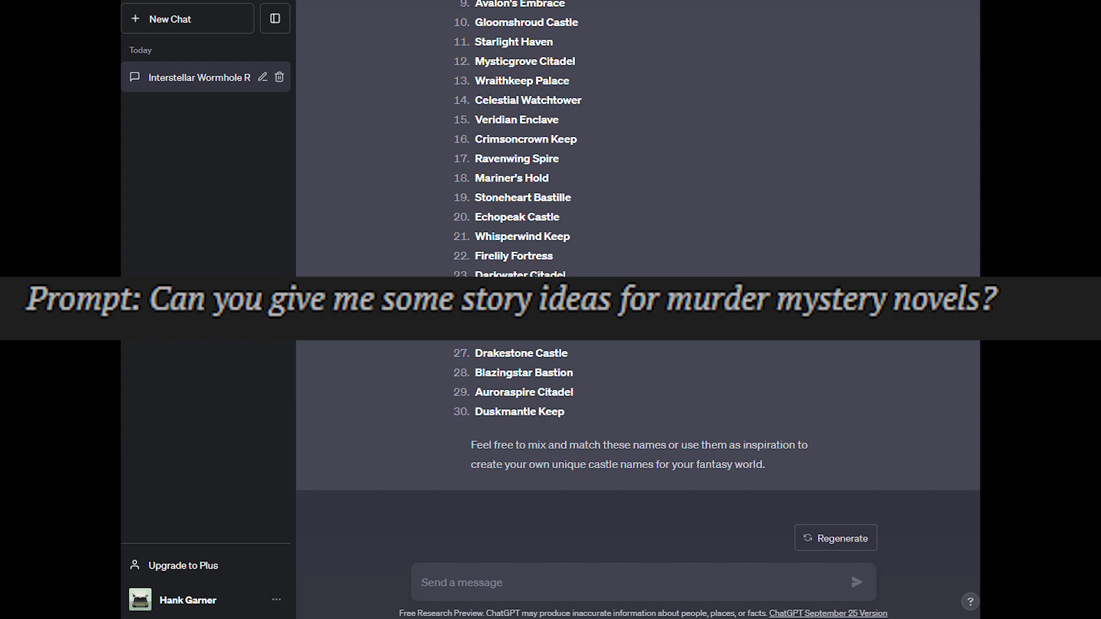
Step: Ask 'Can you give me some story ideas for murder mystery novels?'
click(470, 583)
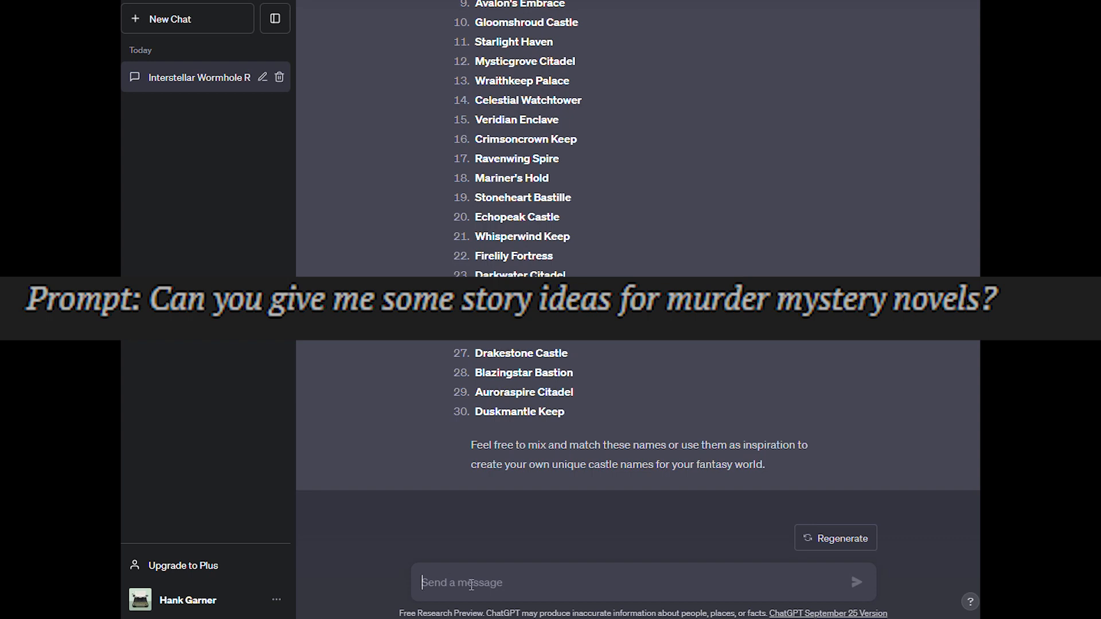
text(Can you give me some story ideas for murder mystery novels?)
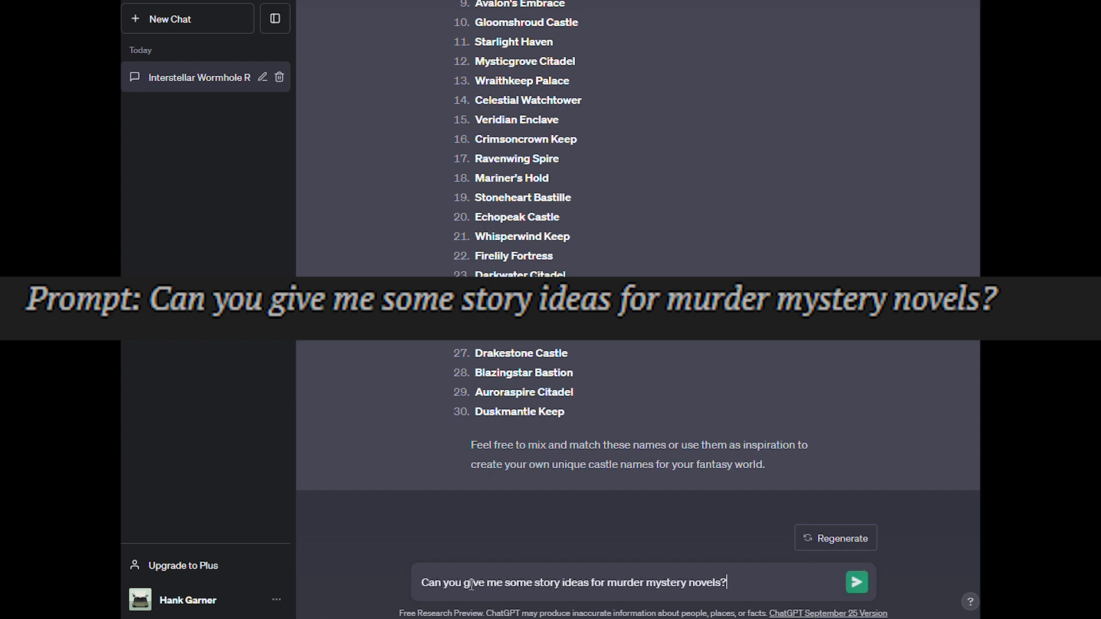
click(857, 583)
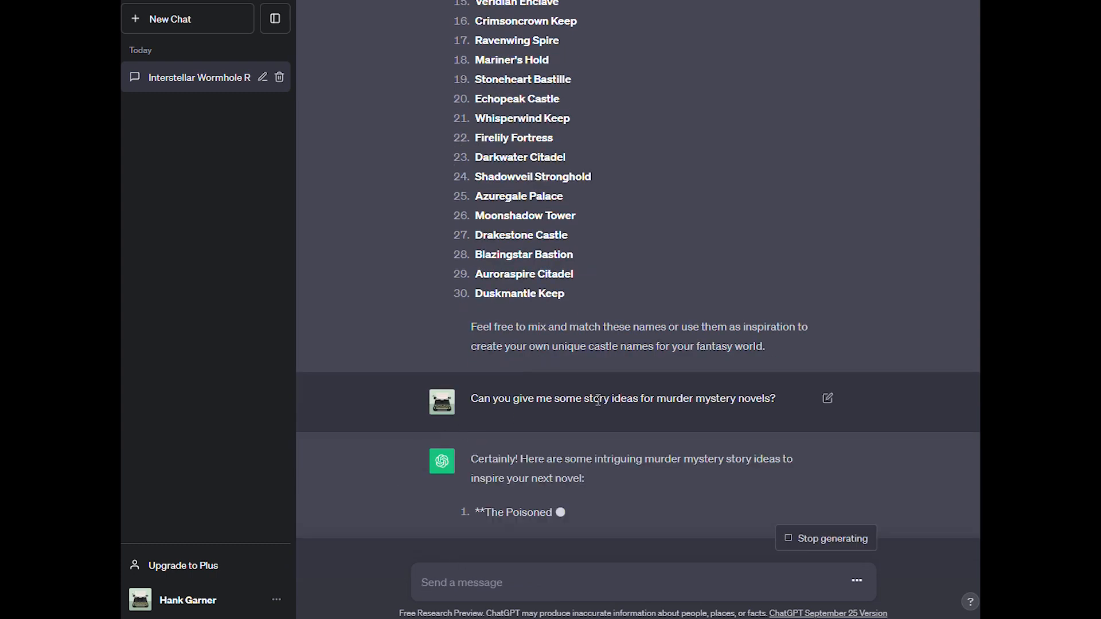
Step: Read all twelve ideas down to The Radio Broadcast Murder and the closing summary
scroll(down, 3)
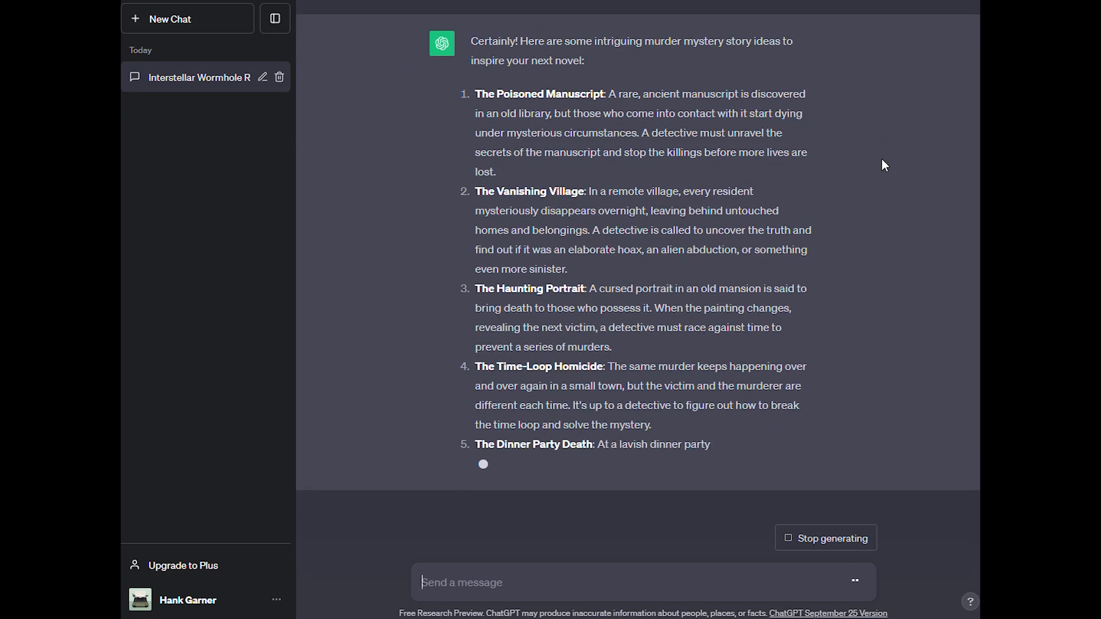
scroll(down, 3)
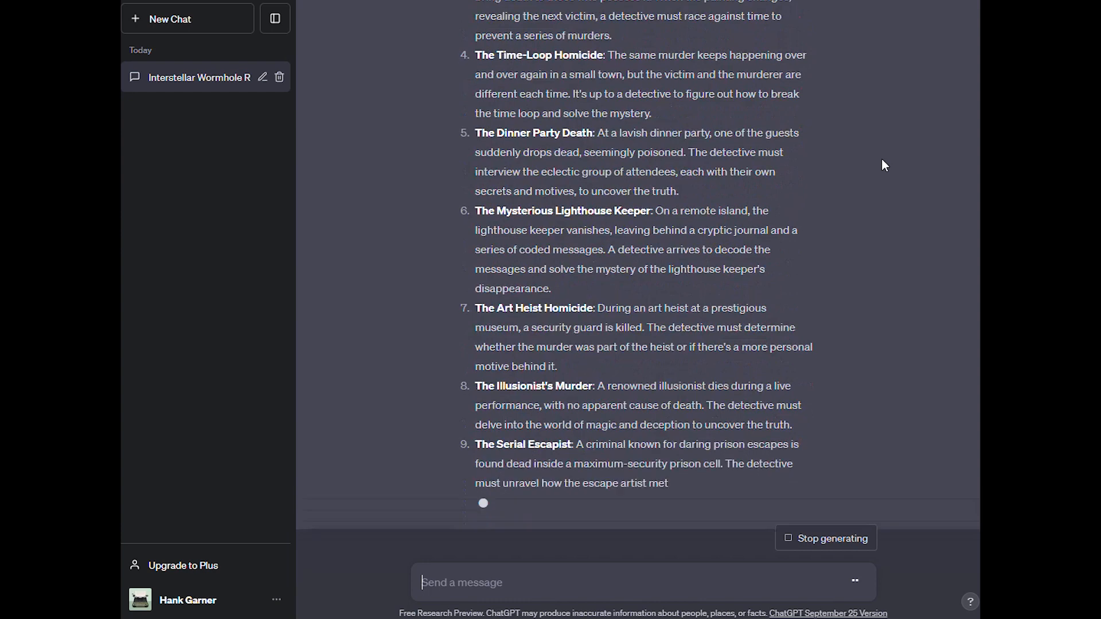
scroll(down, 3)
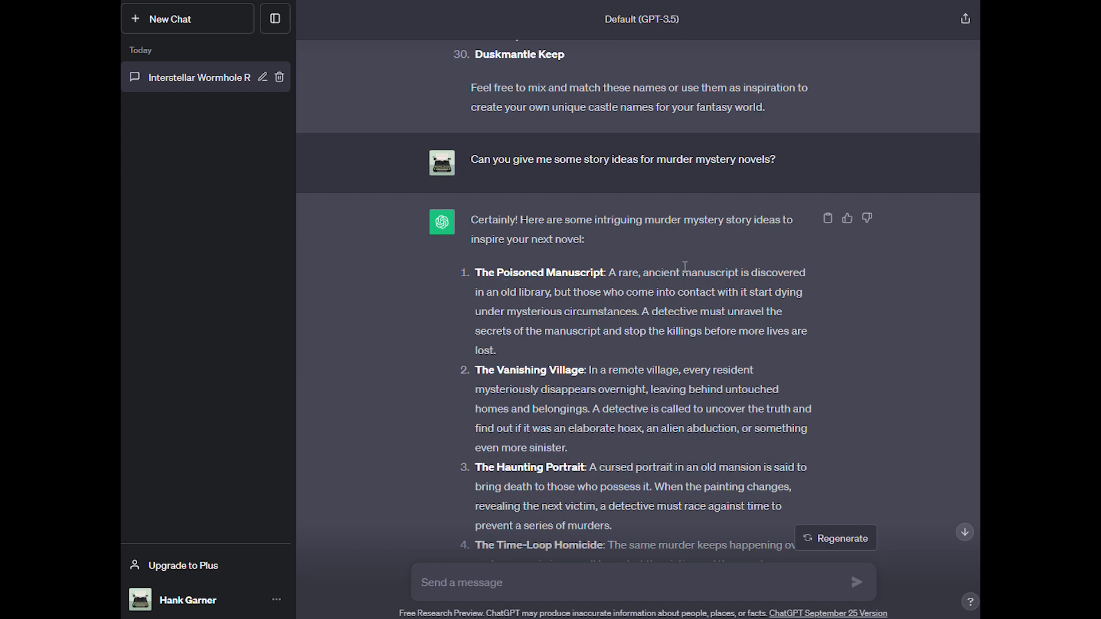
mouse_move(744, 340)
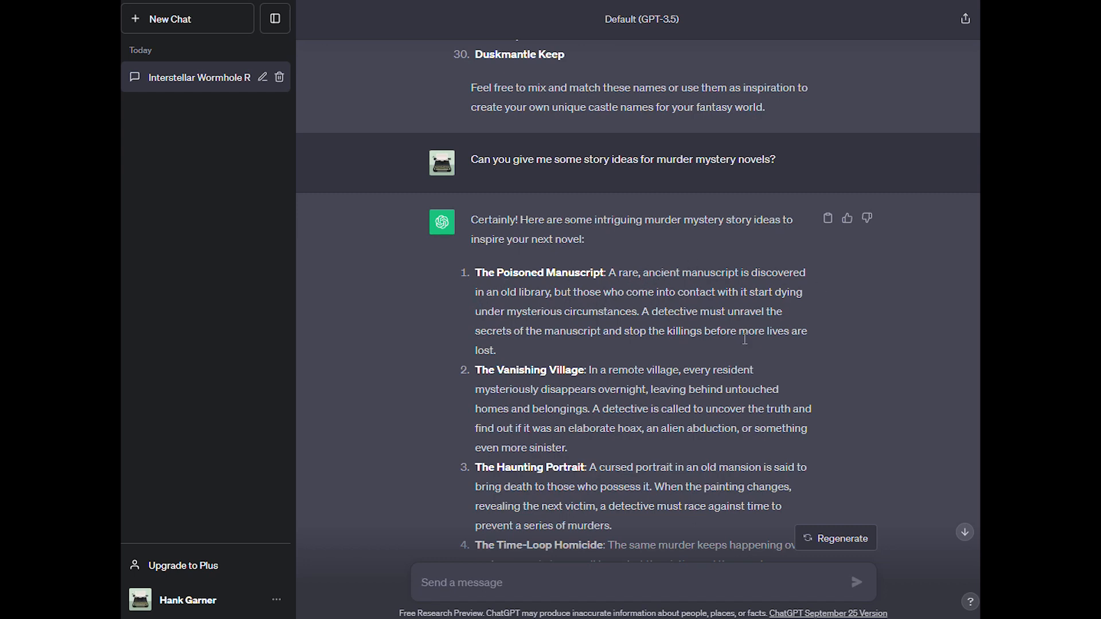
mouse_move(929, 380)
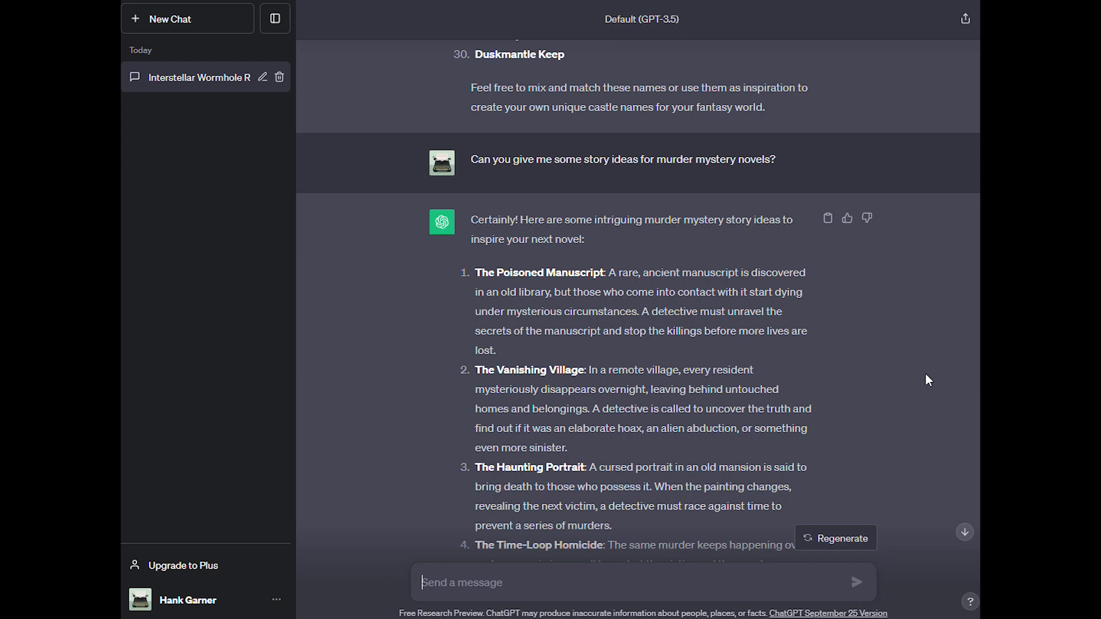
mouse_move(918, 381)
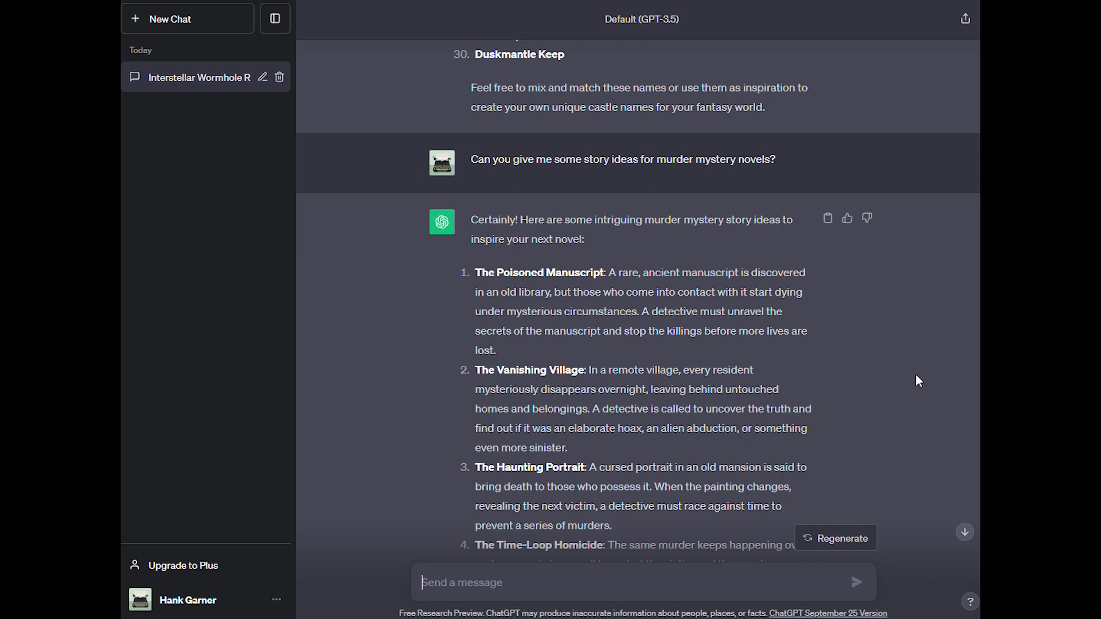
scroll(down, 3)
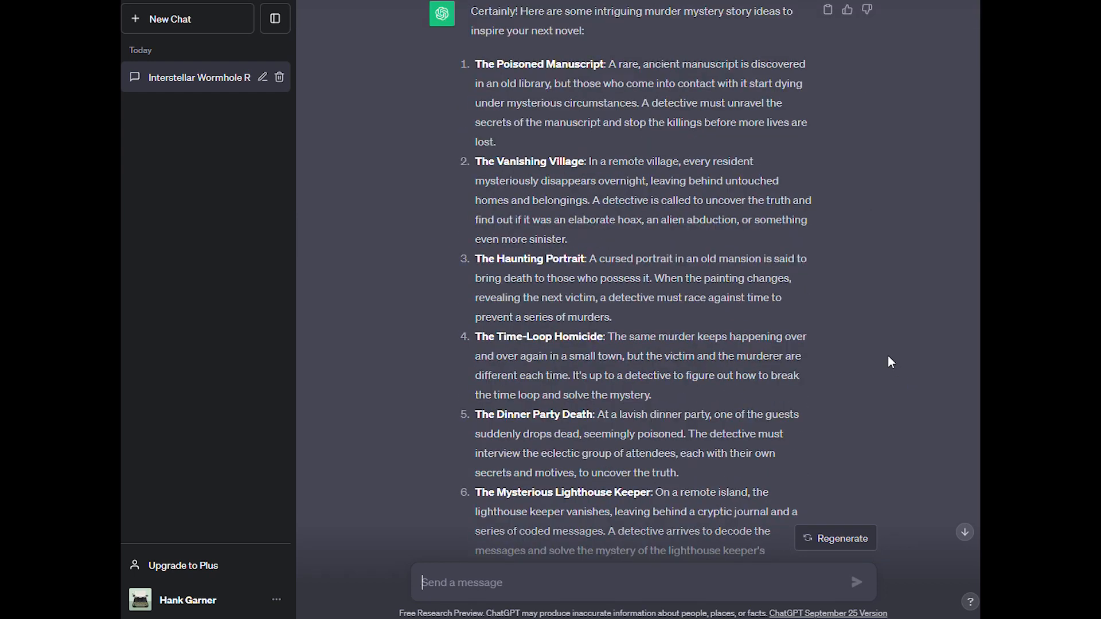
mouse_move(944, 227)
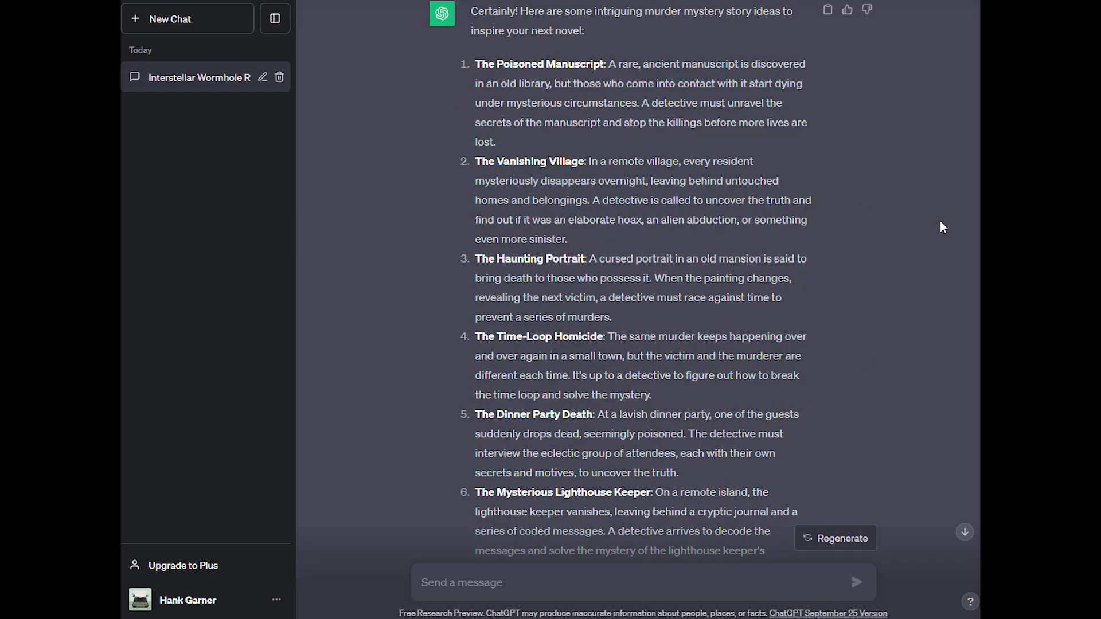
mouse_move(938, 243)
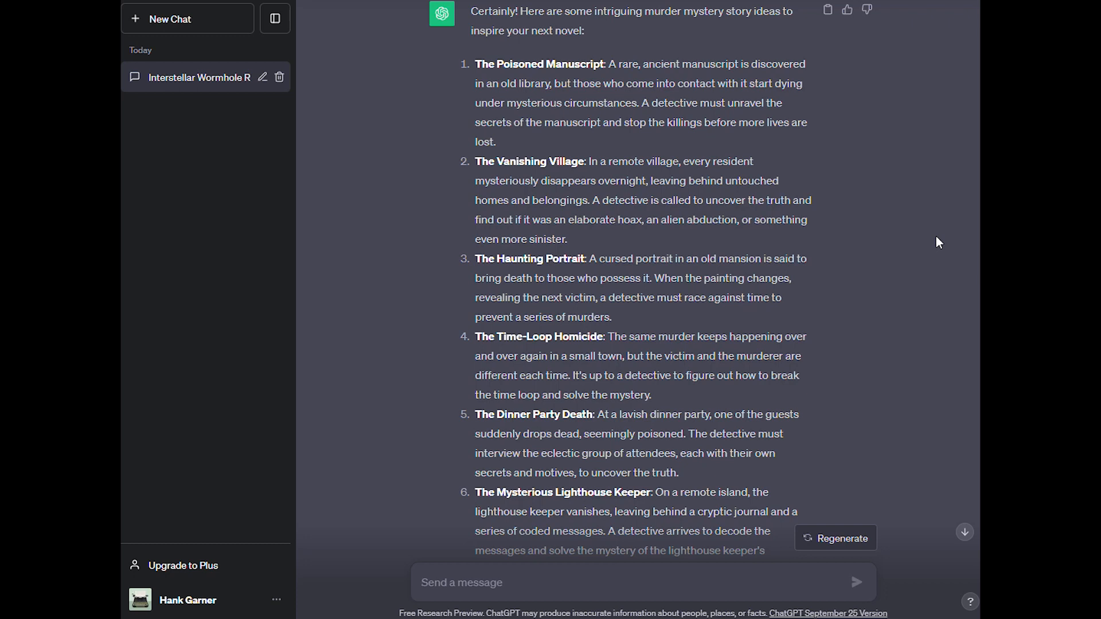
mouse_move(742, 195)
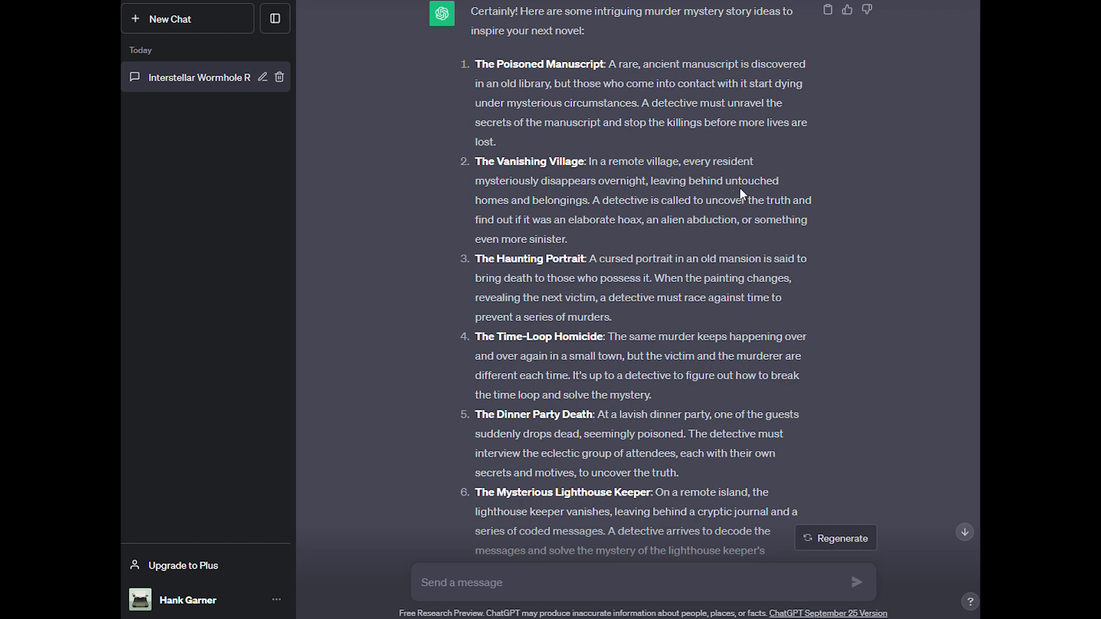
mouse_move(593, 219)
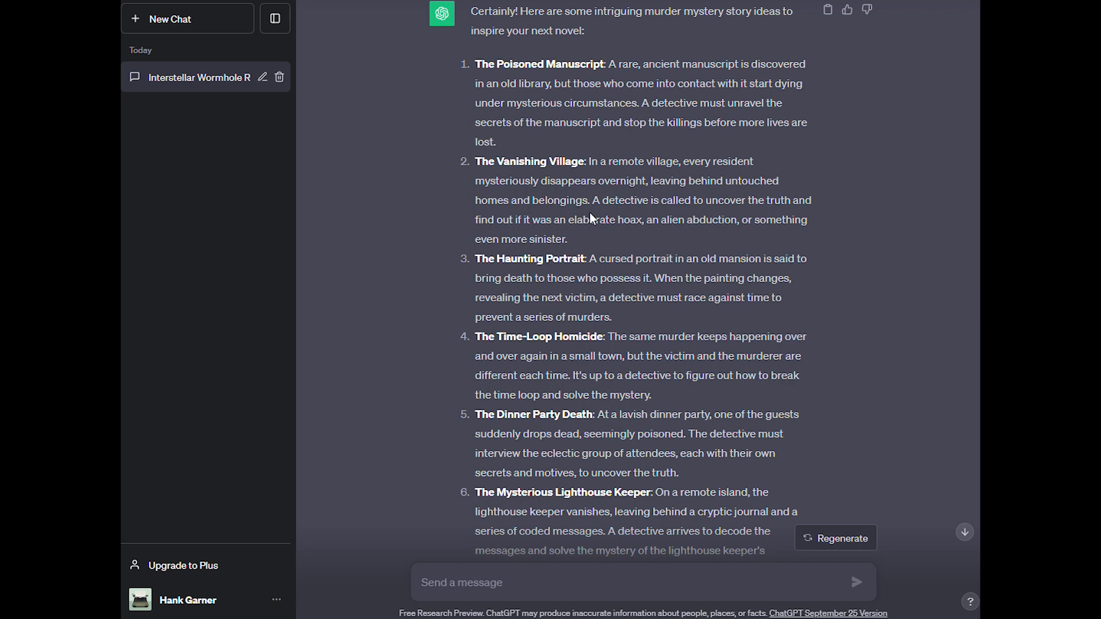
mouse_move(833, 247)
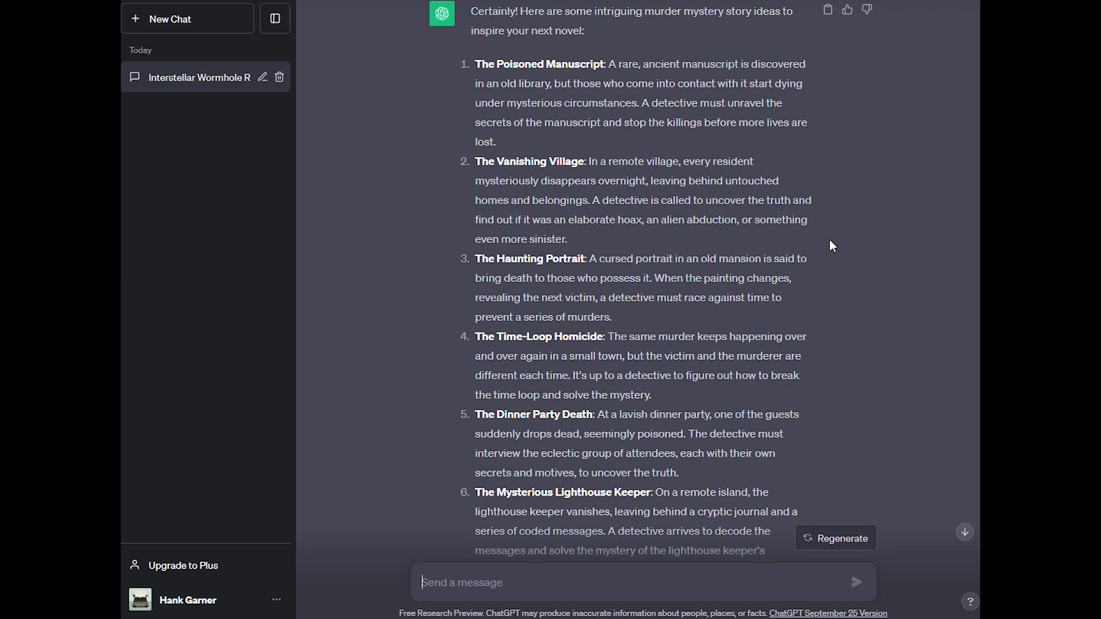
mouse_move(535, 253)
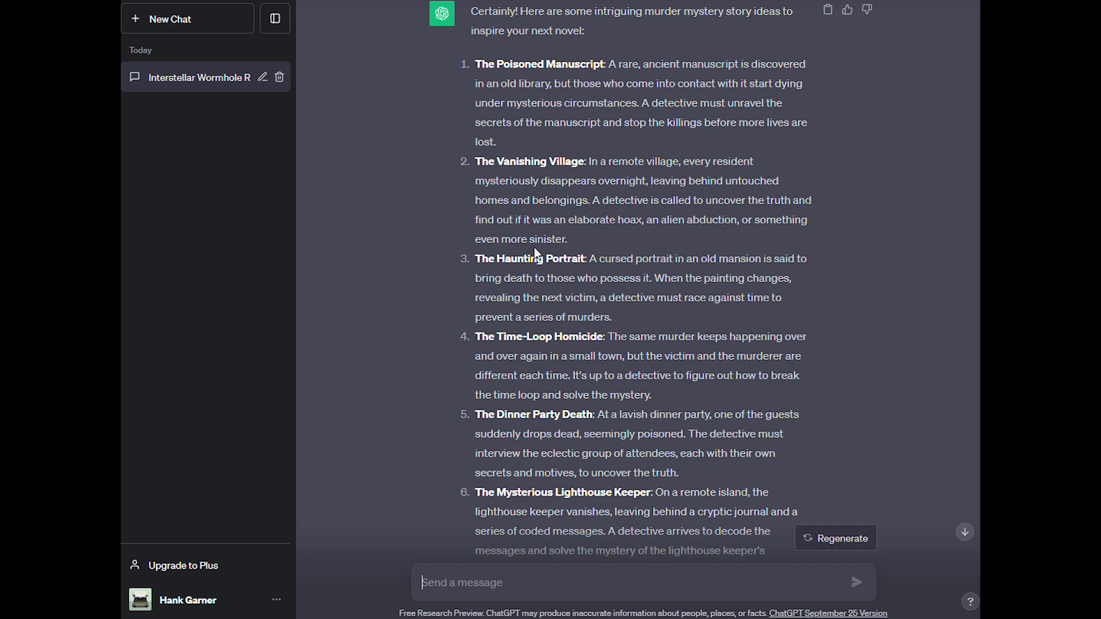
mouse_move(892, 265)
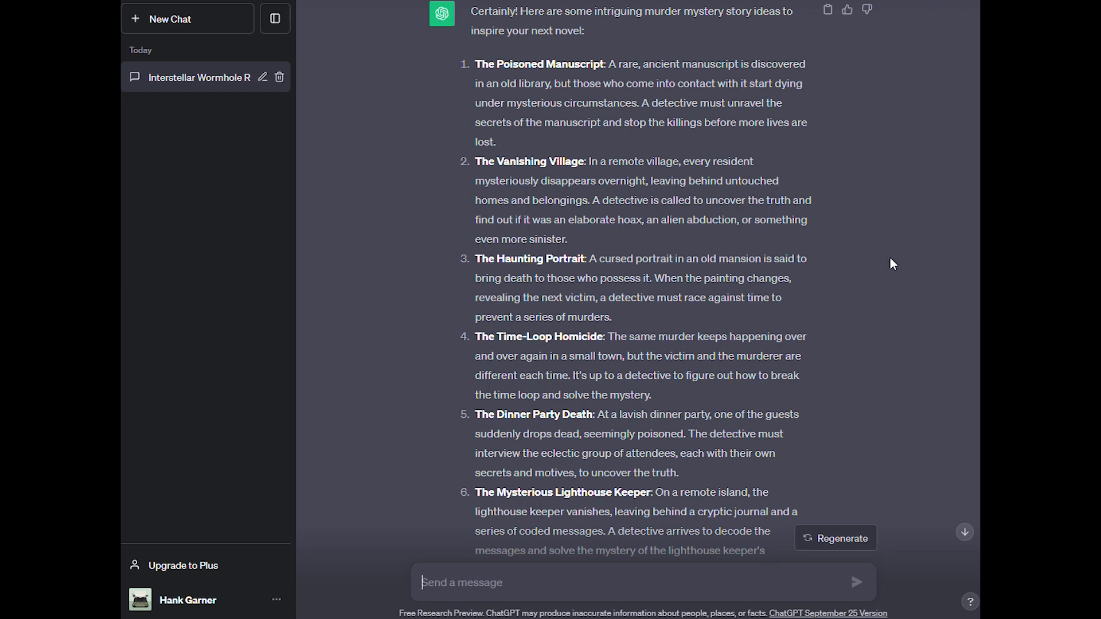
mouse_move(906, 279)
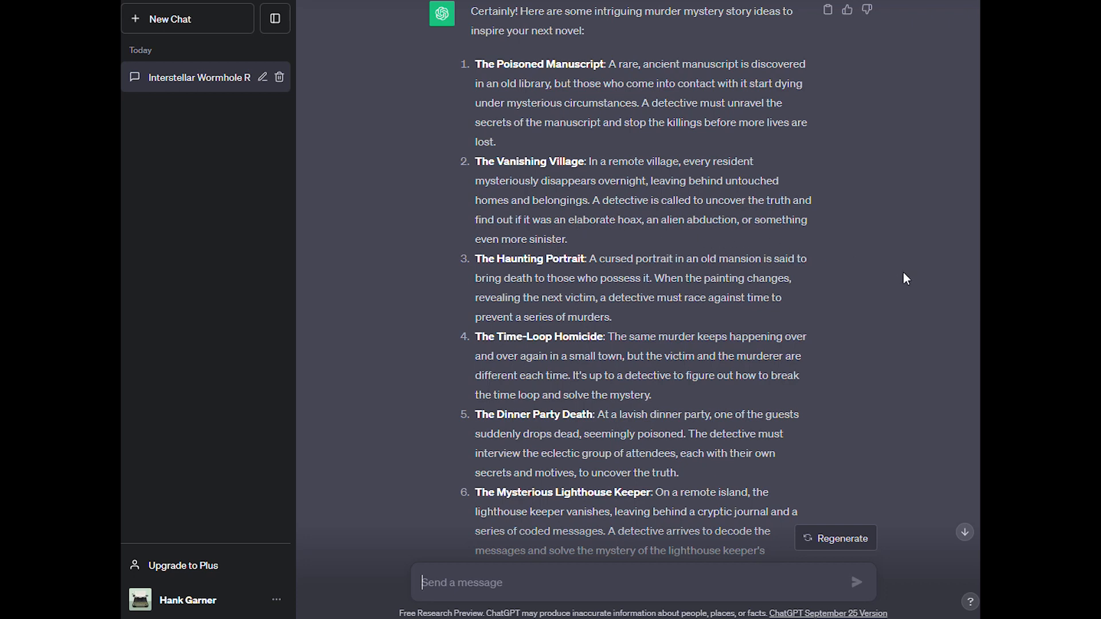
mouse_move(828, 260)
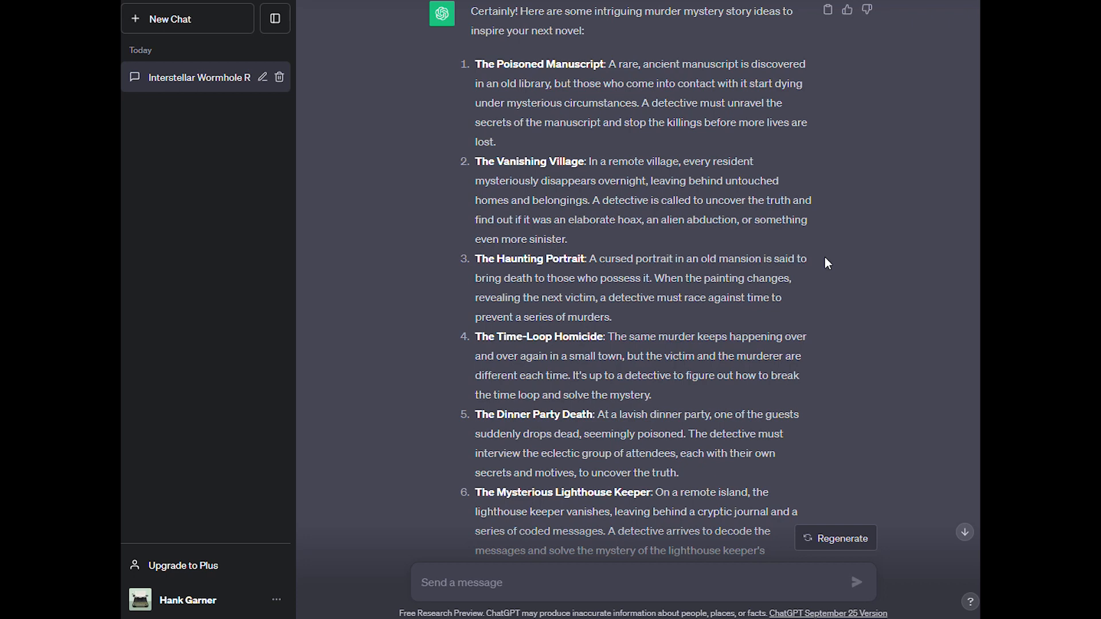
scroll(down, 3)
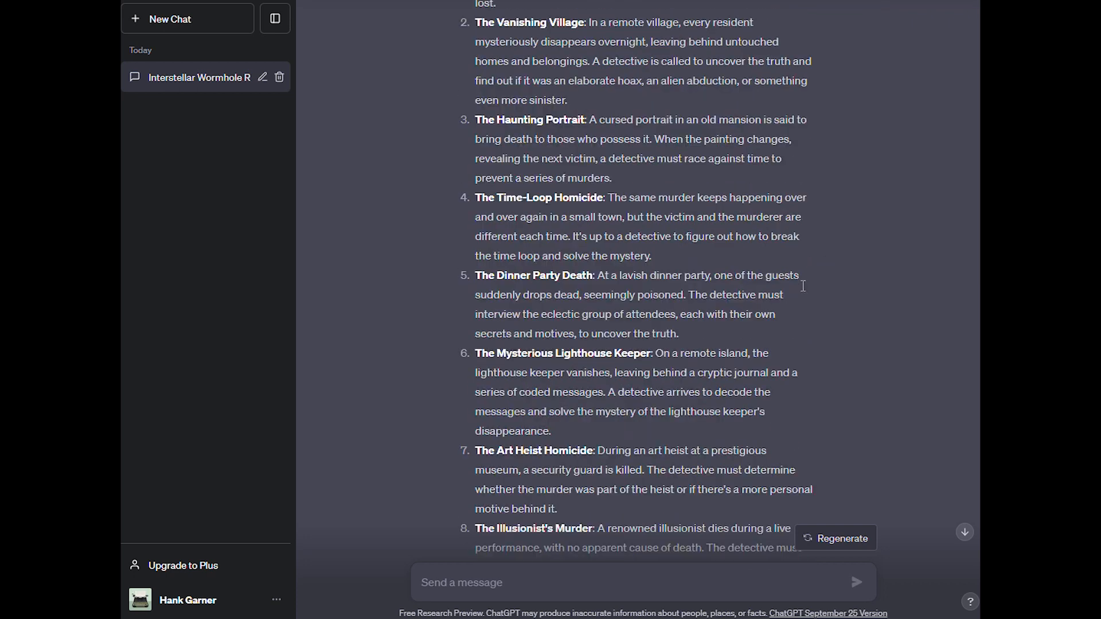
mouse_move(631, 215)
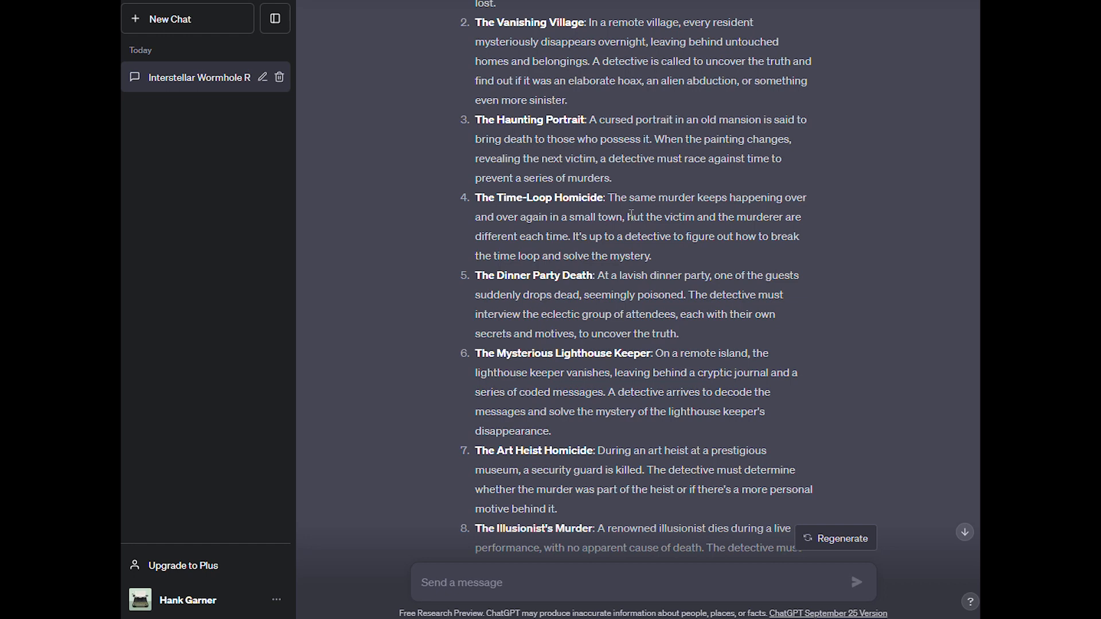
scroll(down, 3)
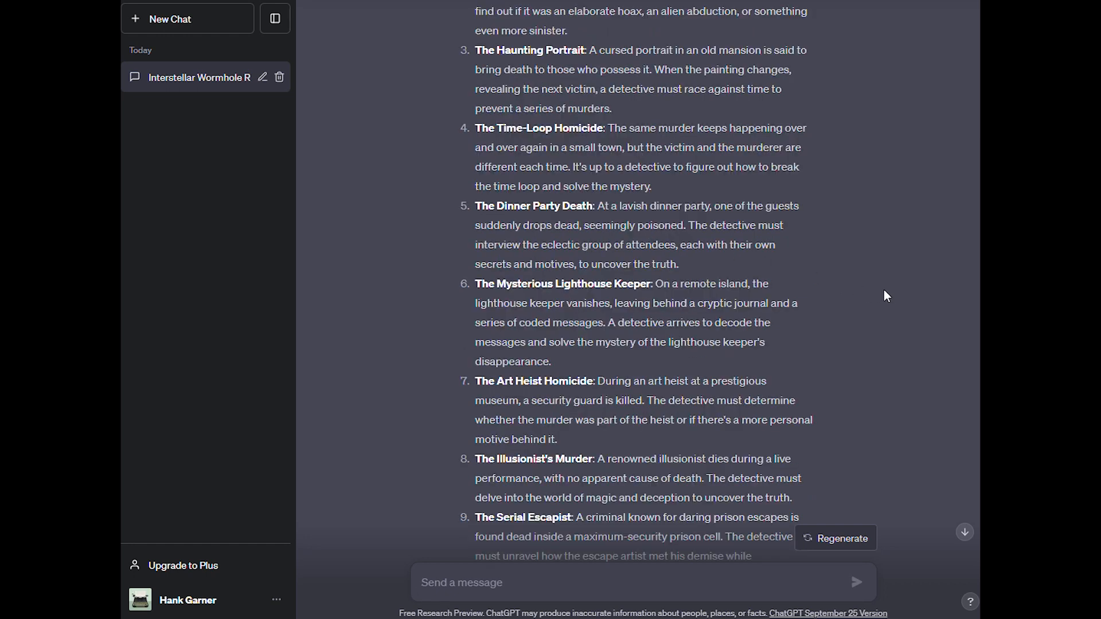
scroll(down, 3)
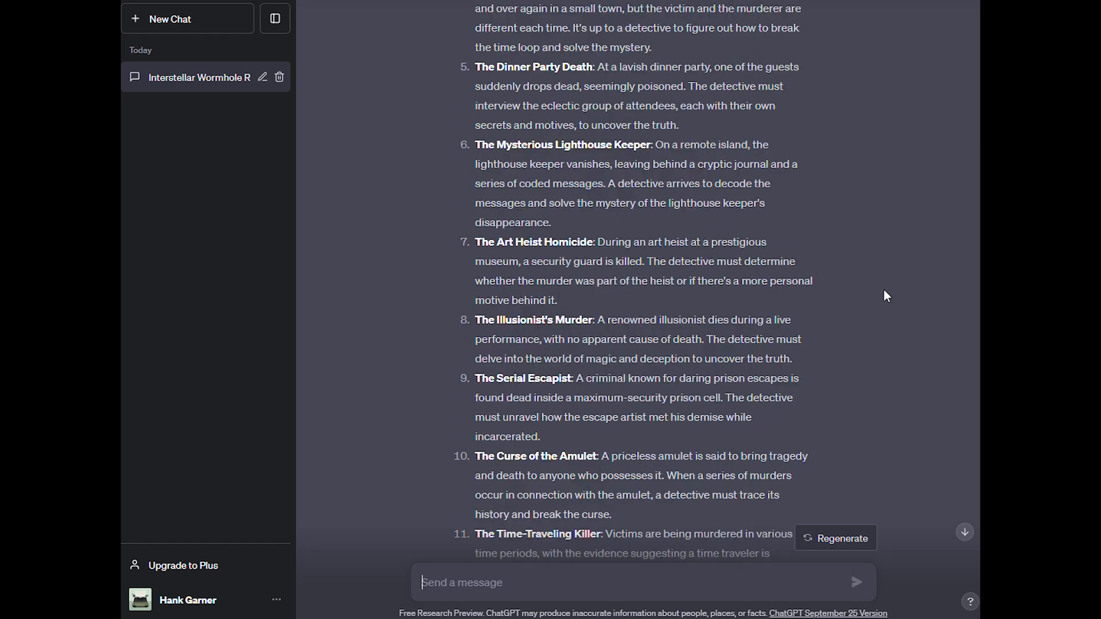
scroll(down, 3)
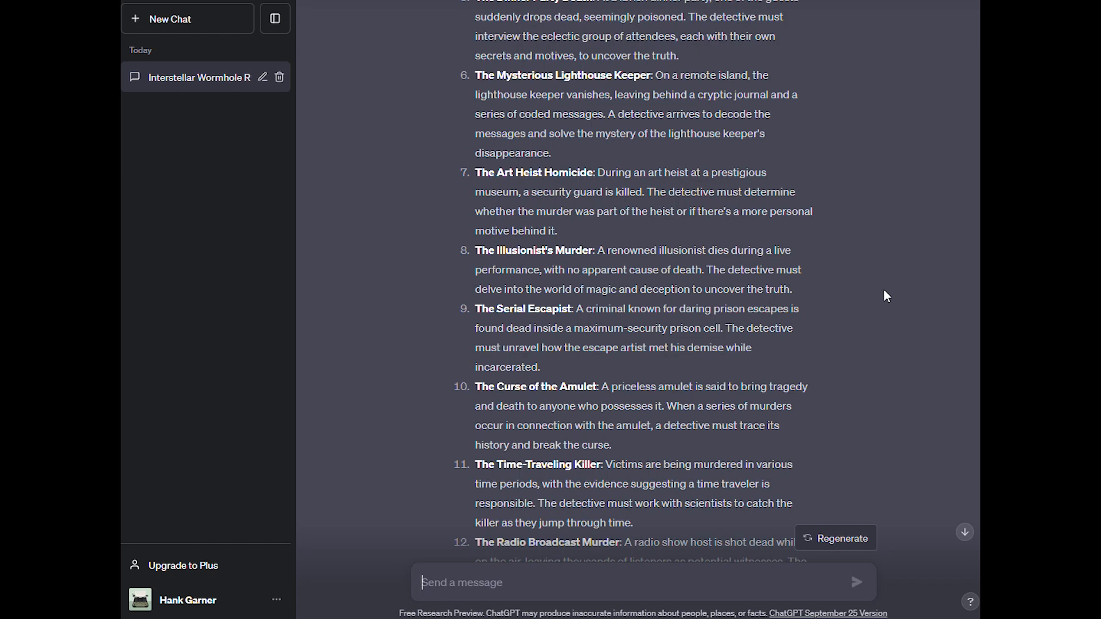
mouse_move(649, 215)
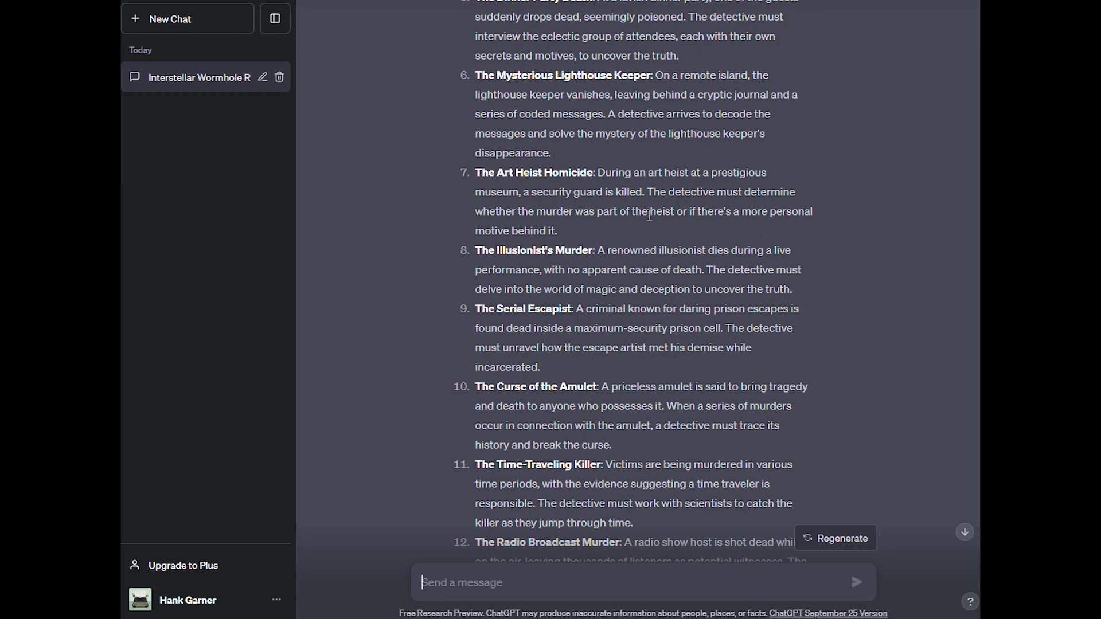
mouse_move(664, 269)
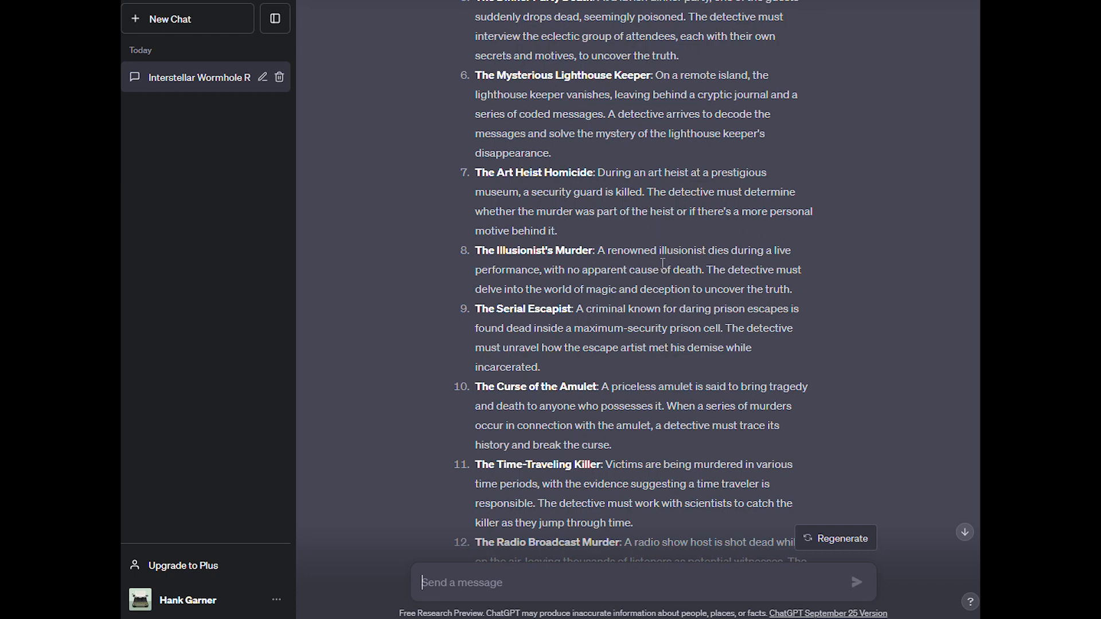
mouse_move(862, 295)
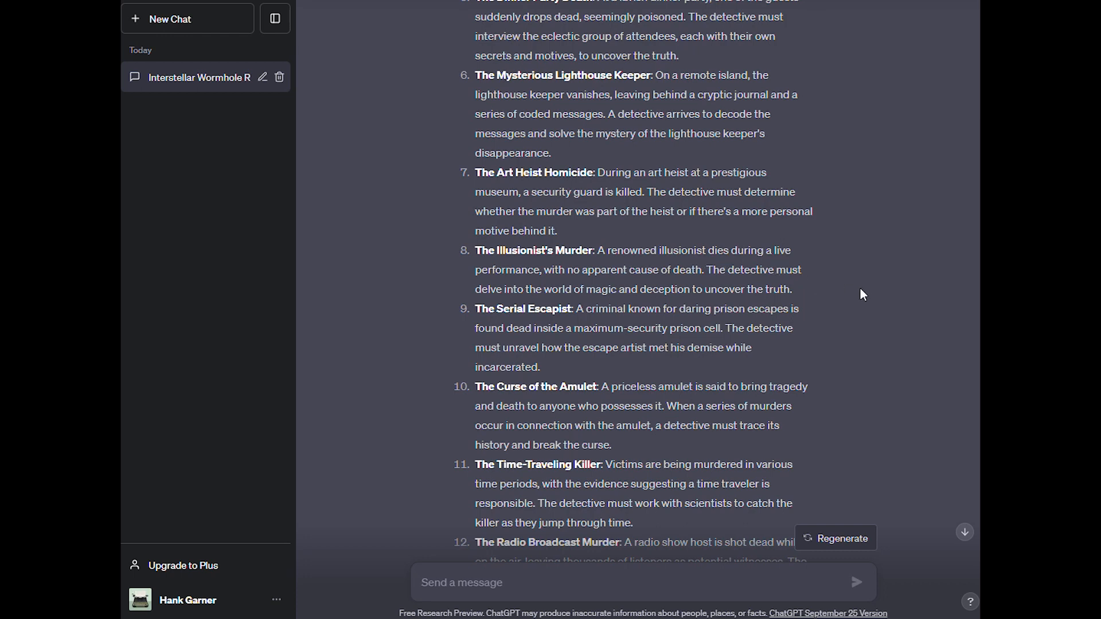
mouse_move(923, 299)
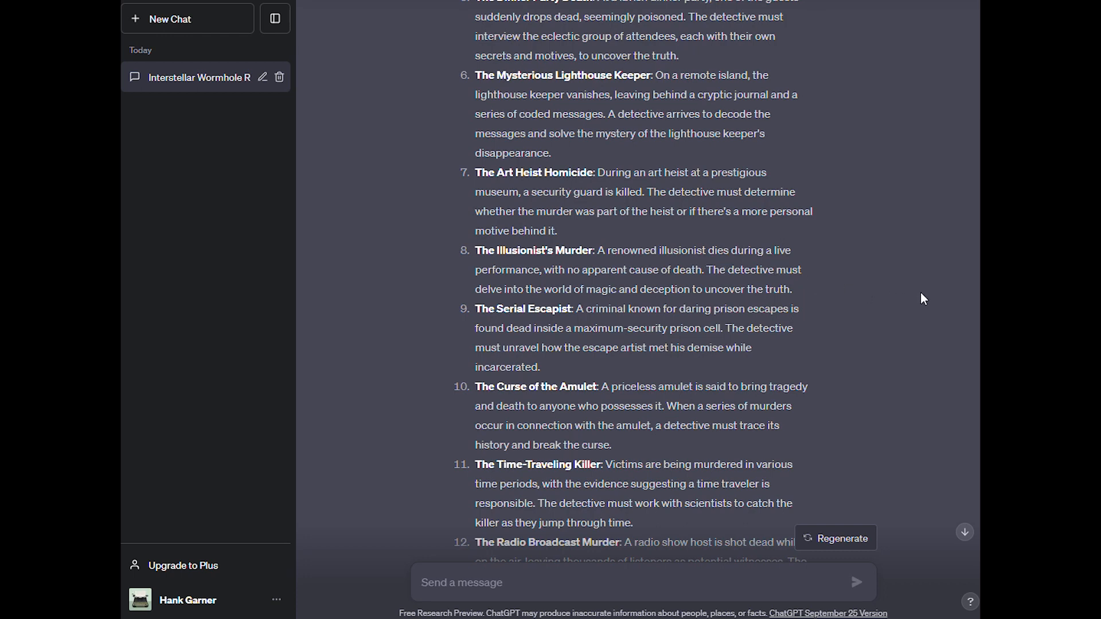
mouse_move(927, 296)
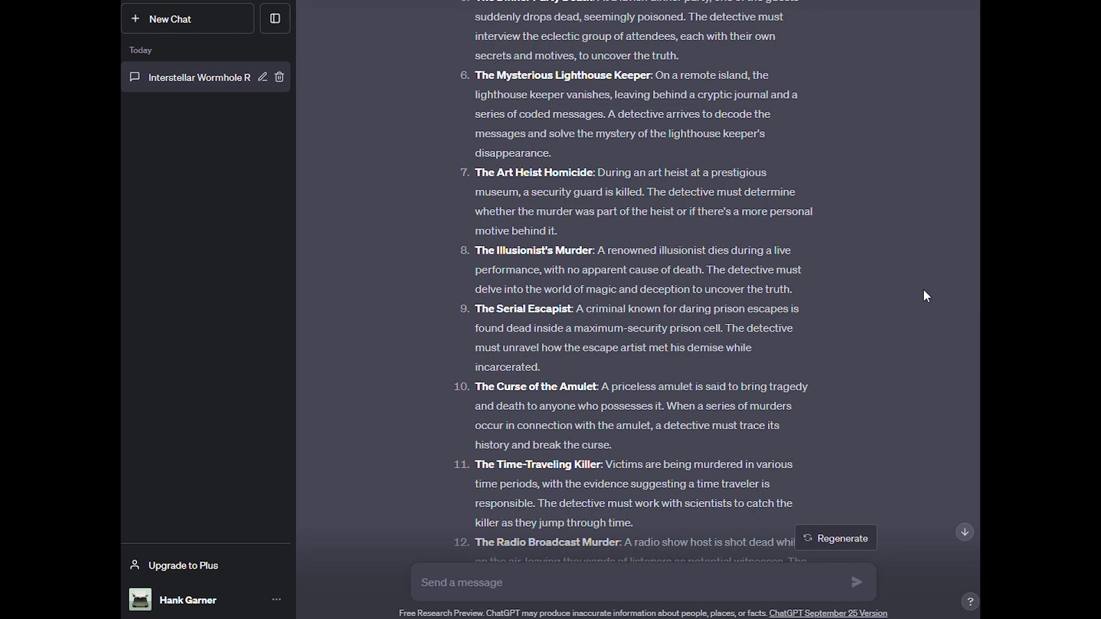
mouse_move(921, 291)
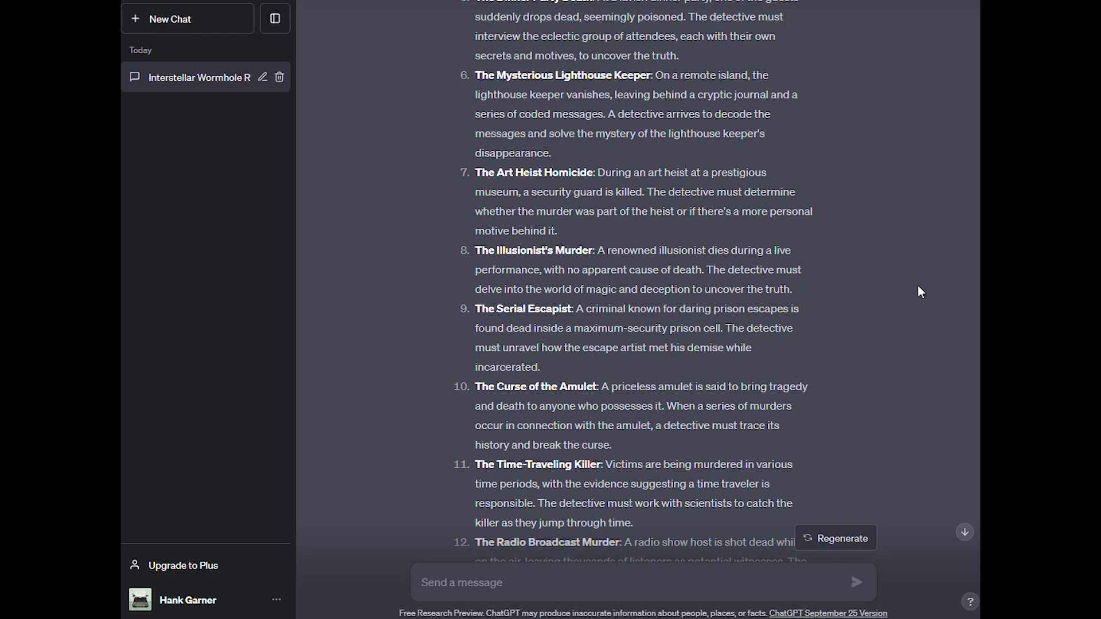
scroll(down, 3)
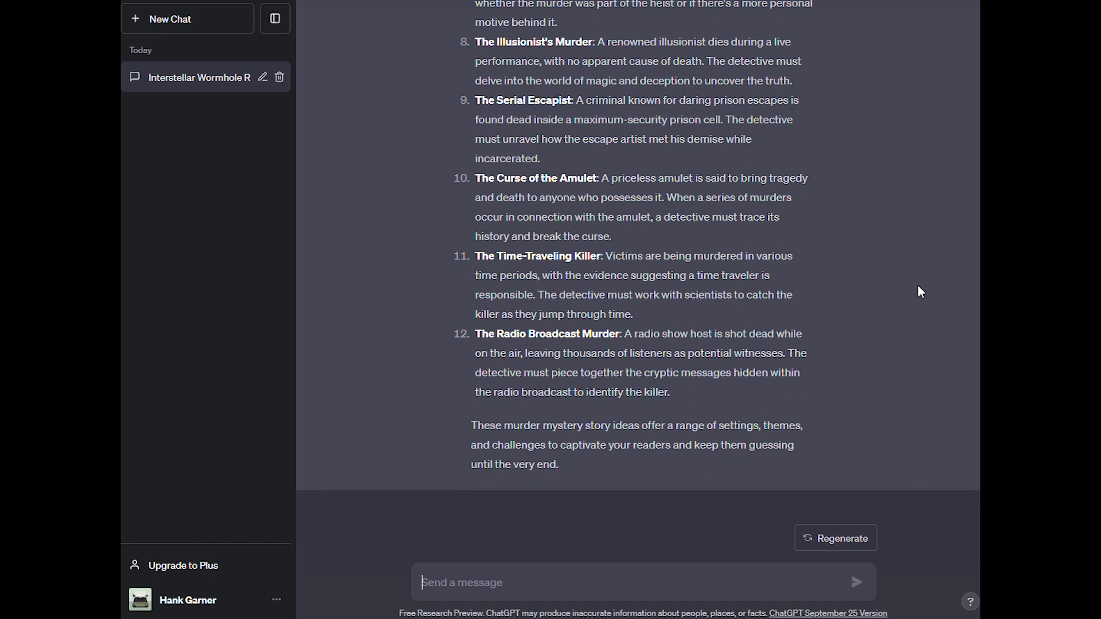
mouse_move(890, 320)
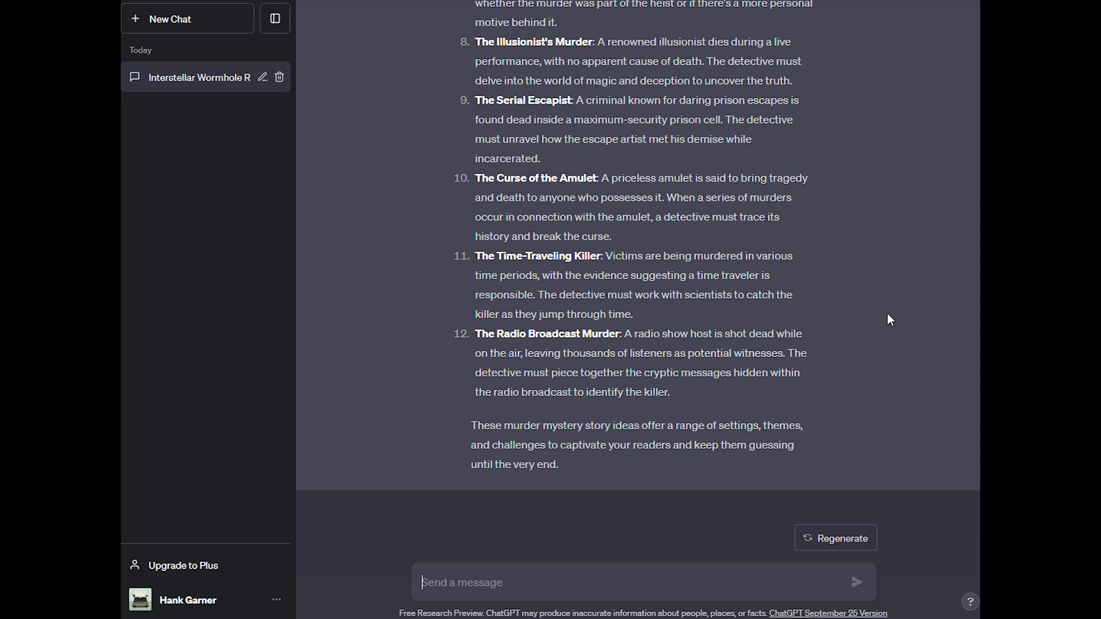
mouse_move(881, 413)
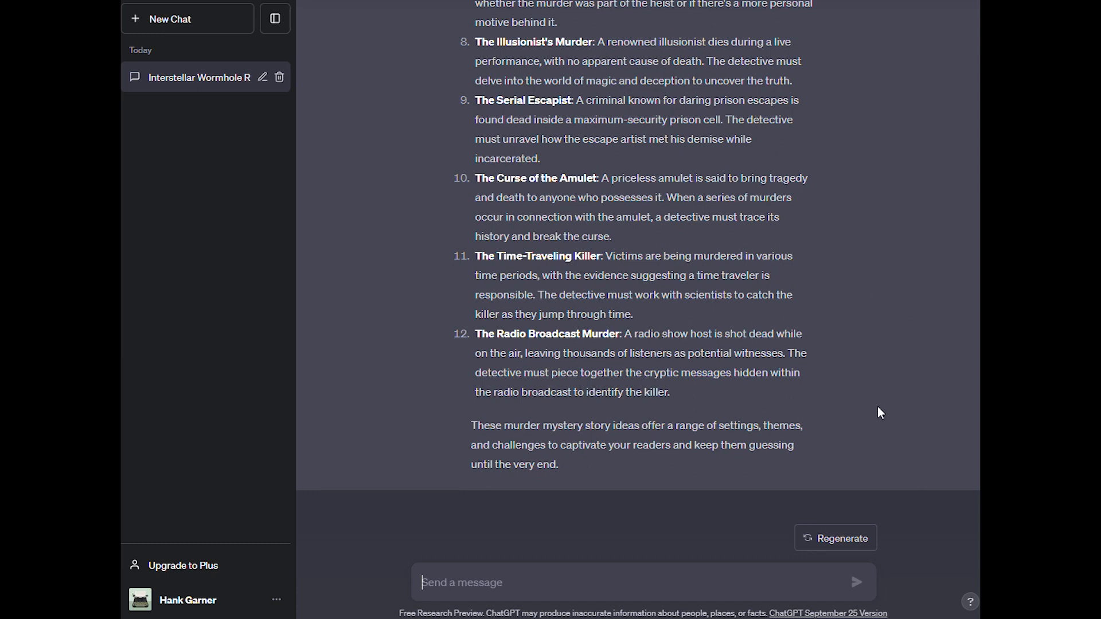
mouse_move(877, 417)
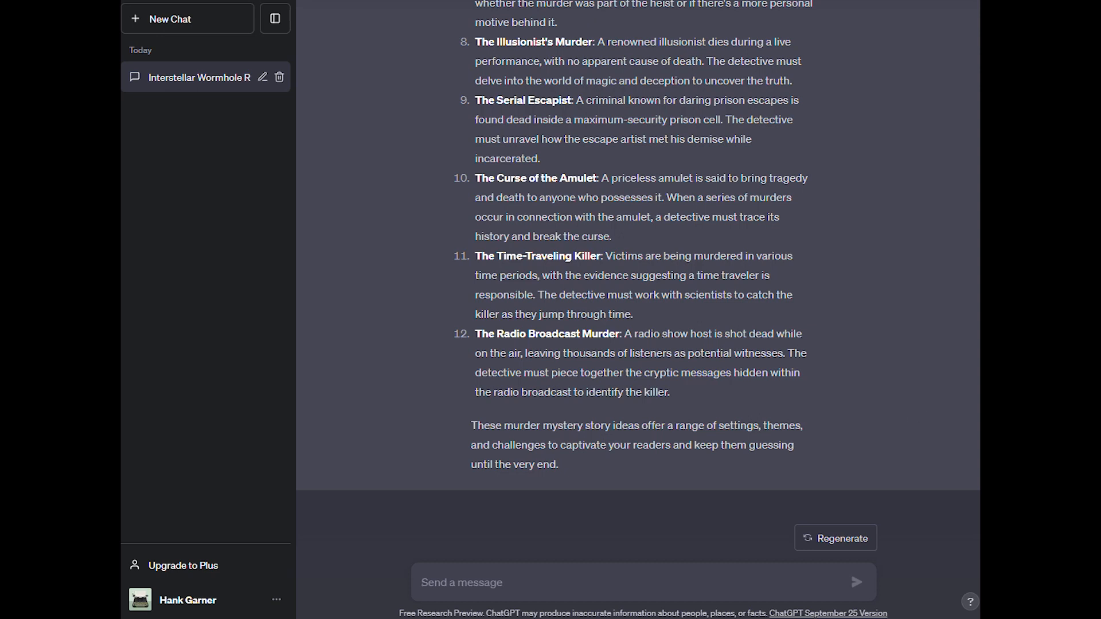
click(466, 582)
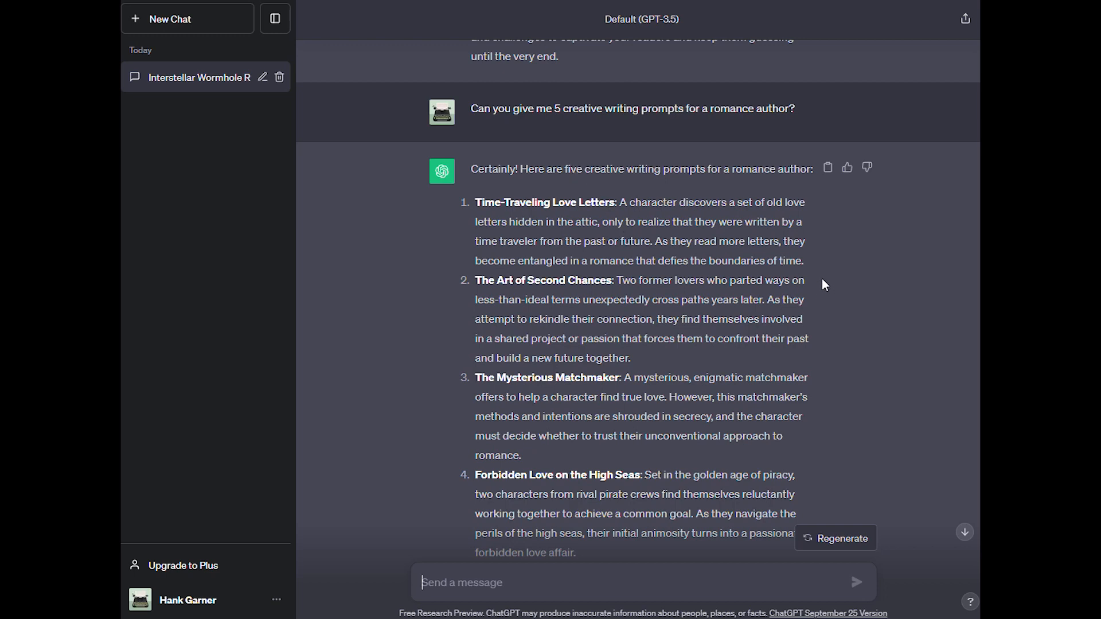
mouse_move(726, 238)
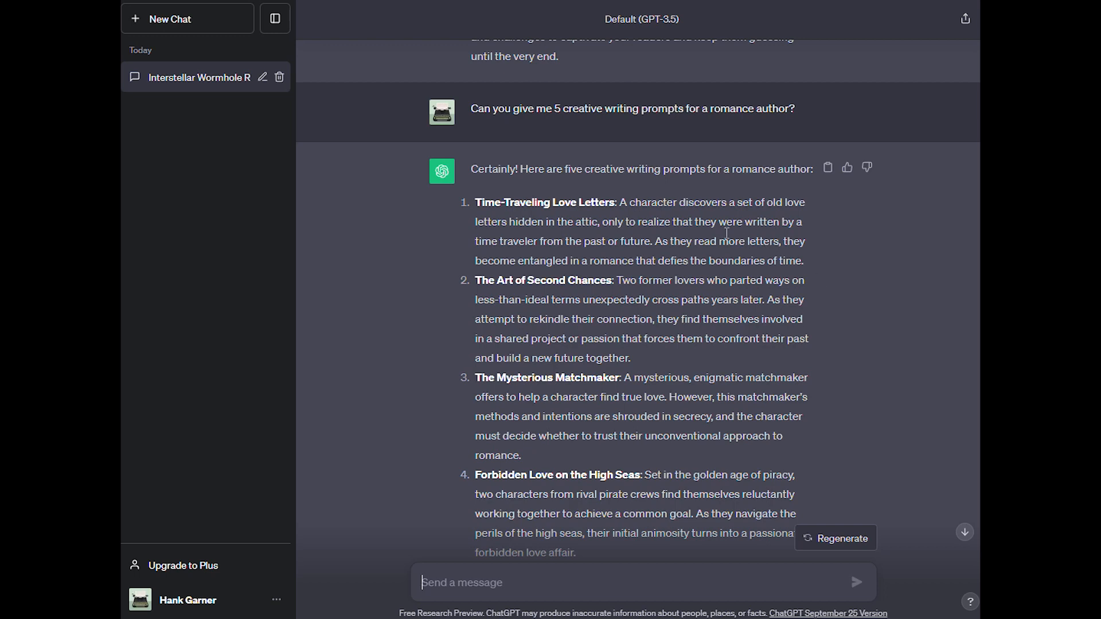
mouse_move(604, 247)
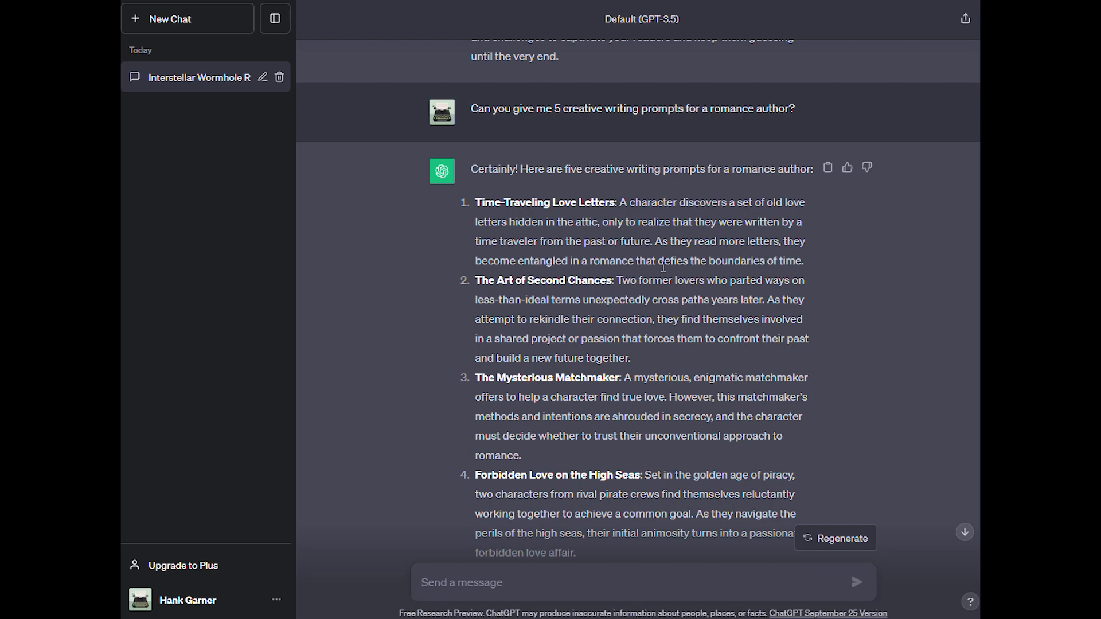
mouse_move(841, 293)
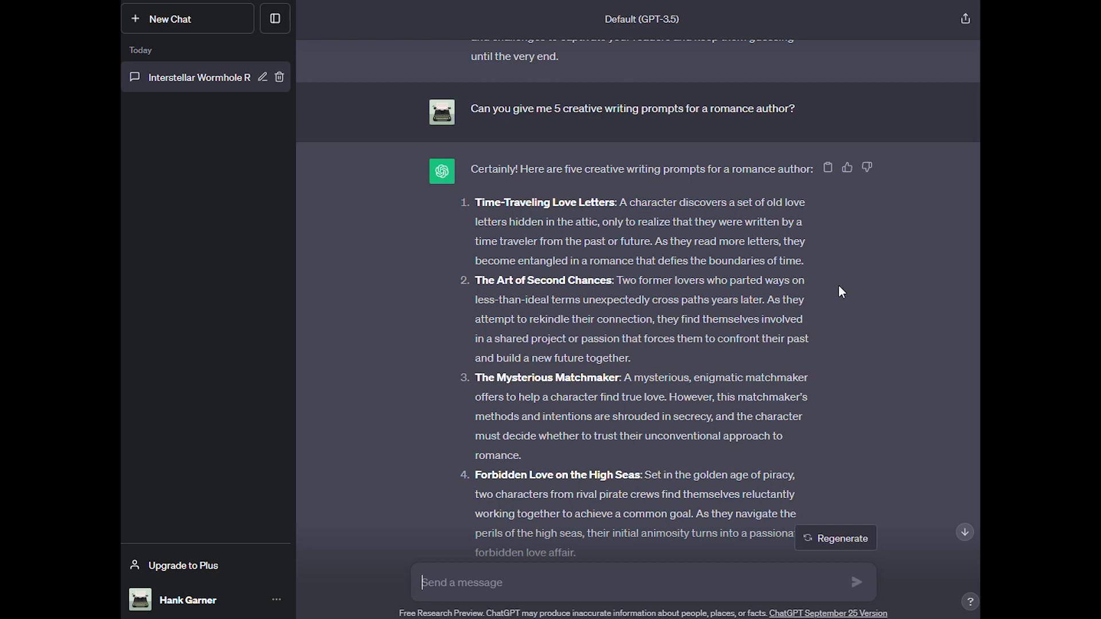
scroll(down, 3)
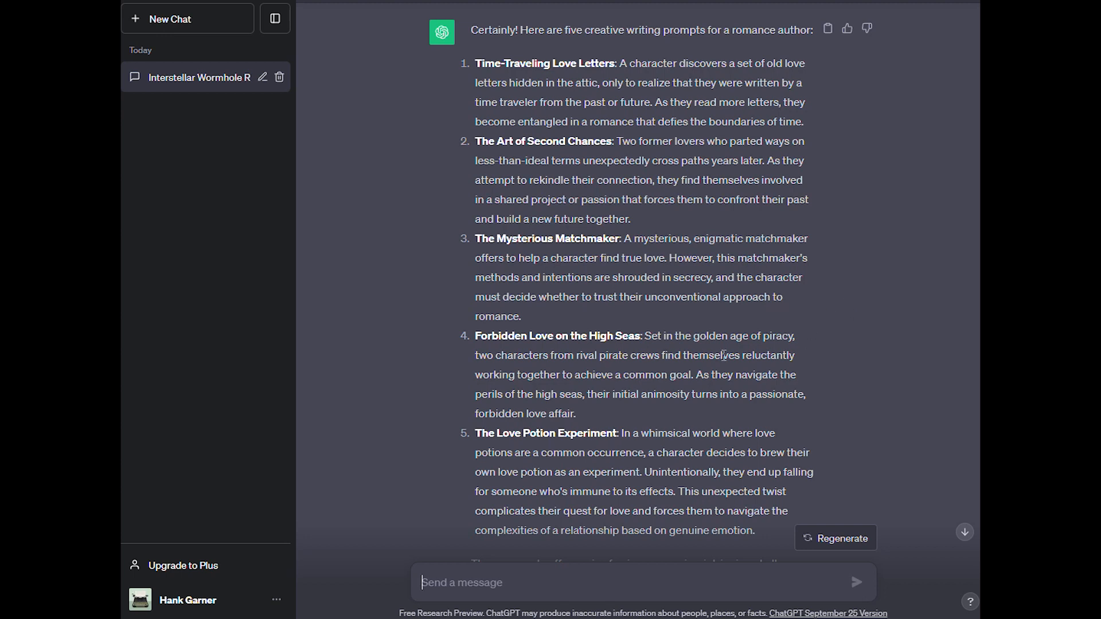
mouse_move(463, 455)
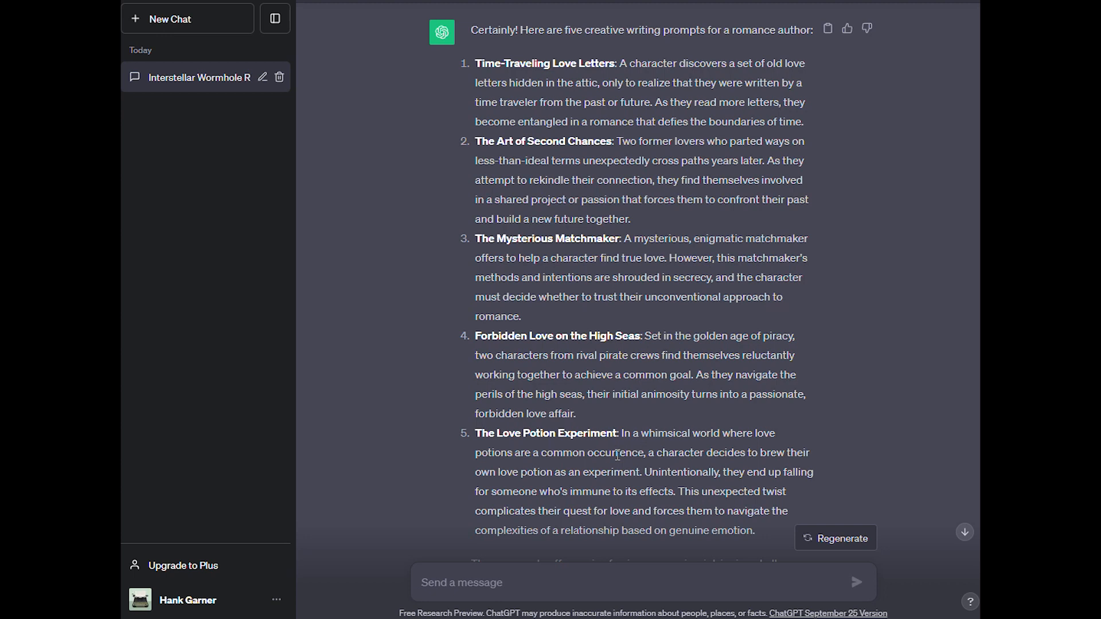
scroll(down, 3)
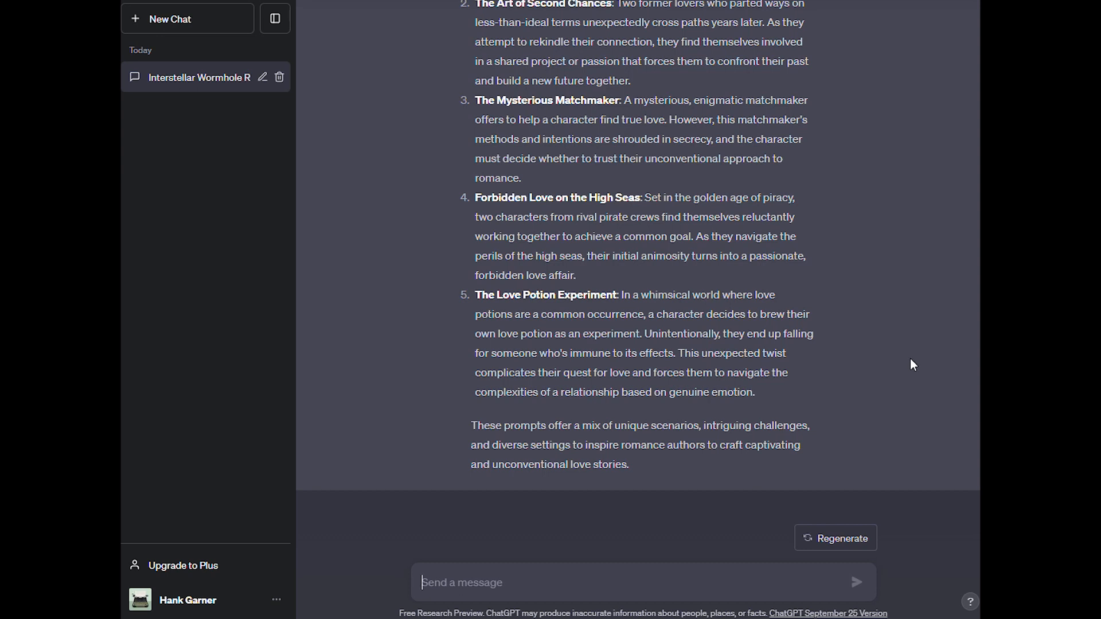
mouse_move(921, 387)
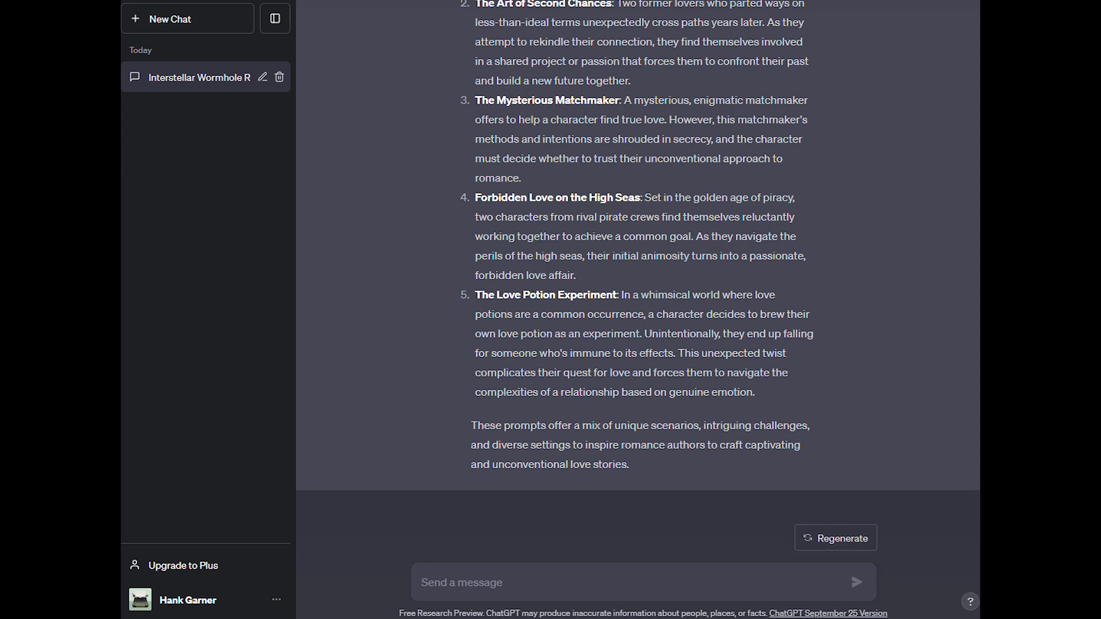
Step: Enter the prompt for tense siege dialogue between a compassionate queen and a logical captain over rationing
click(459, 583)
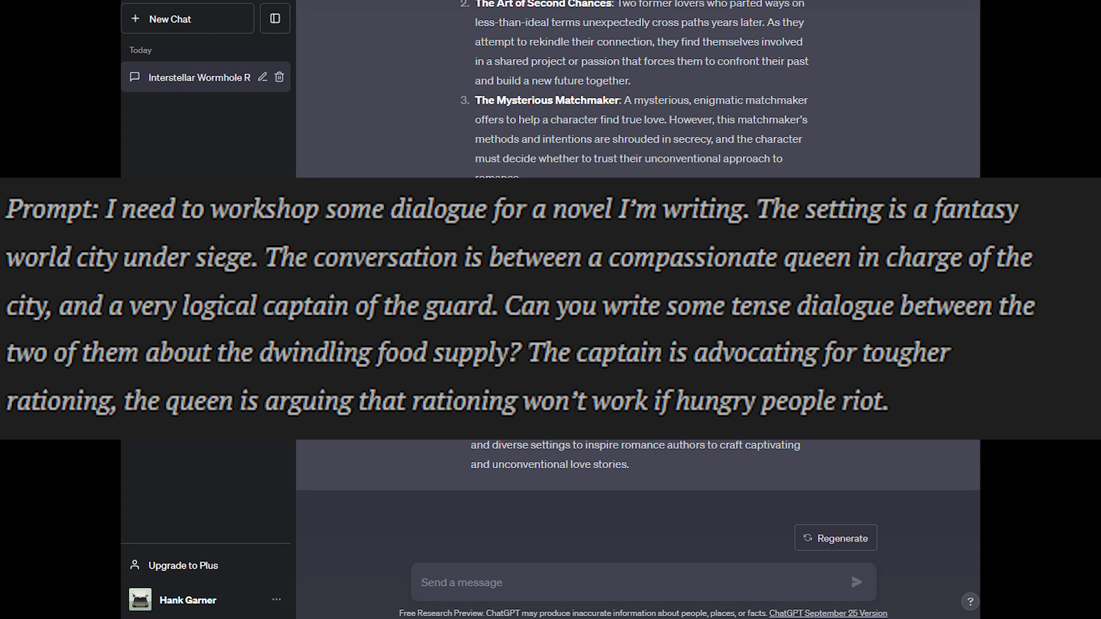
click(466, 582)
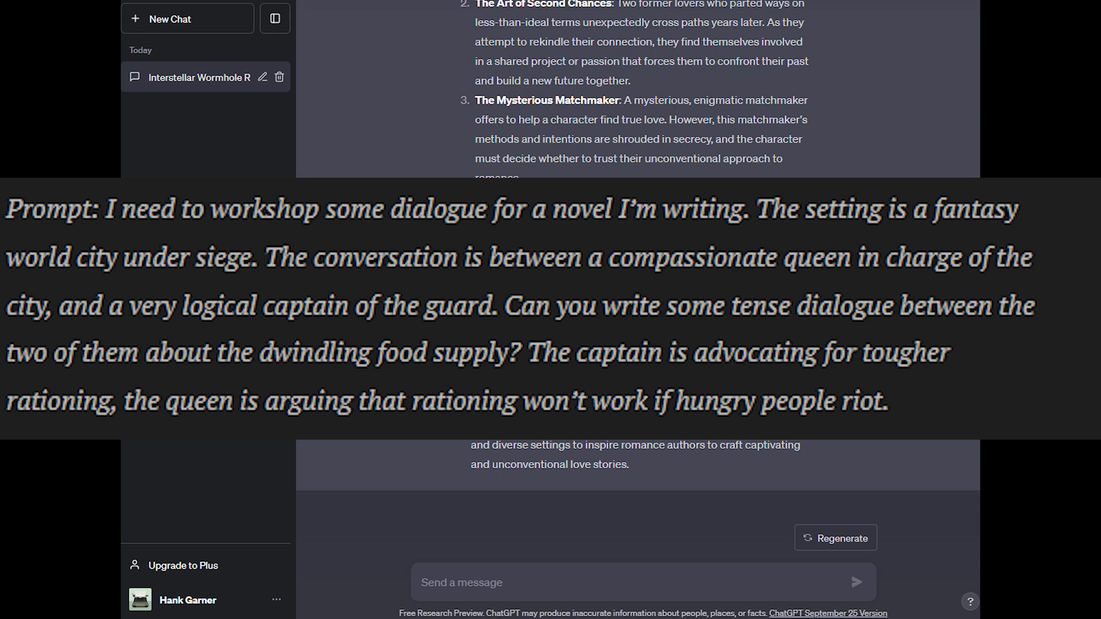
click(466, 582)
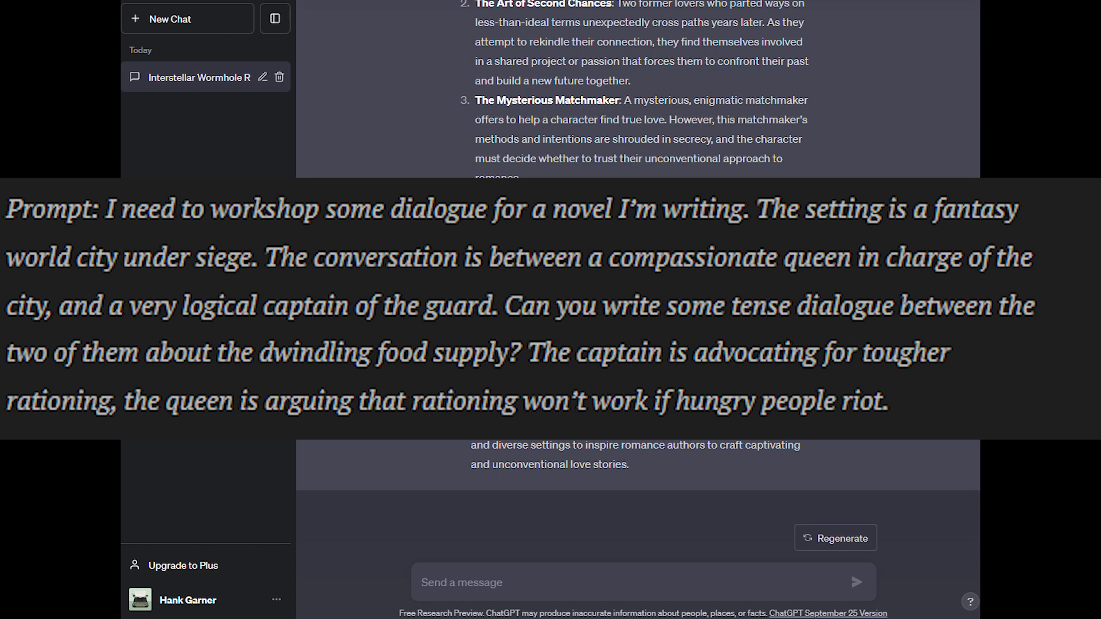
mouse_move(512, 612)
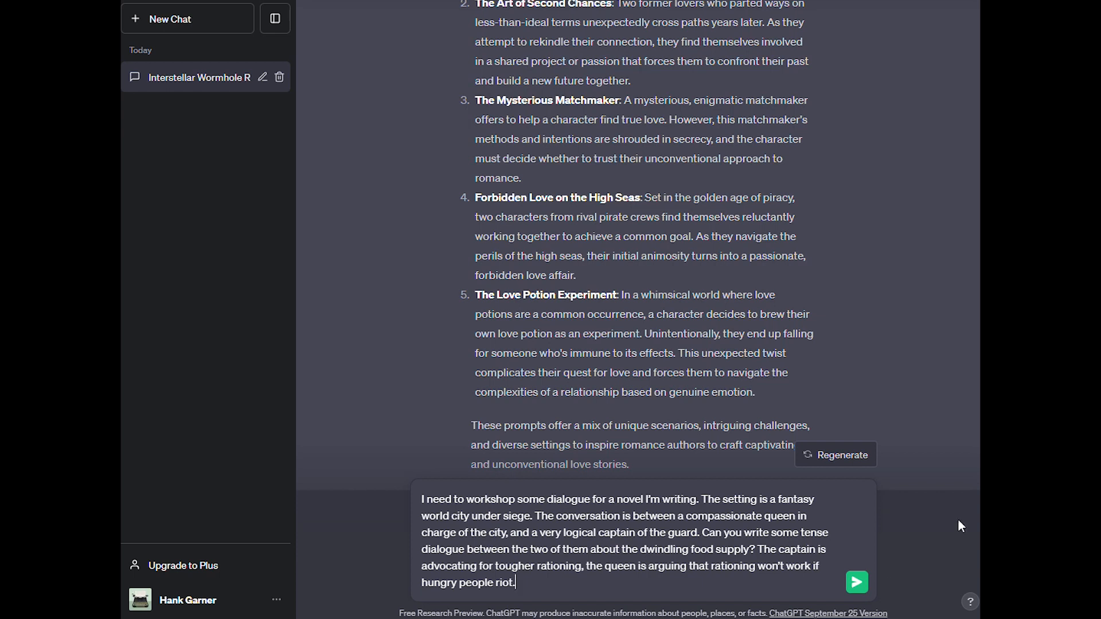
Step: Send the siege dialogue request and read Queen Elara and Captain Thorne's rationing argument
click(857, 583)
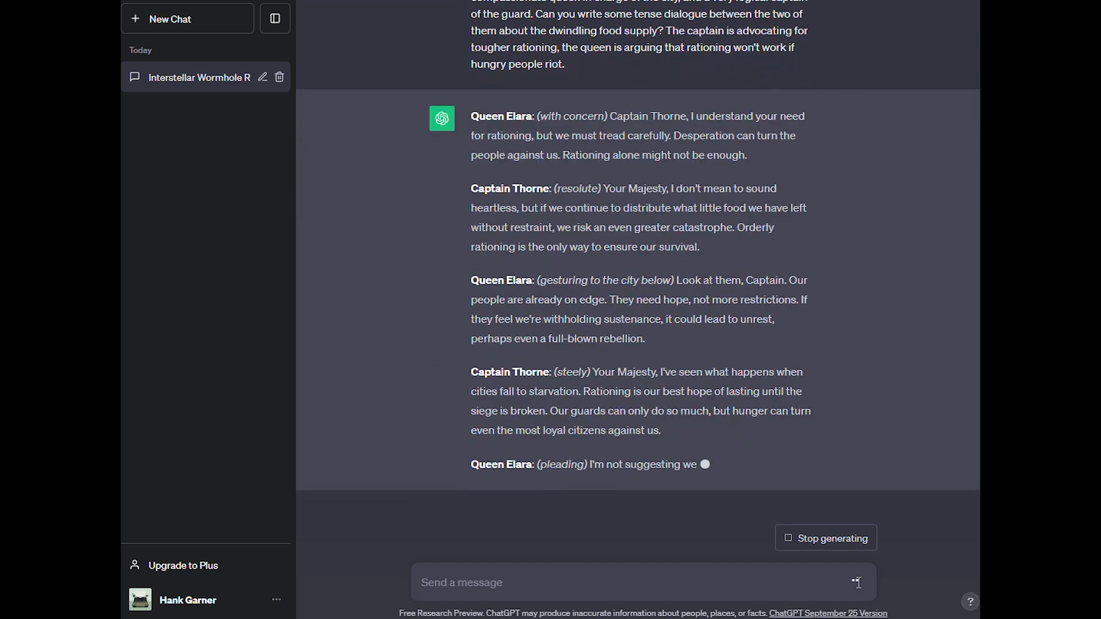
scroll(down, 3)
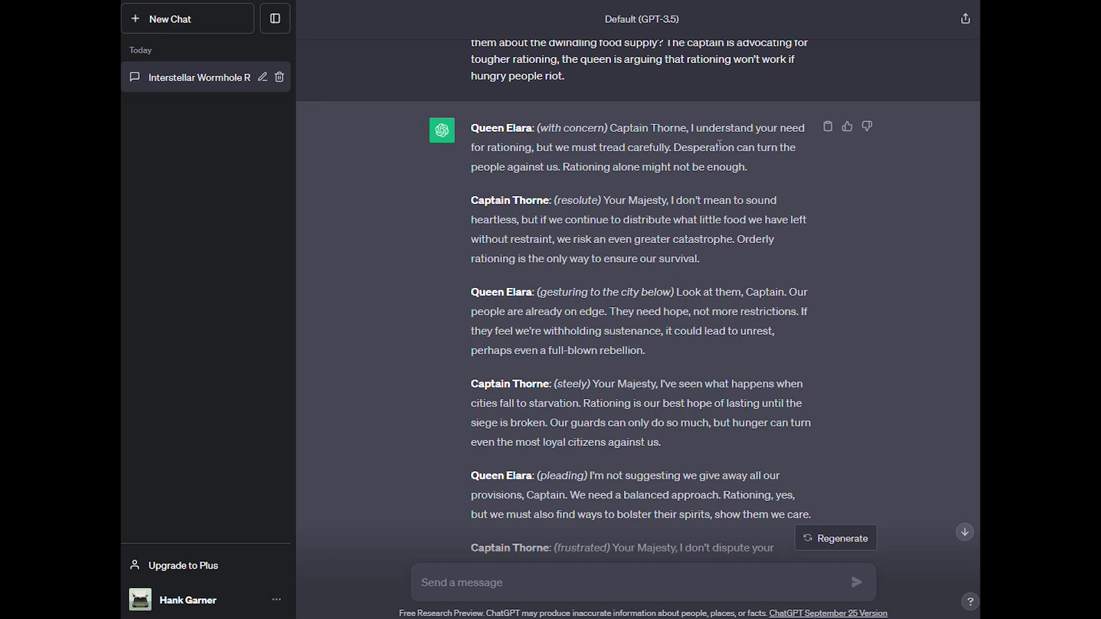
mouse_move(686, 167)
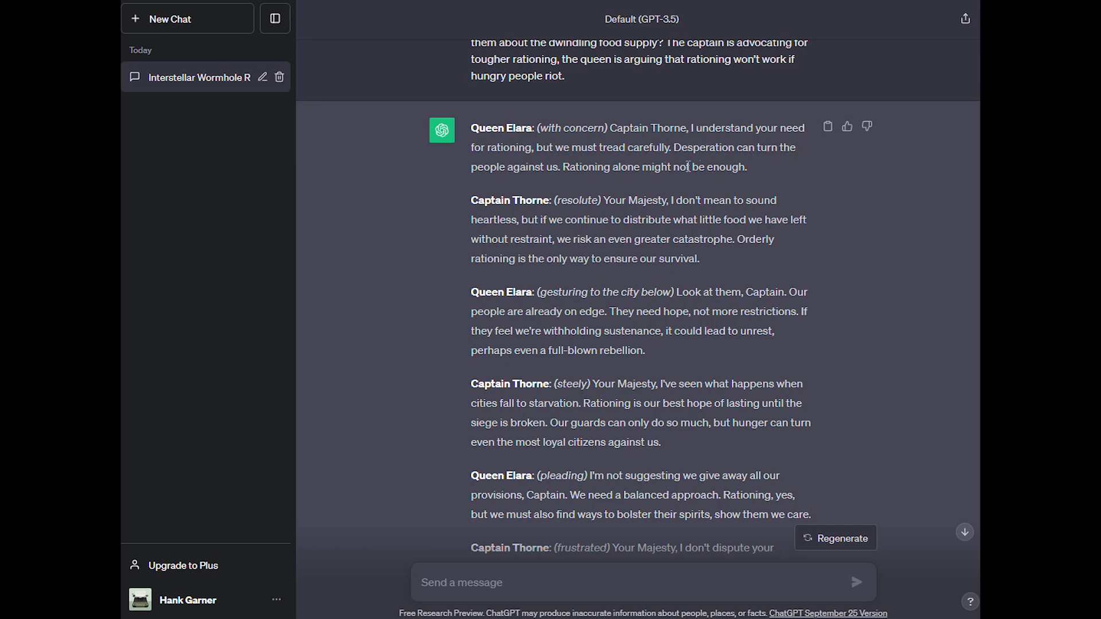
mouse_move(740, 181)
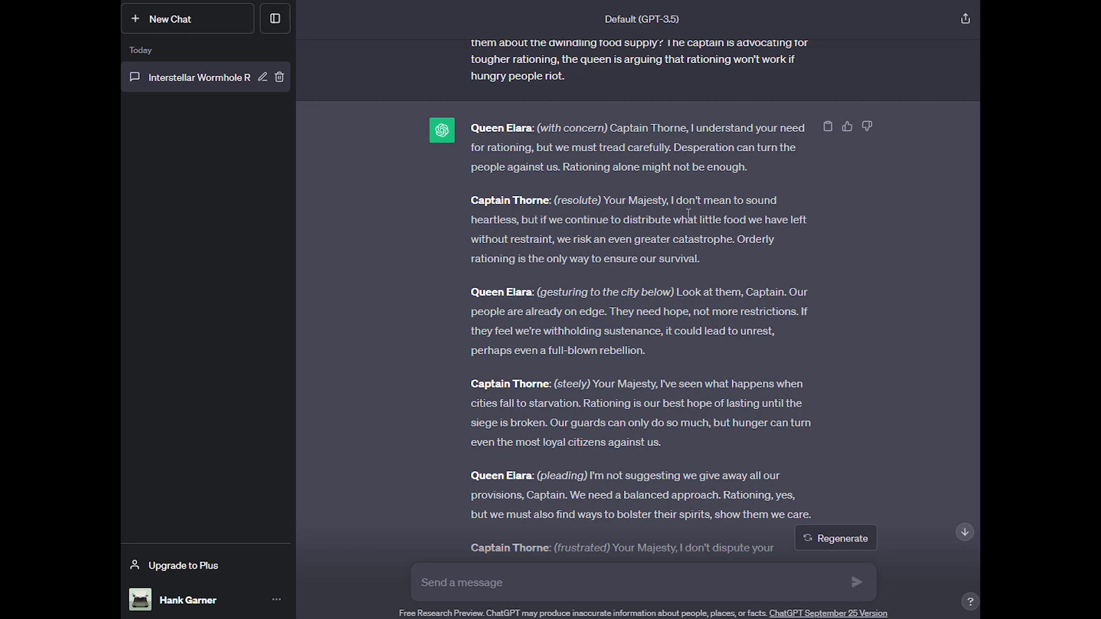
mouse_move(542, 255)
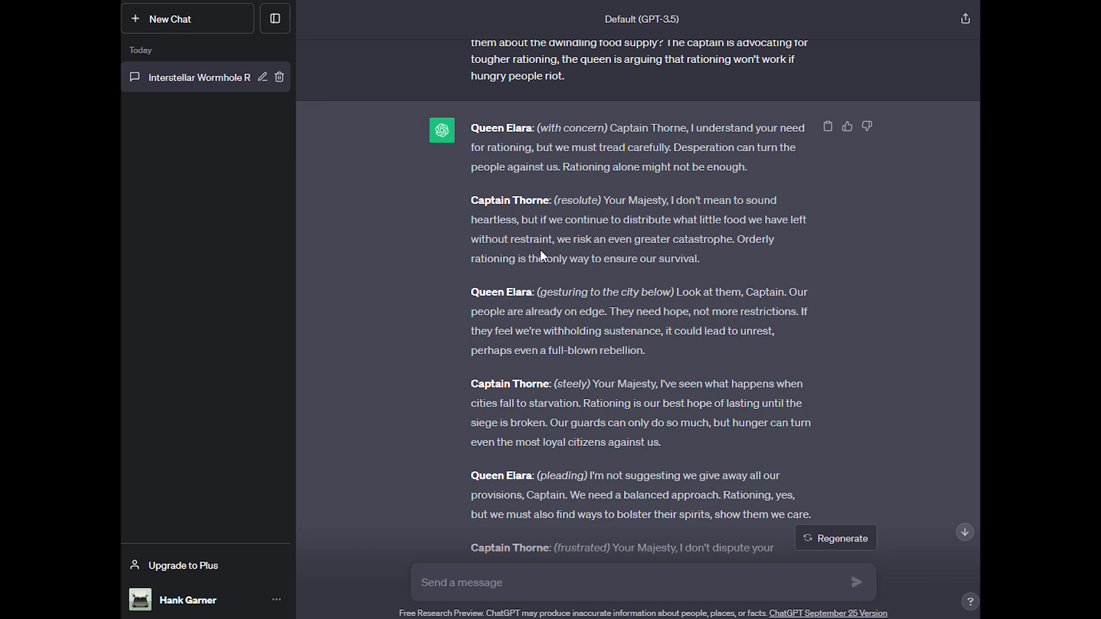
mouse_move(656, 255)
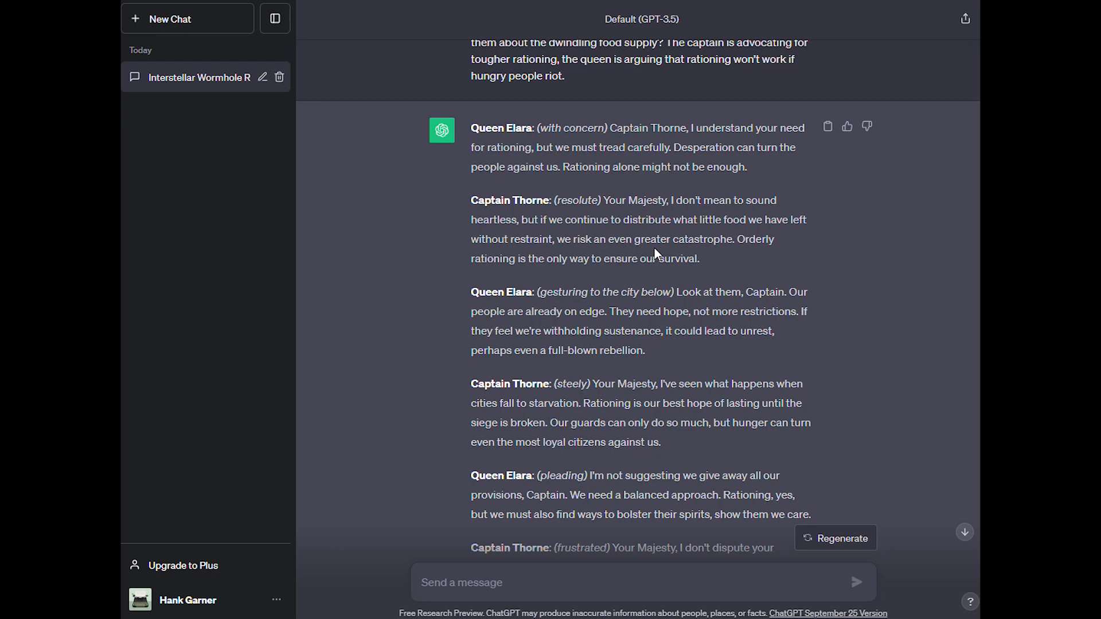
mouse_move(489, 272)
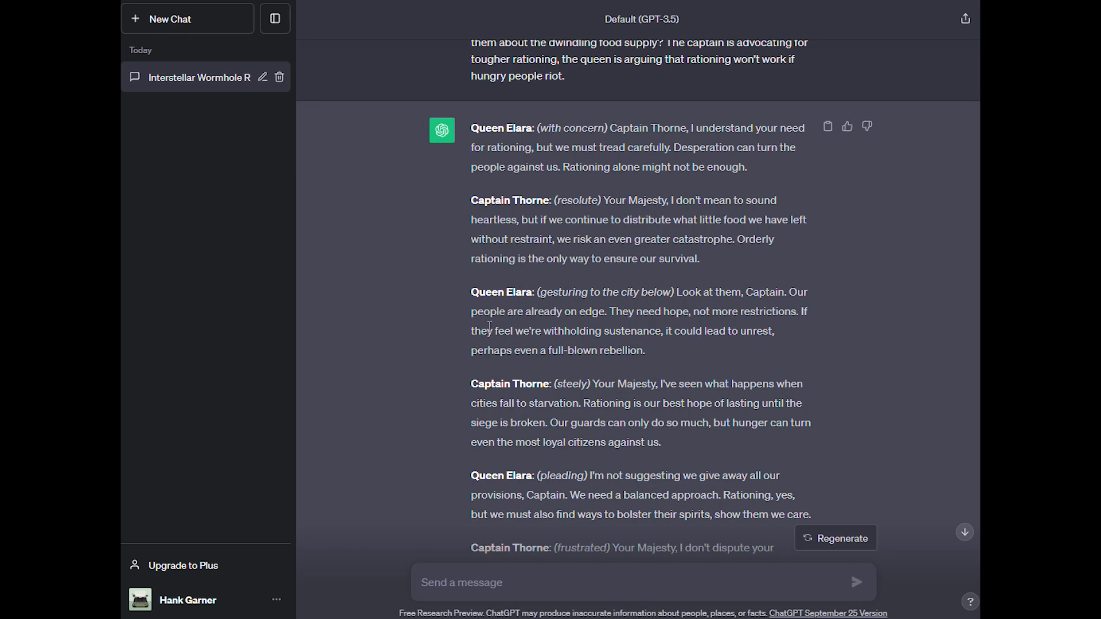
mouse_move(696, 329)
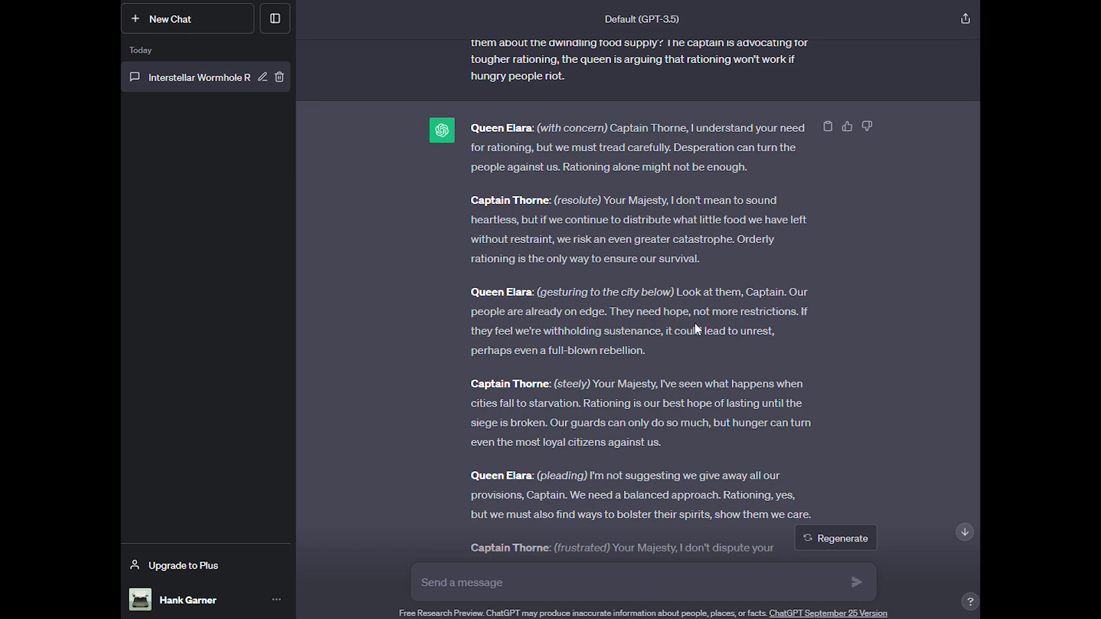
mouse_move(701, 378)
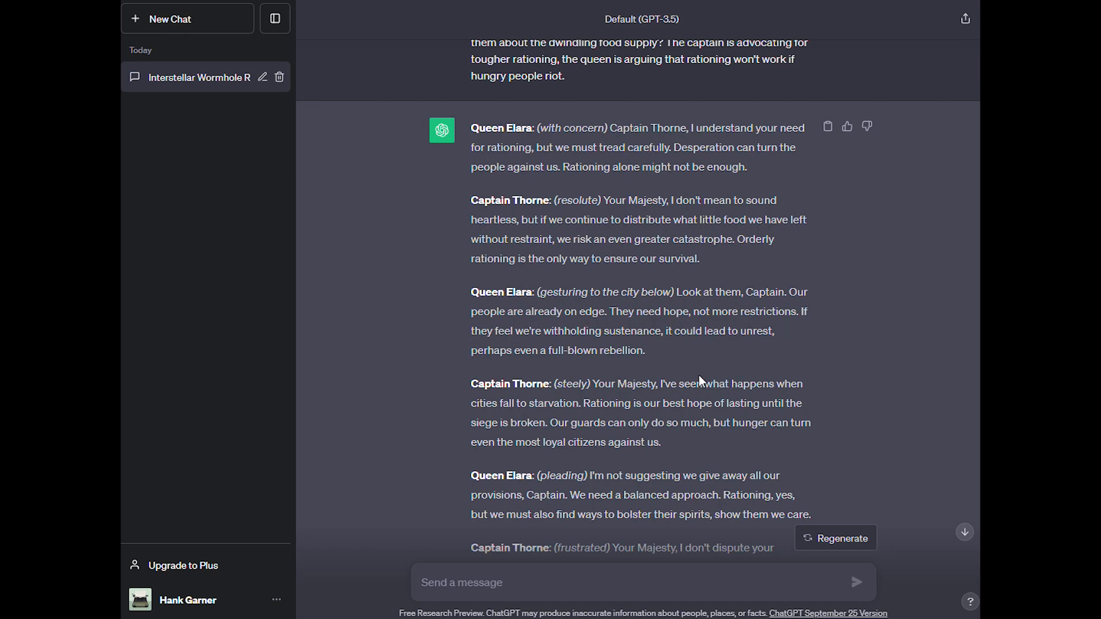
mouse_move(601, 351)
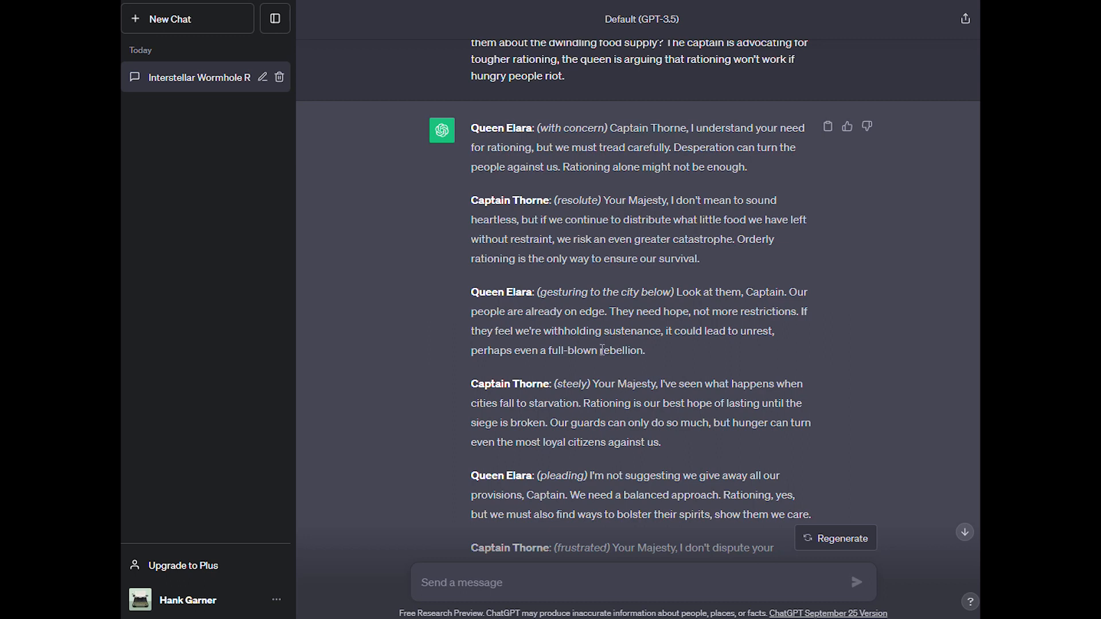
mouse_move(670, 357)
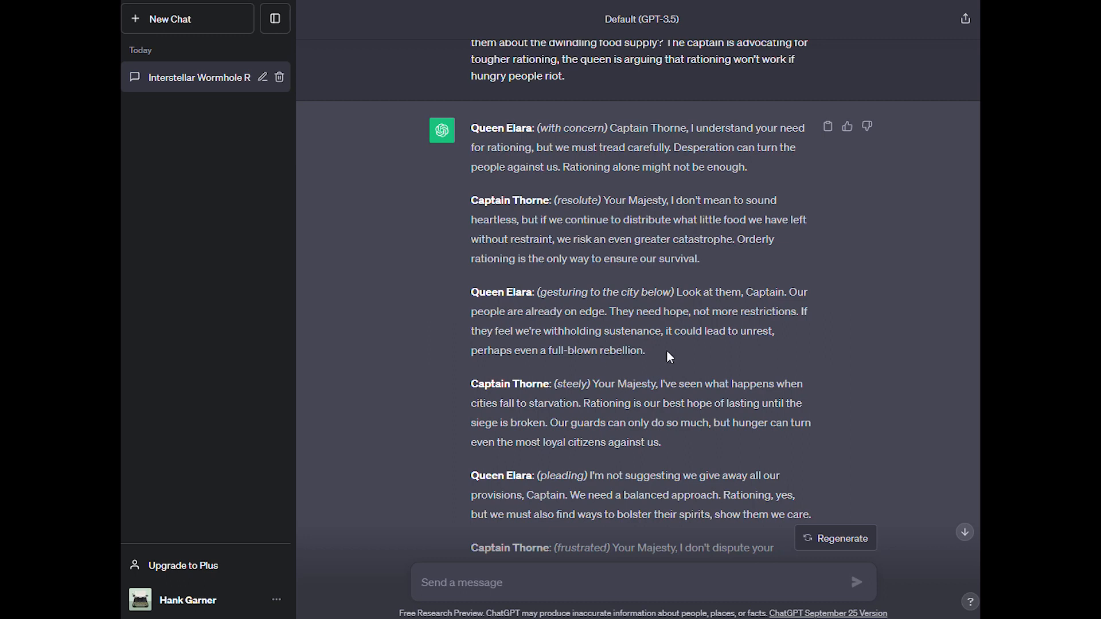
mouse_move(667, 361)
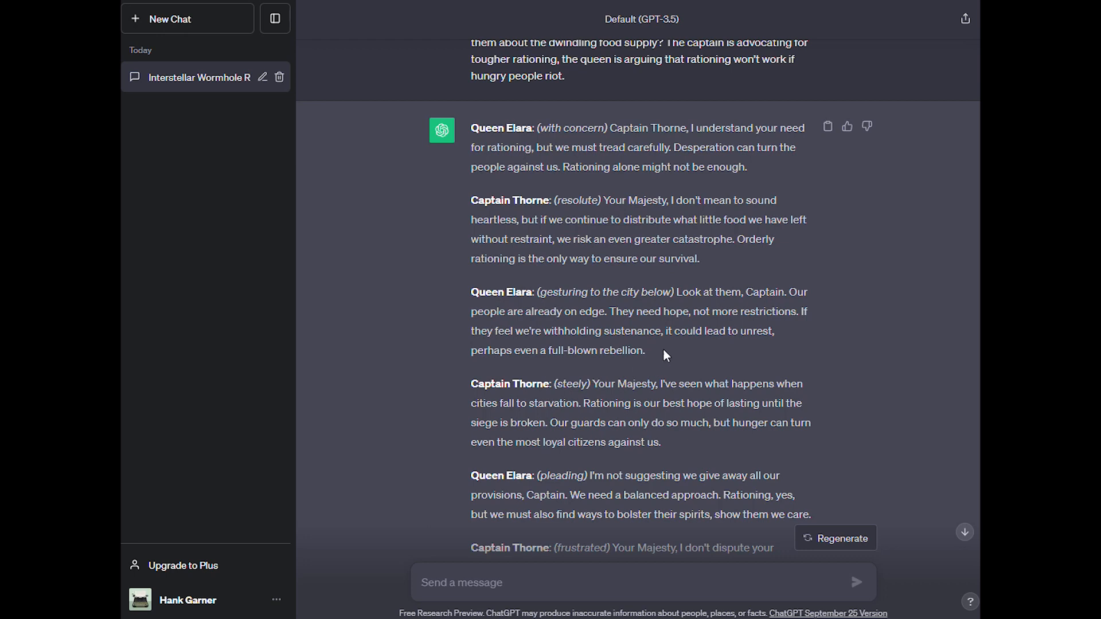
scroll(down, 3)
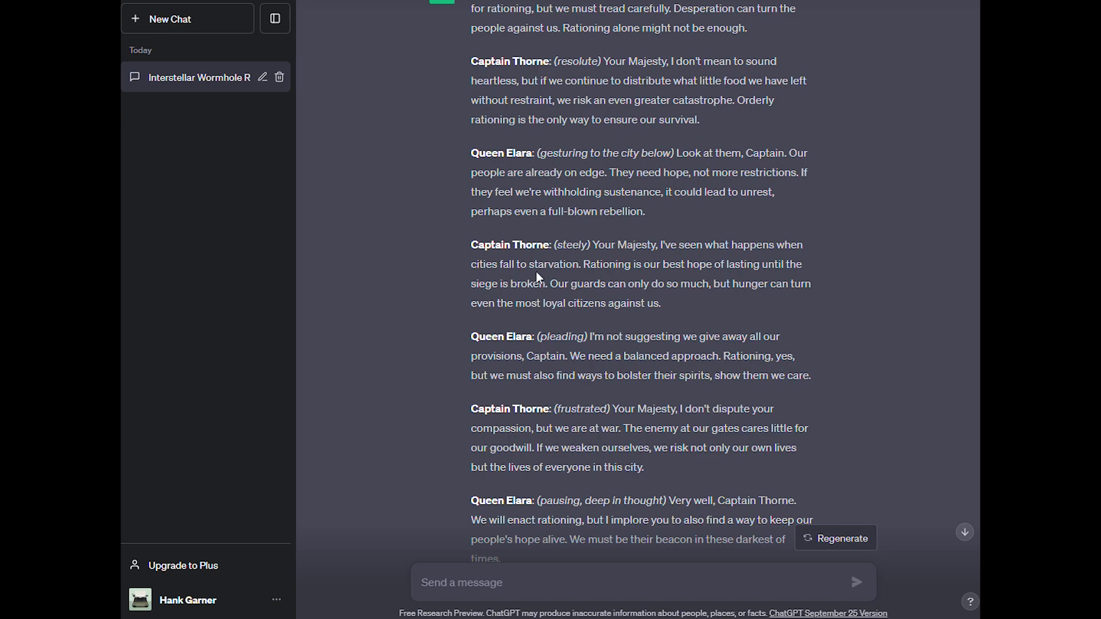
mouse_move(768, 329)
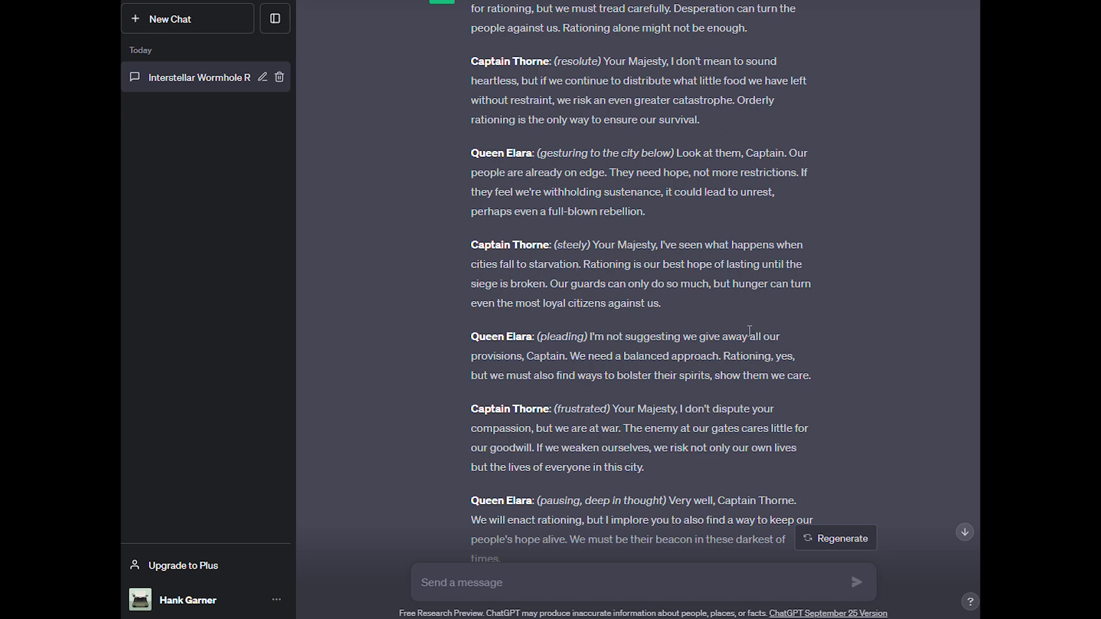
mouse_move(628, 325)
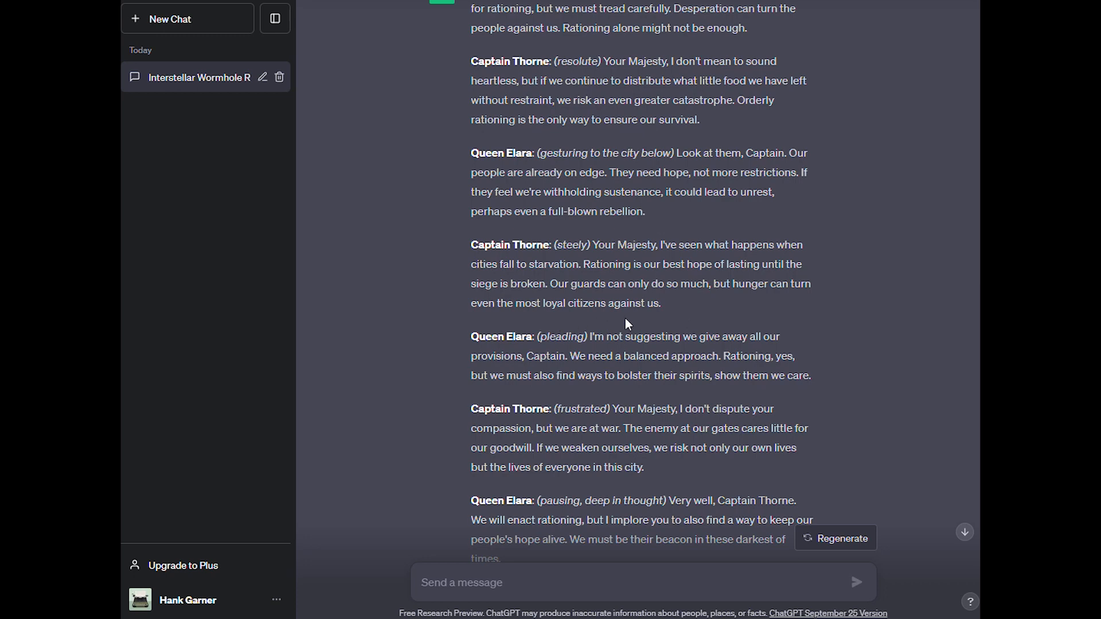
mouse_move(772, 328)
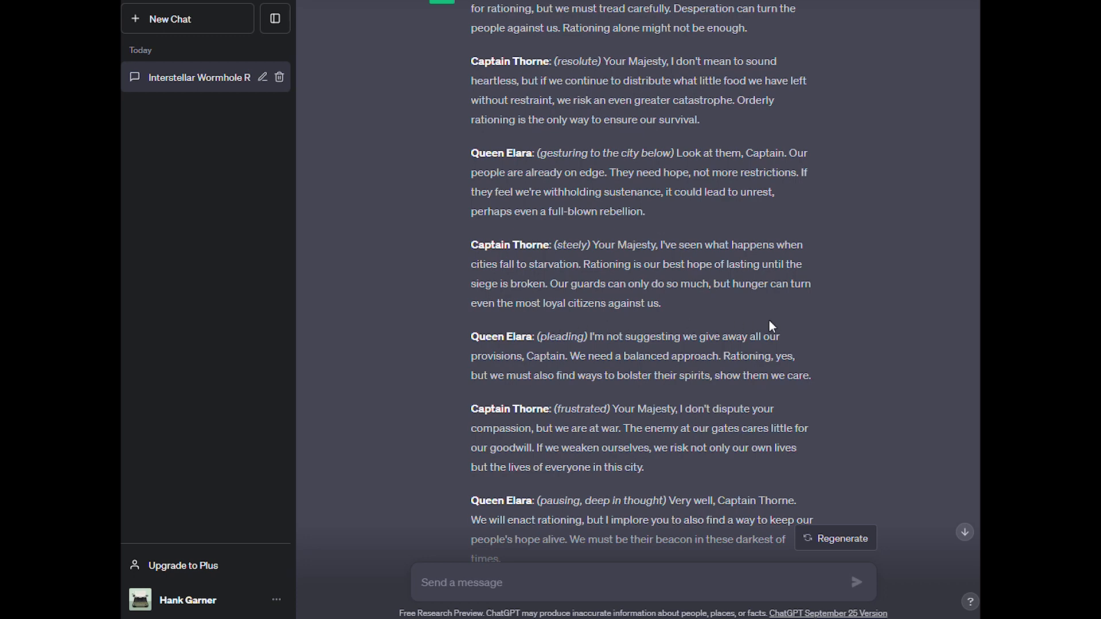
mouse_move(727, 321)
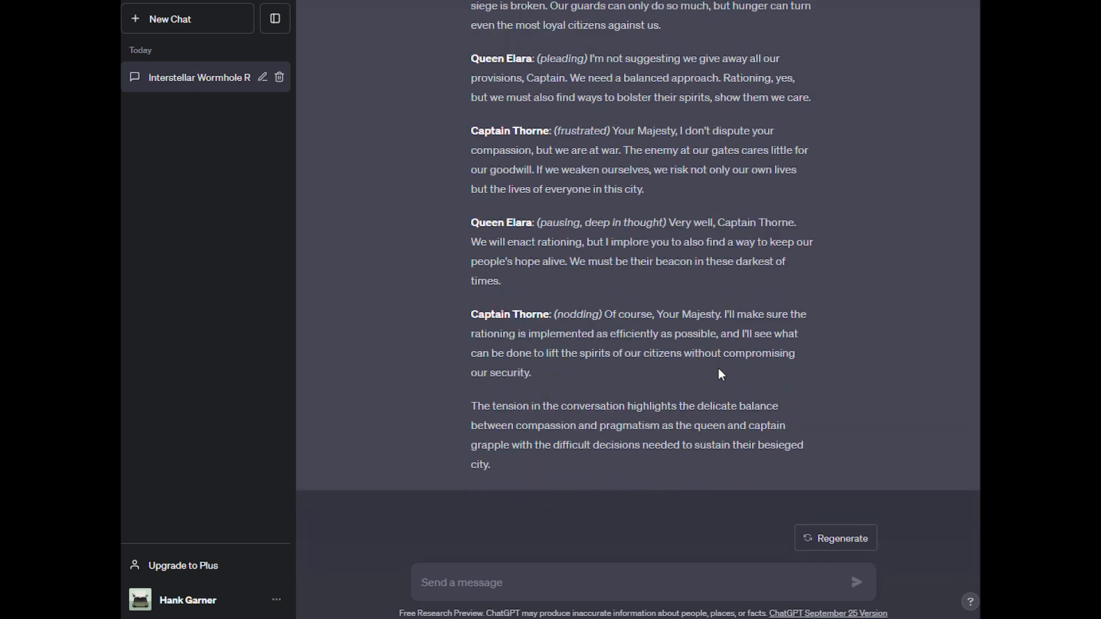
mouse_move(713, 379)
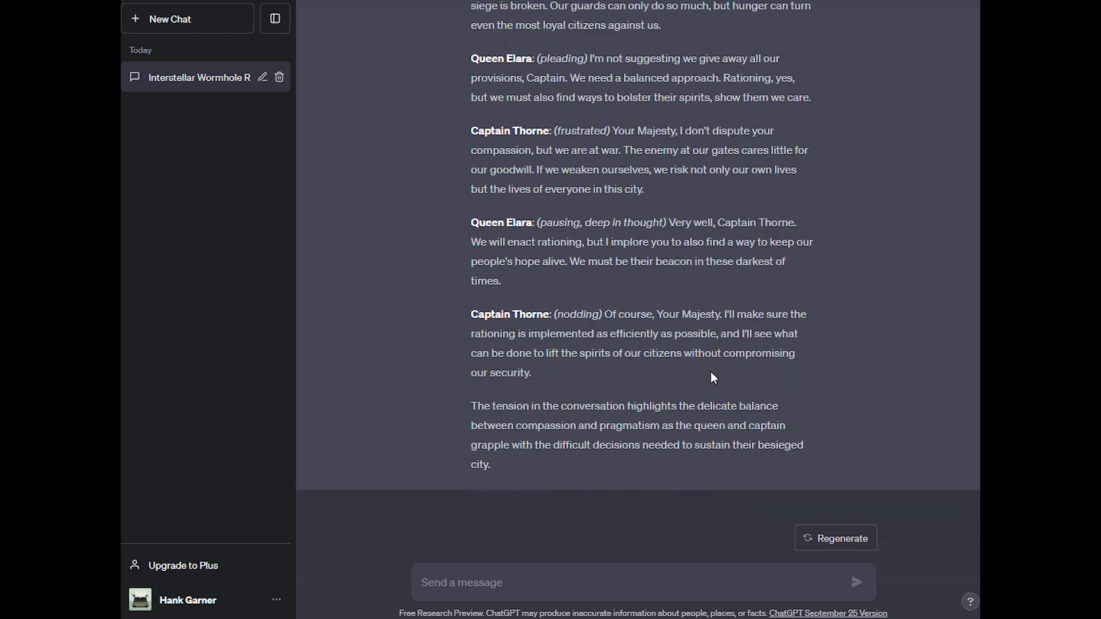